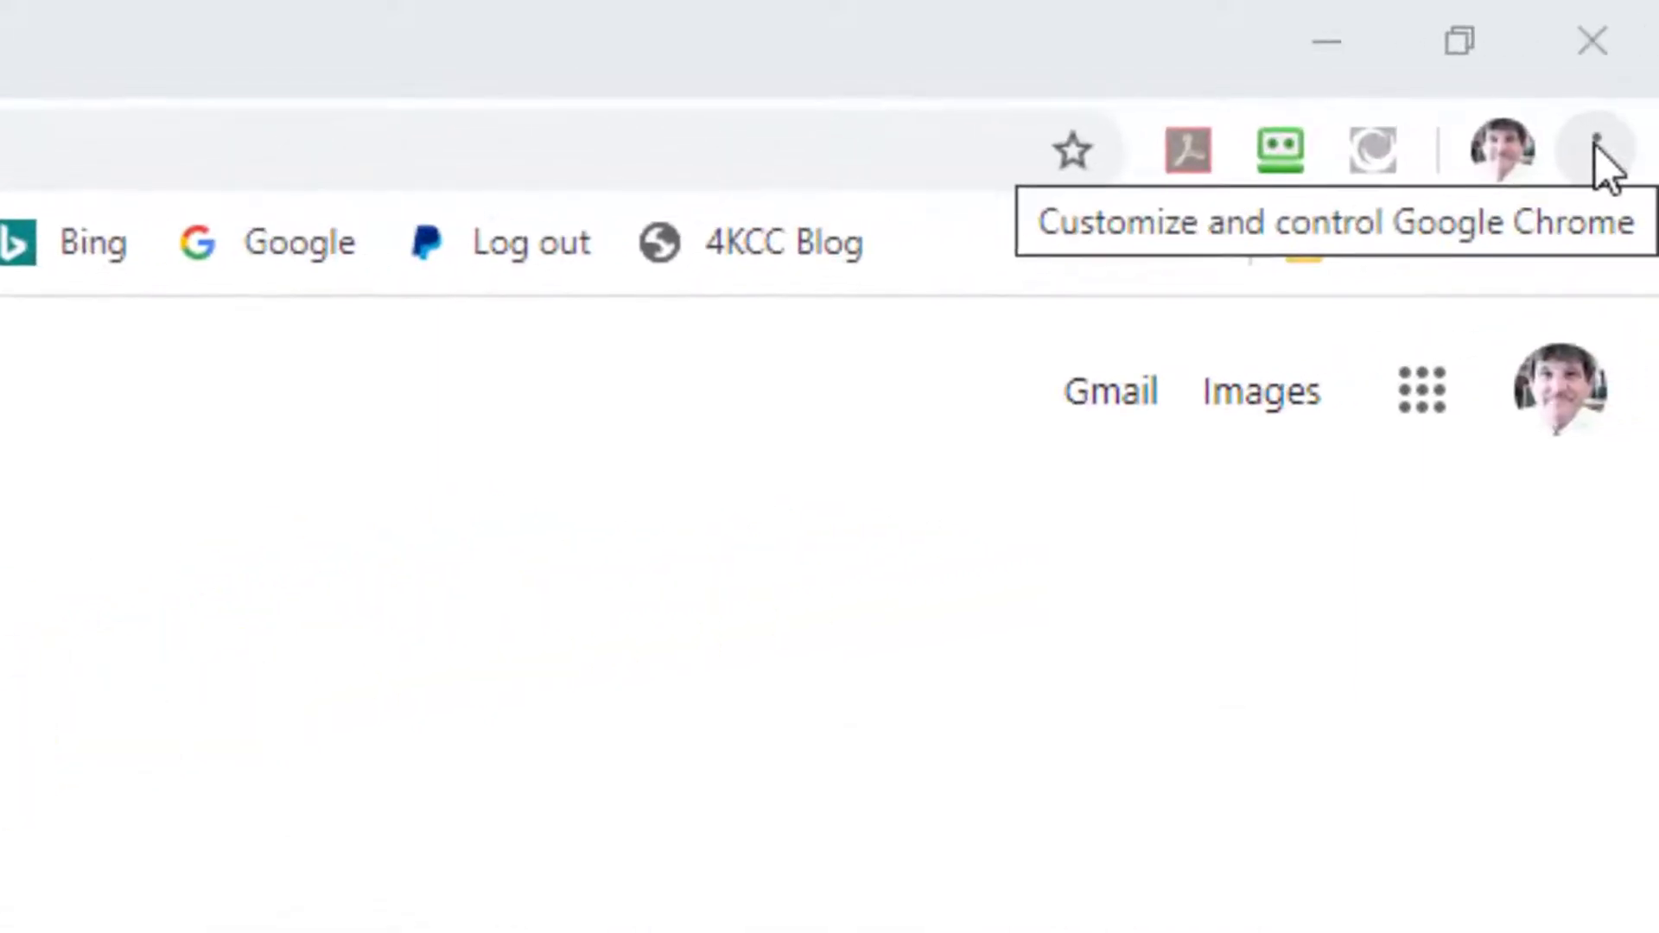
Step: Turn off Show bookmarks bar from Chrome's Bookmarks menu
left_click(1596, 148)
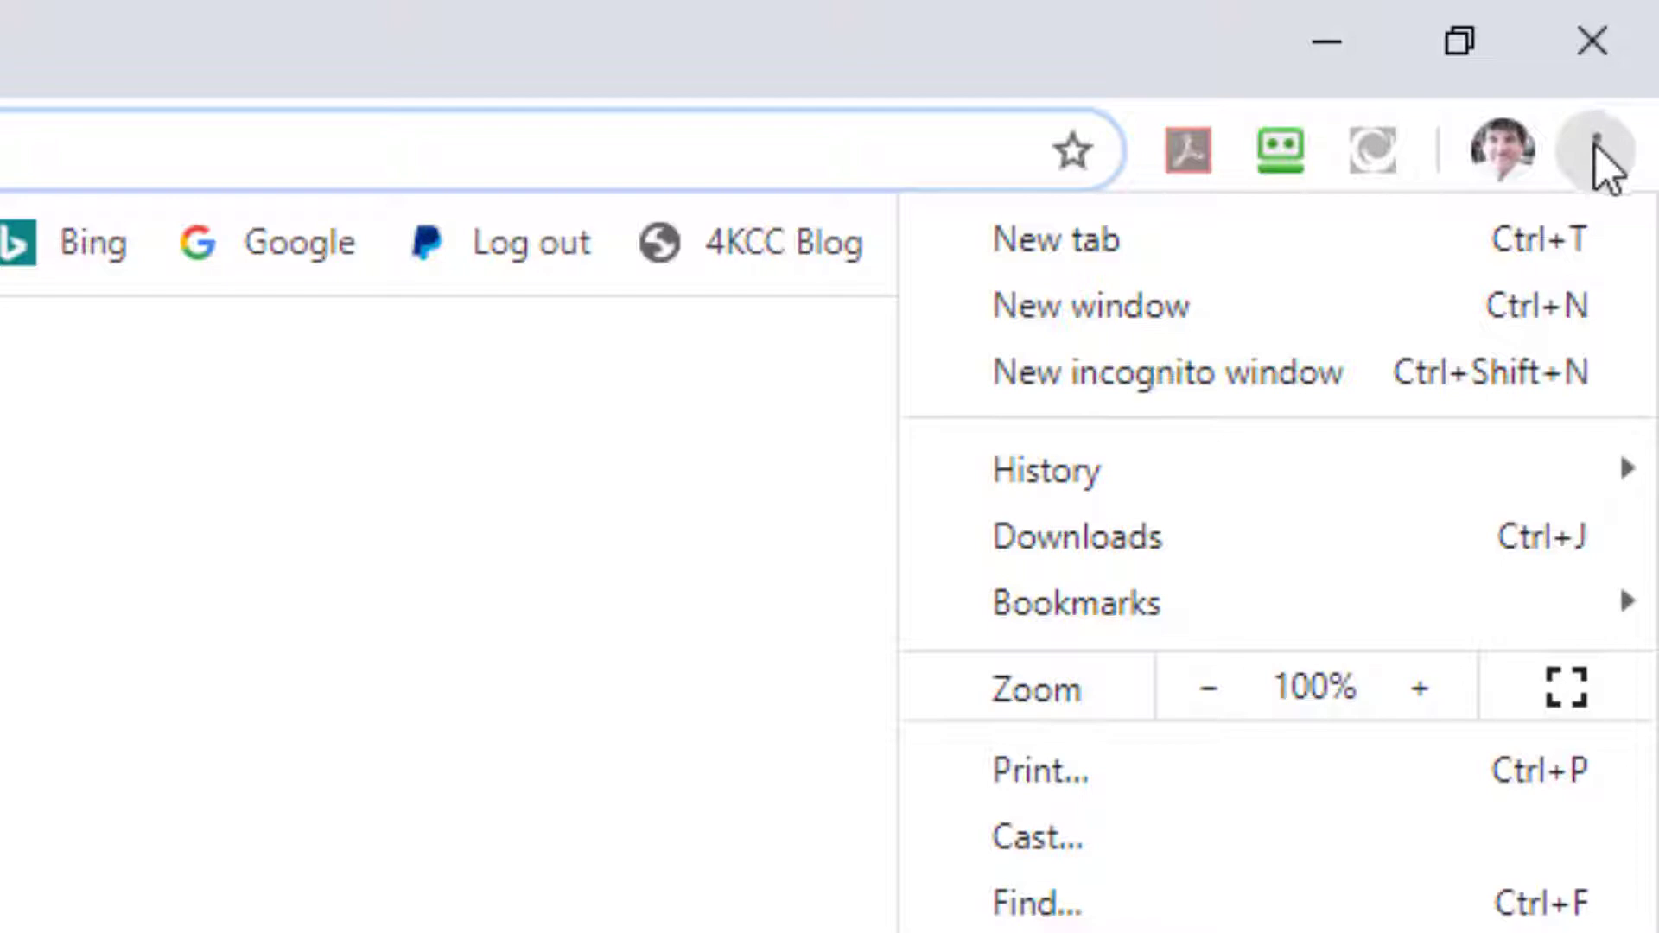
mouse_move(1074, 604)
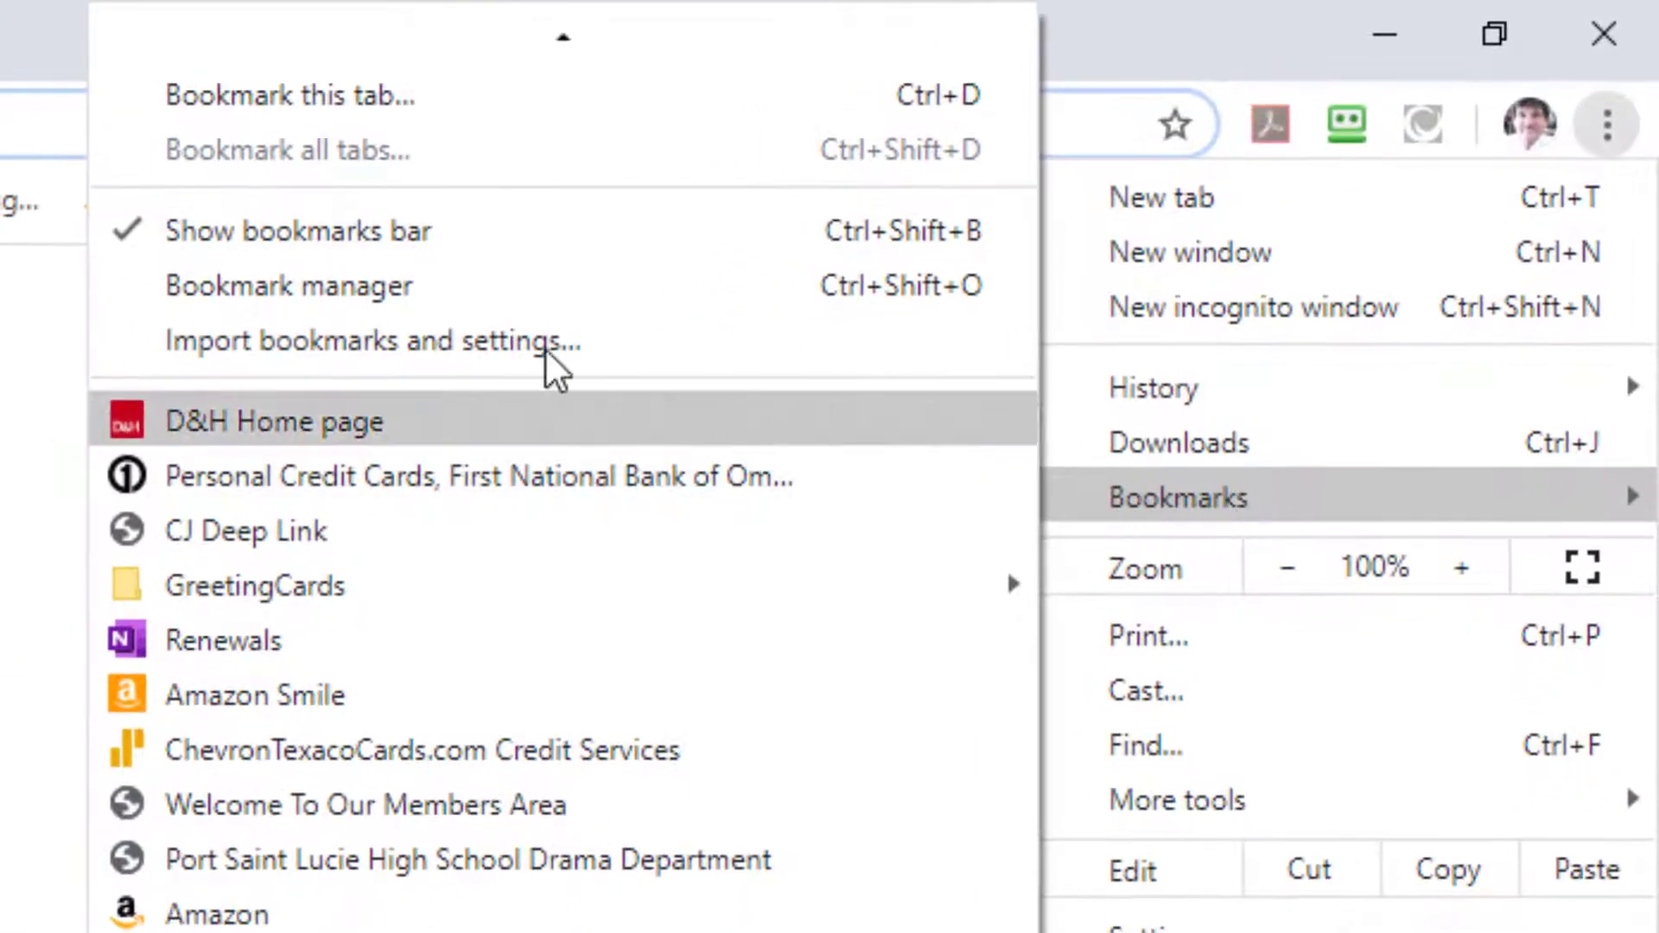
mouse_move(300, 230)
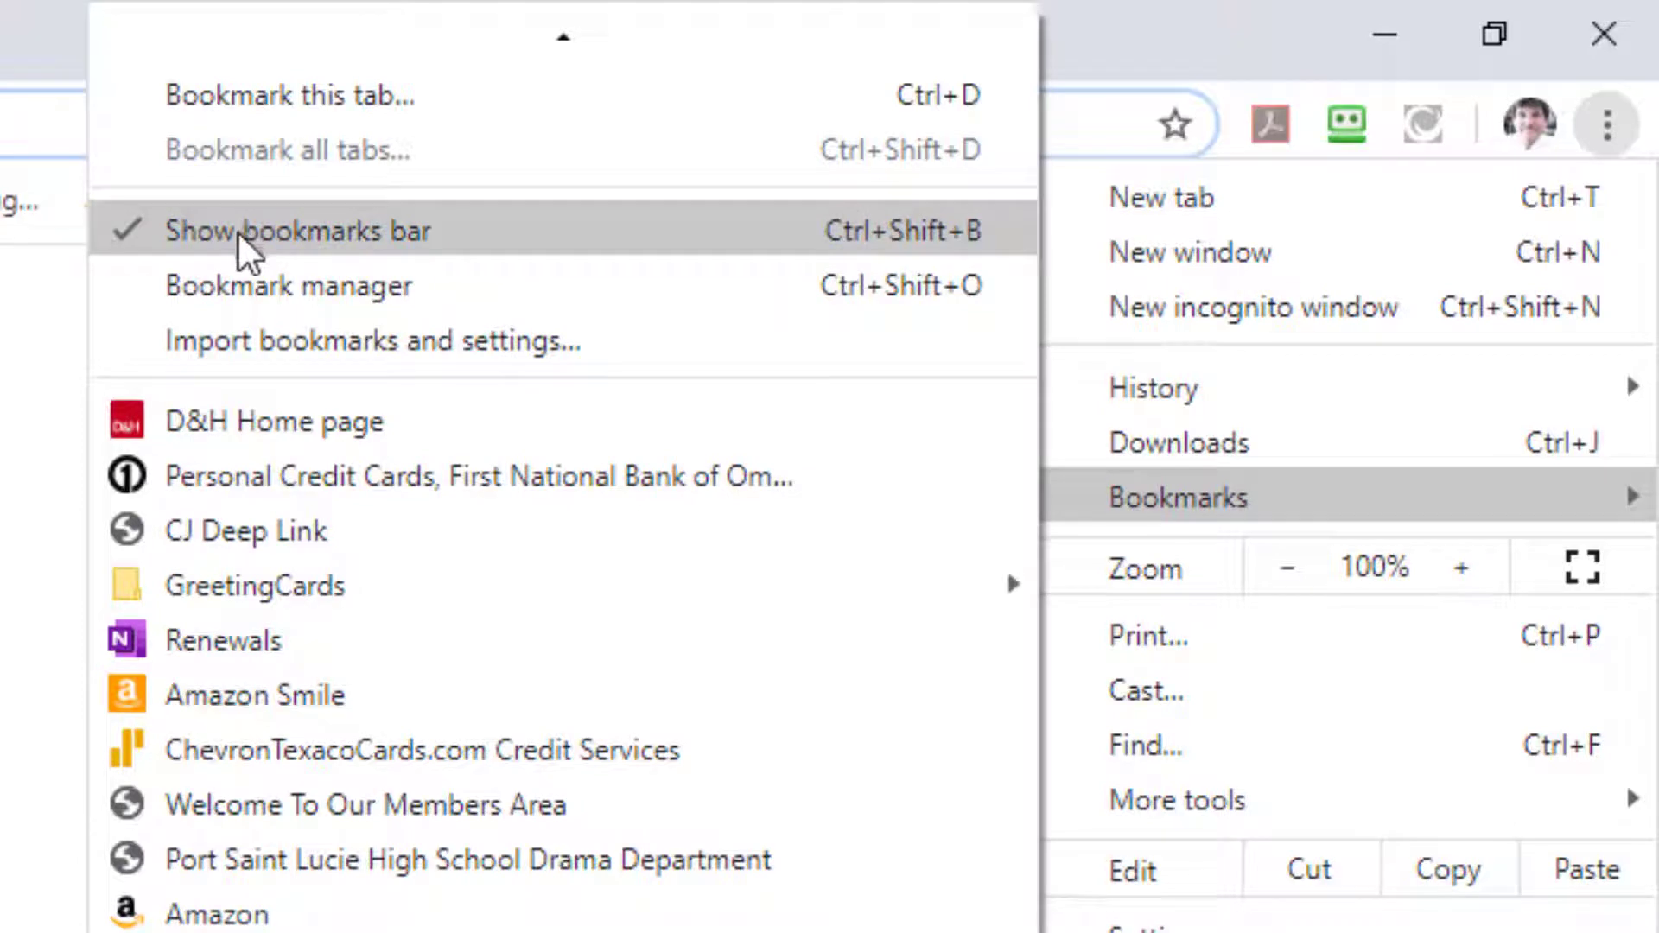
mouse_move(423, 265)
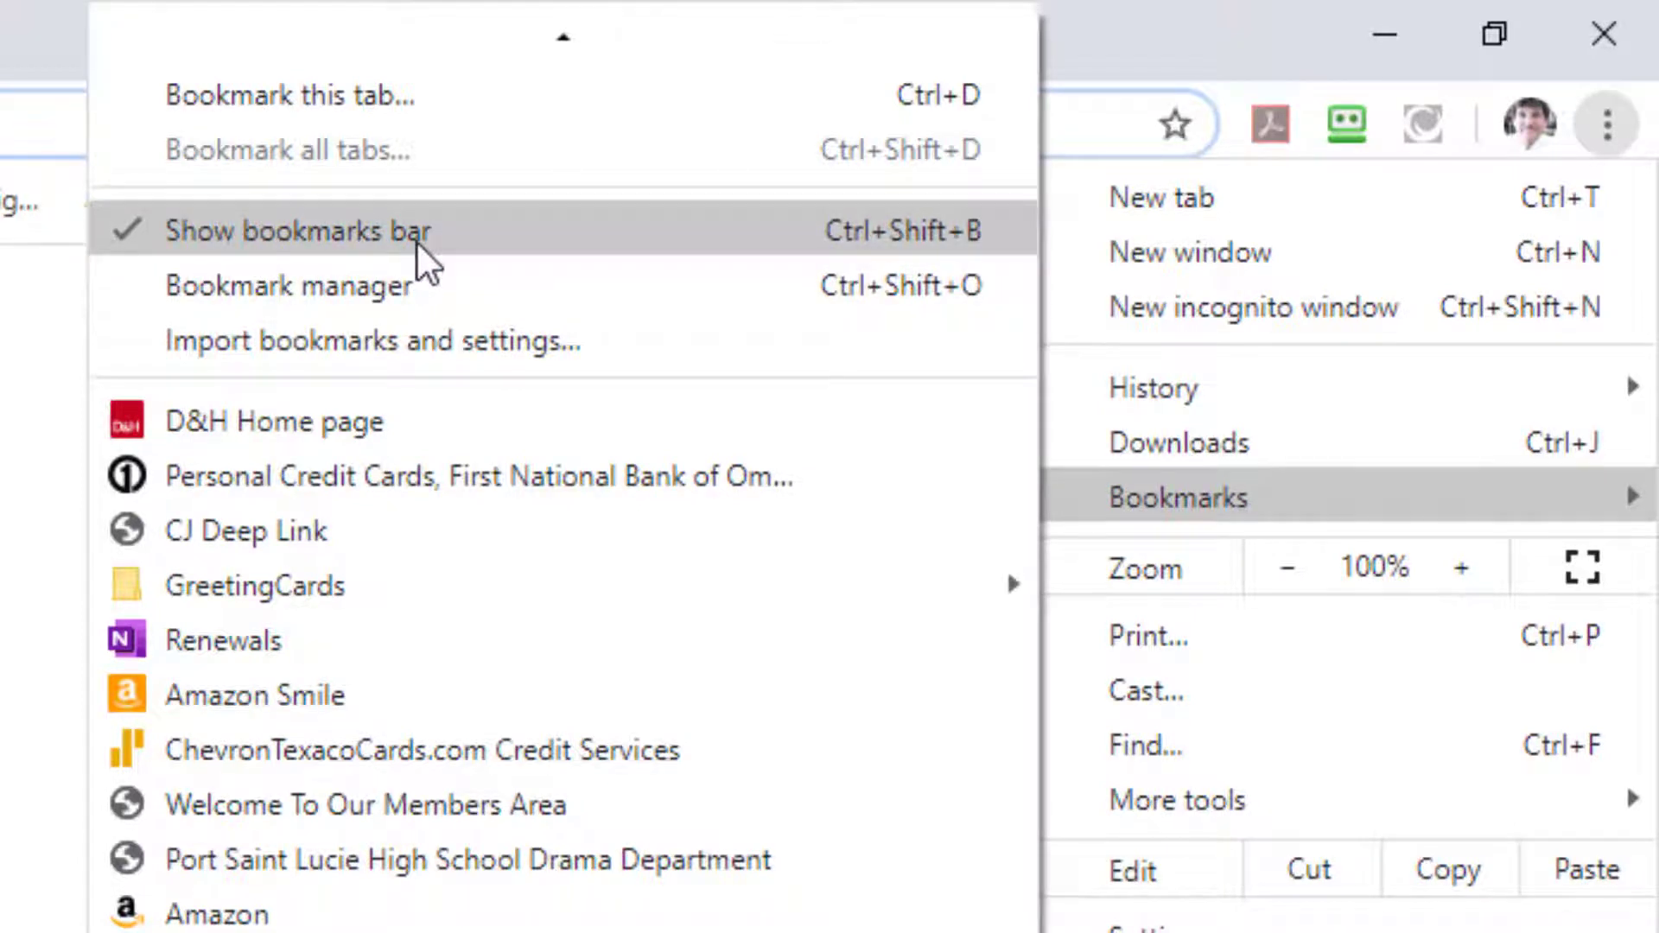
left_click(300, 230)
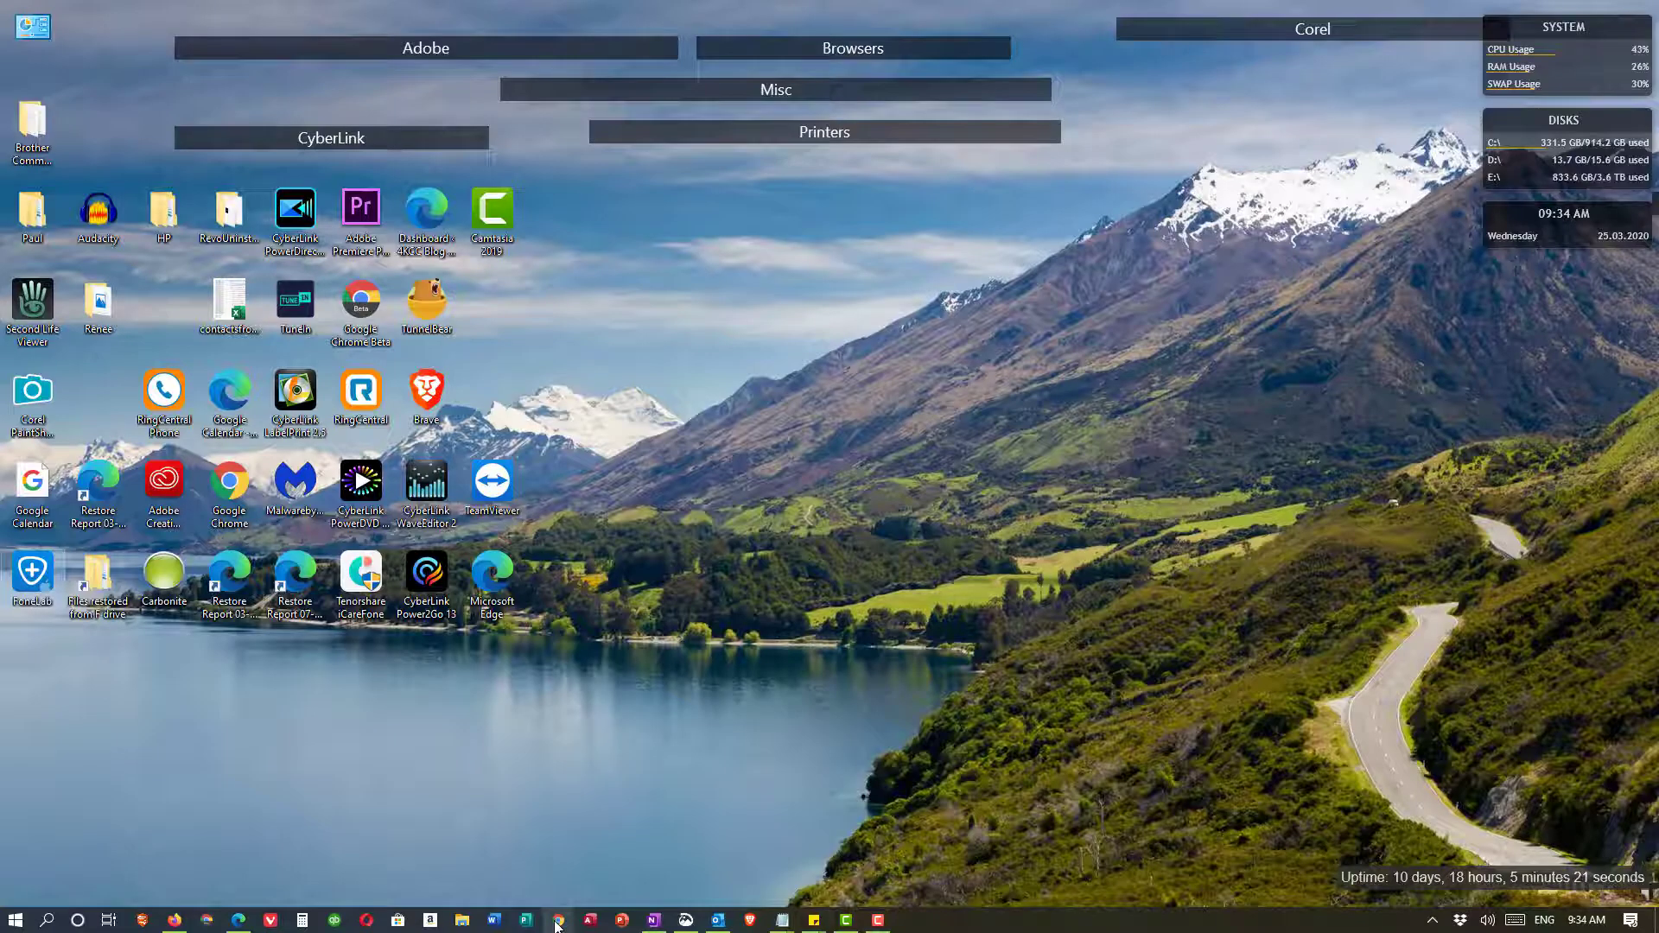
Step: Restore Chrome from the taskbar and re-enable Show bookmarks bar
left_click(555, 919)
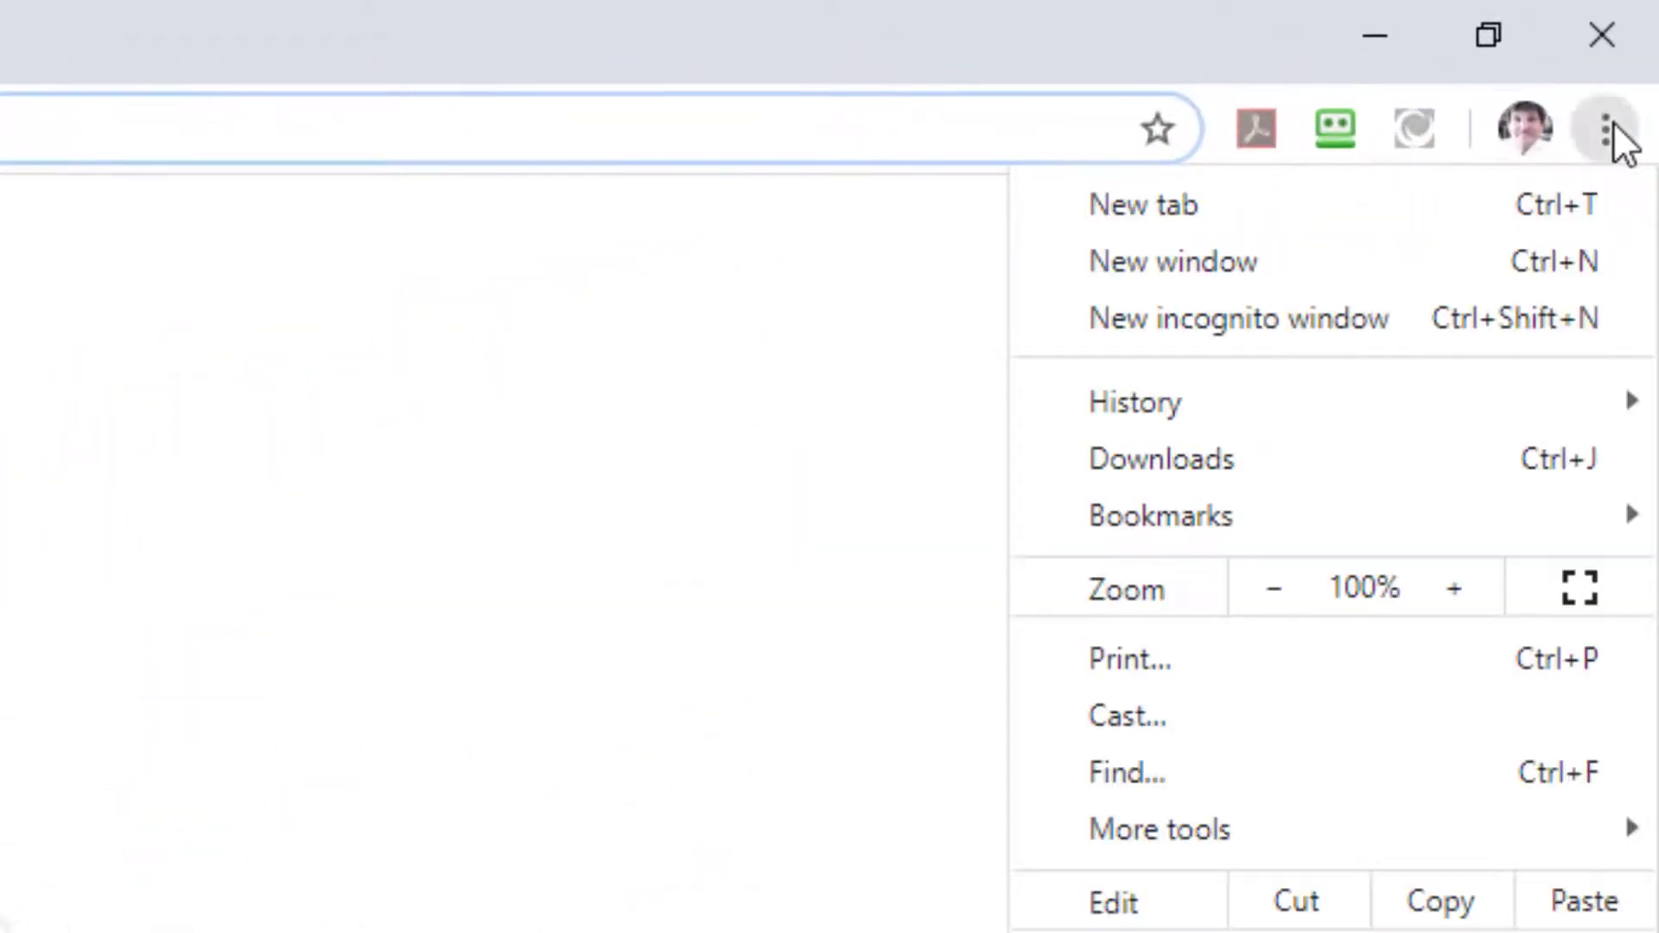
mouse_move(1159, 517)
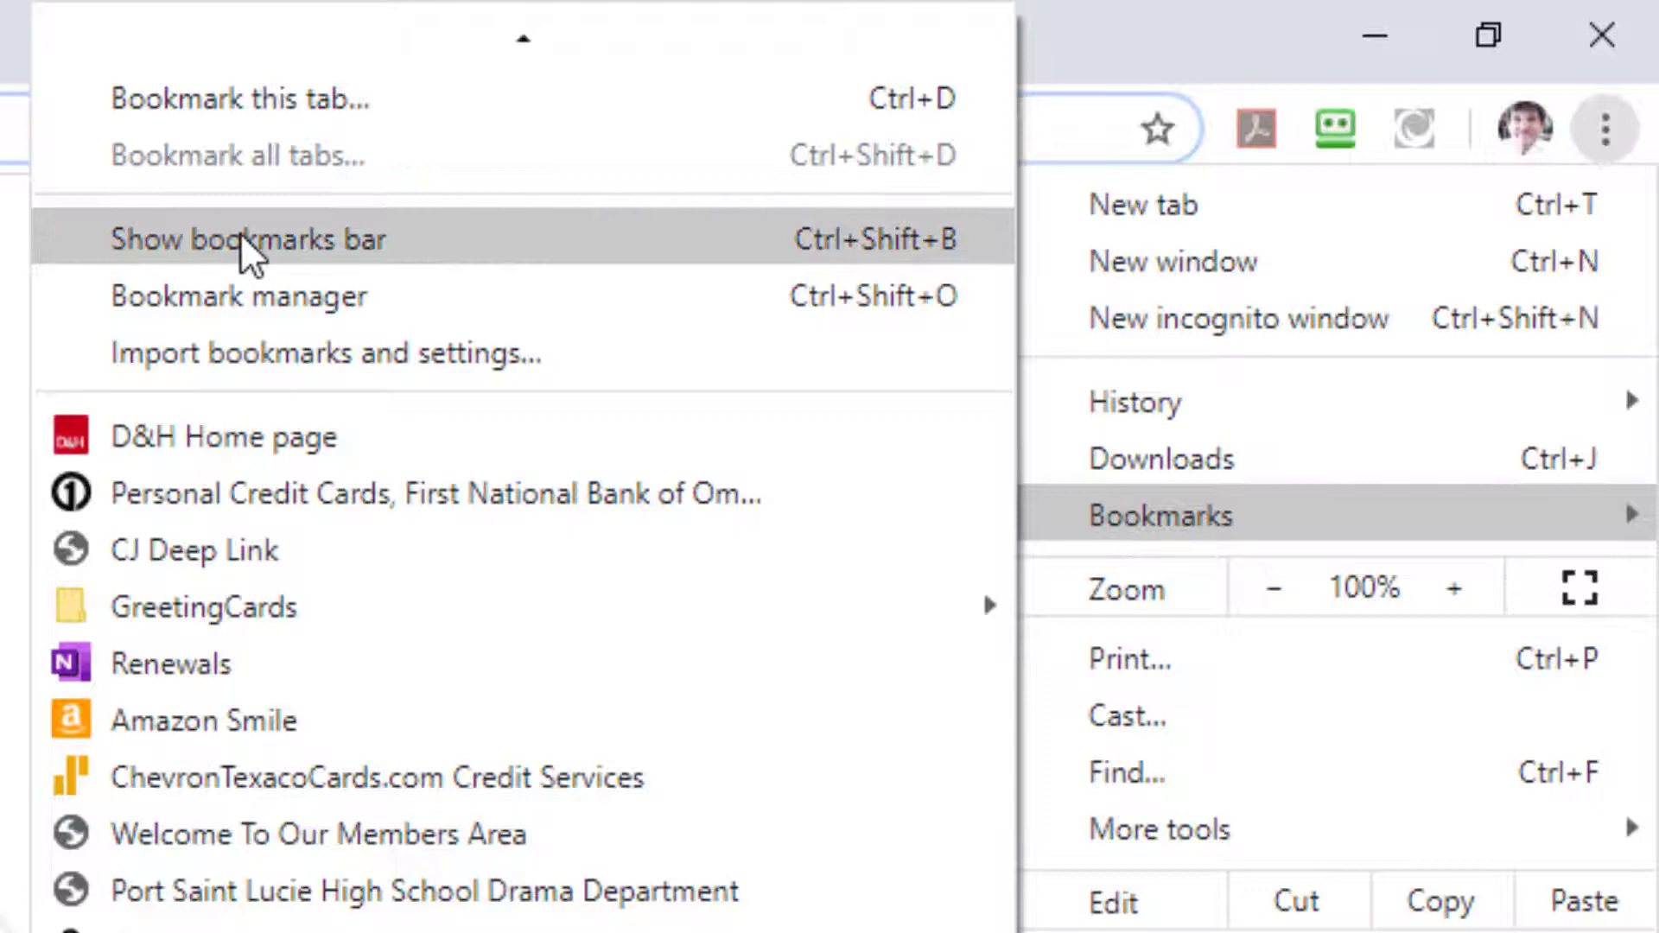
left_click(250, 239)
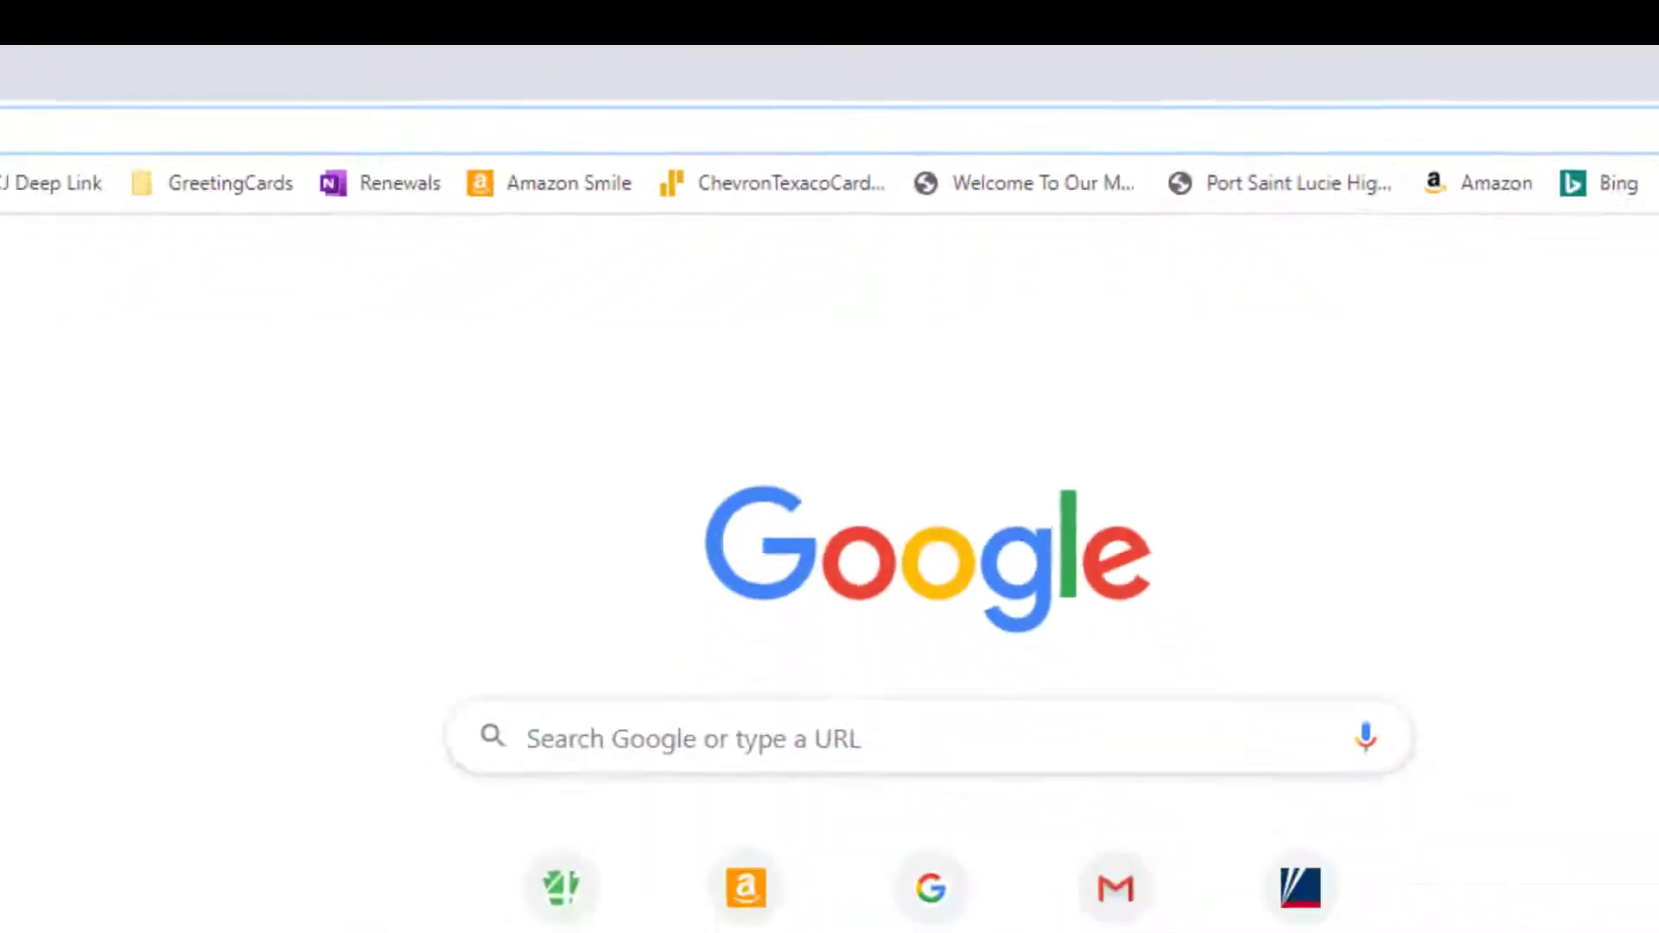
Step: Switch to Edge and set Show favorites bar to Never
left_click(1600, 183)
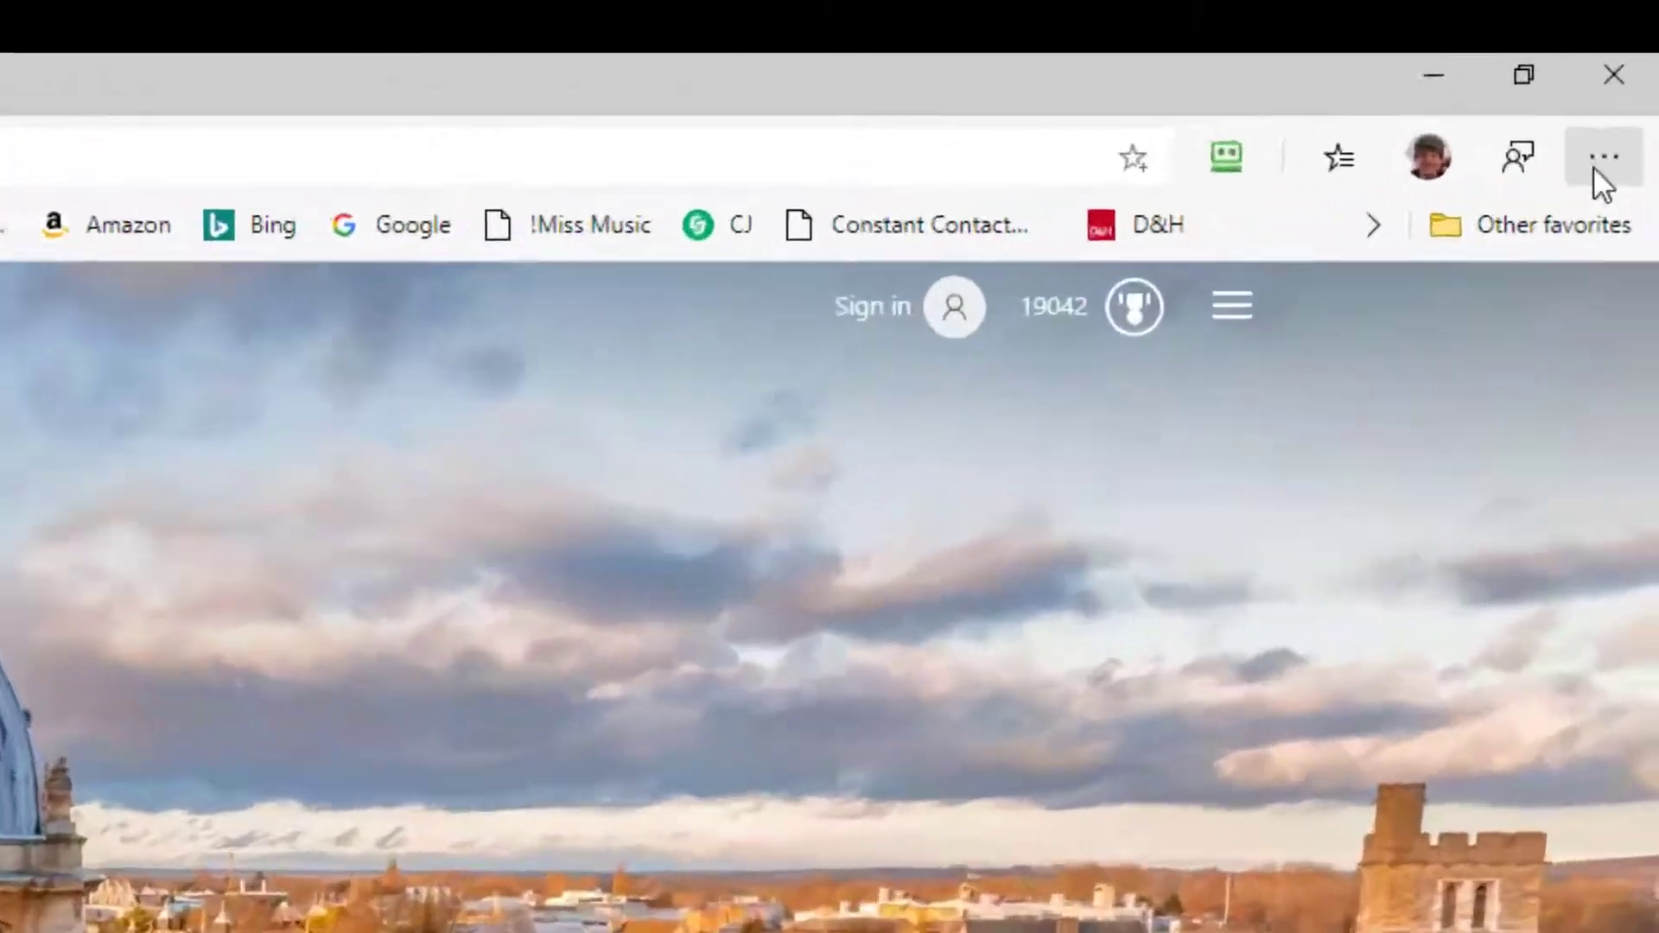
left_click(1602, 157)
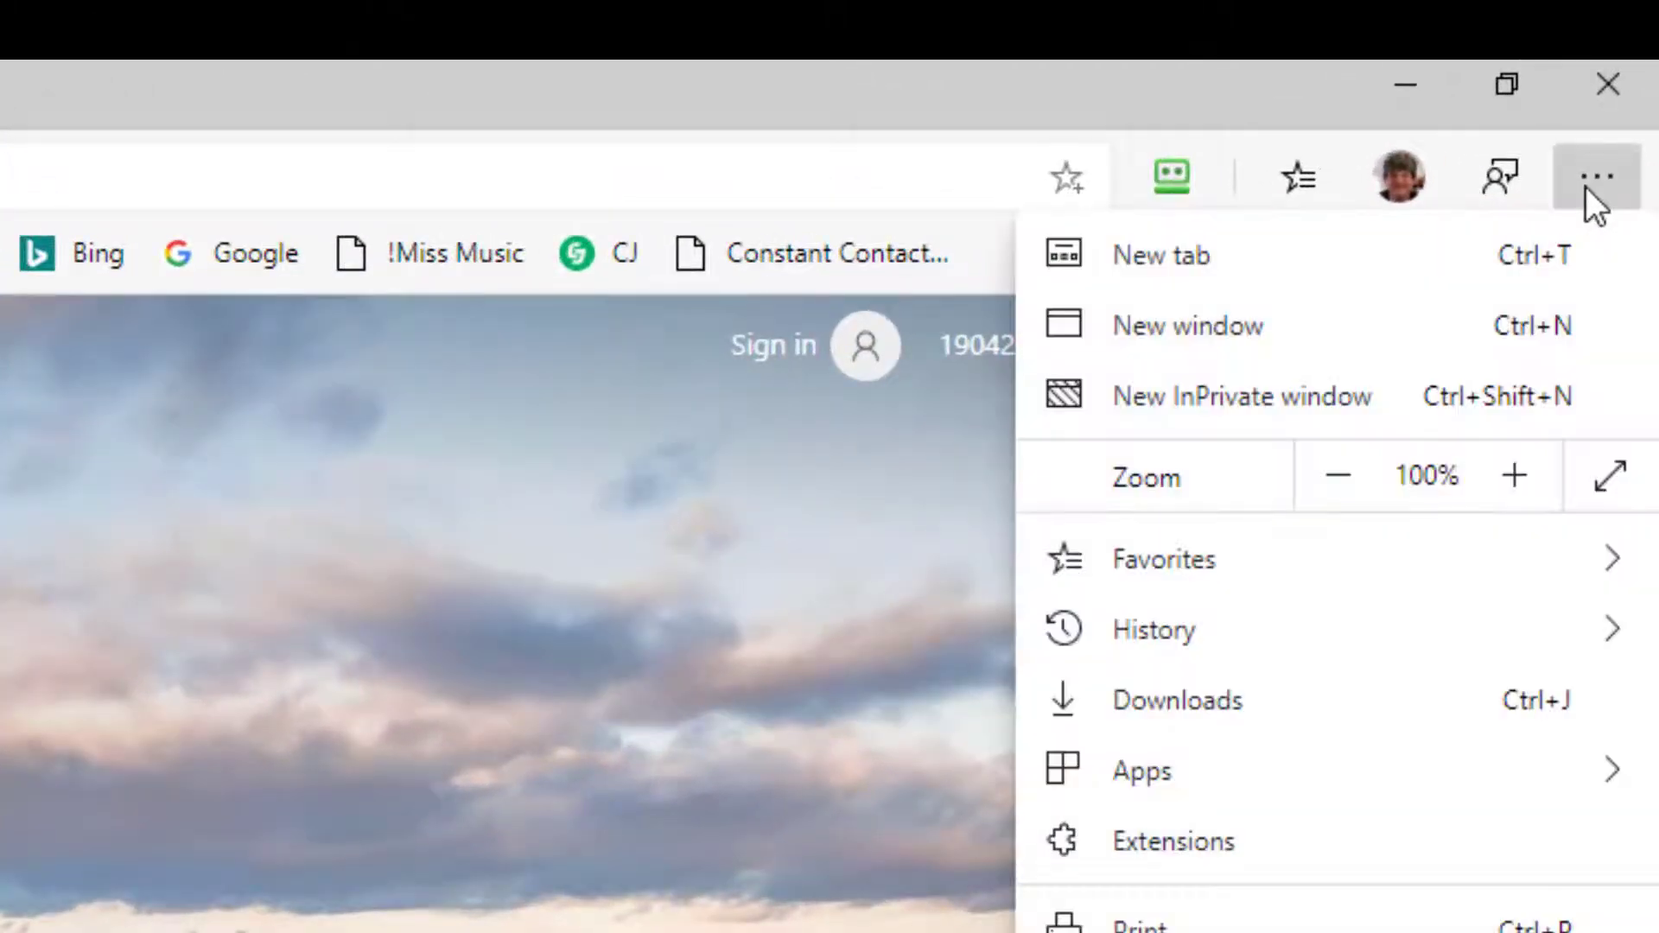
left_click(1163, 559)
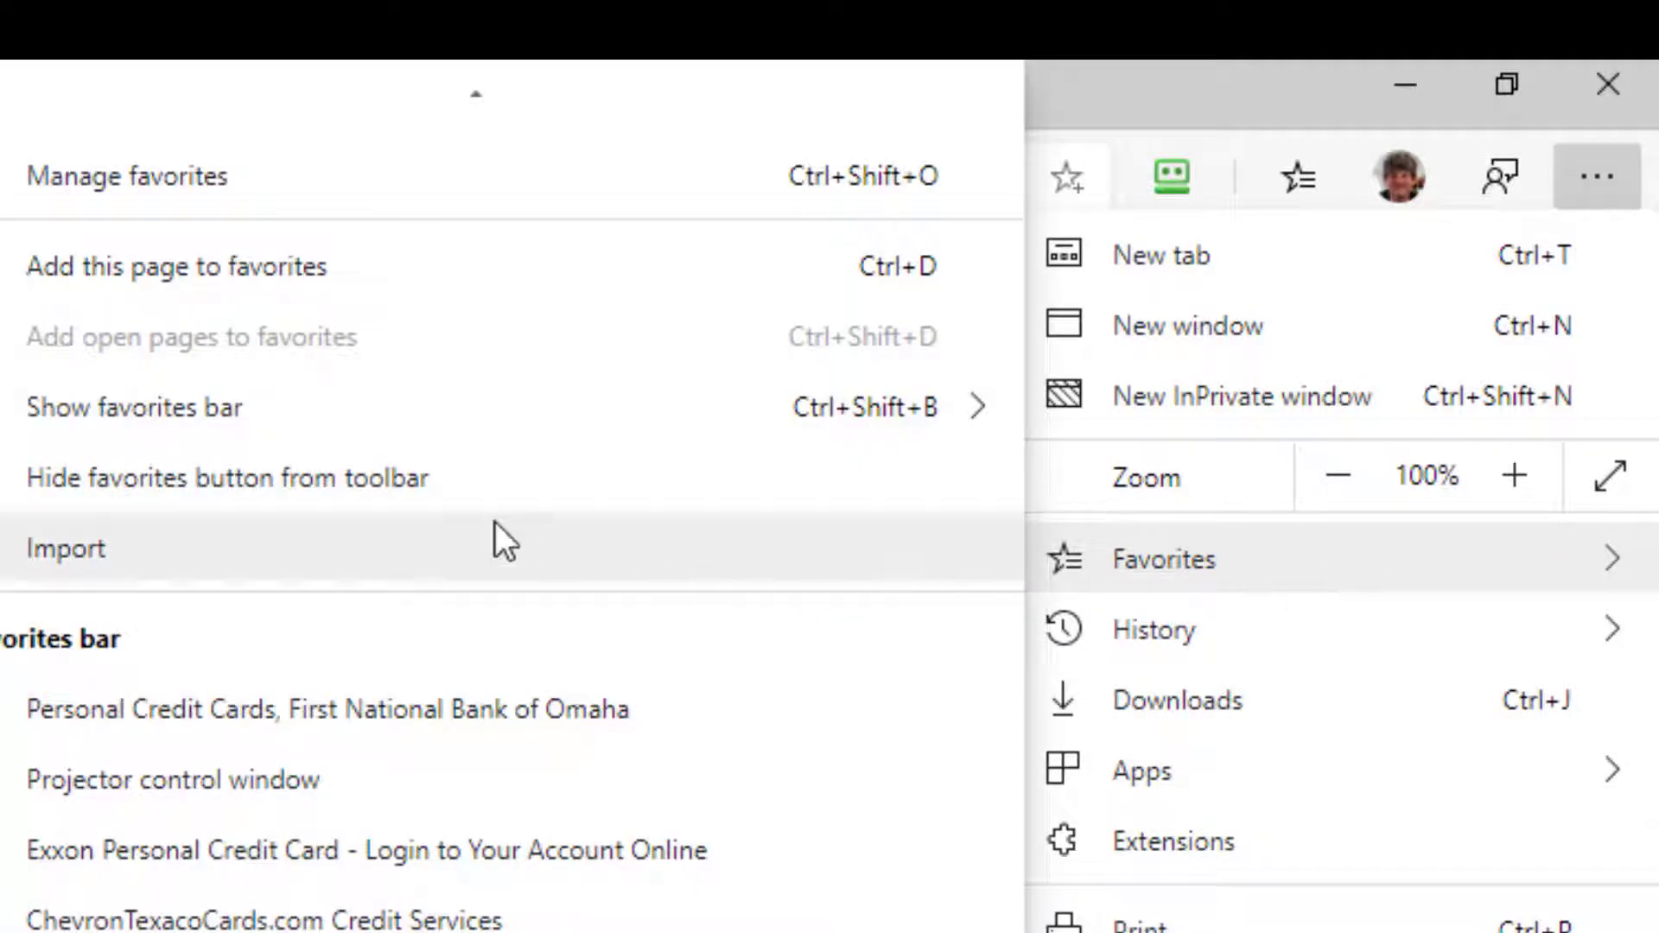
mouse_move(135, 407)
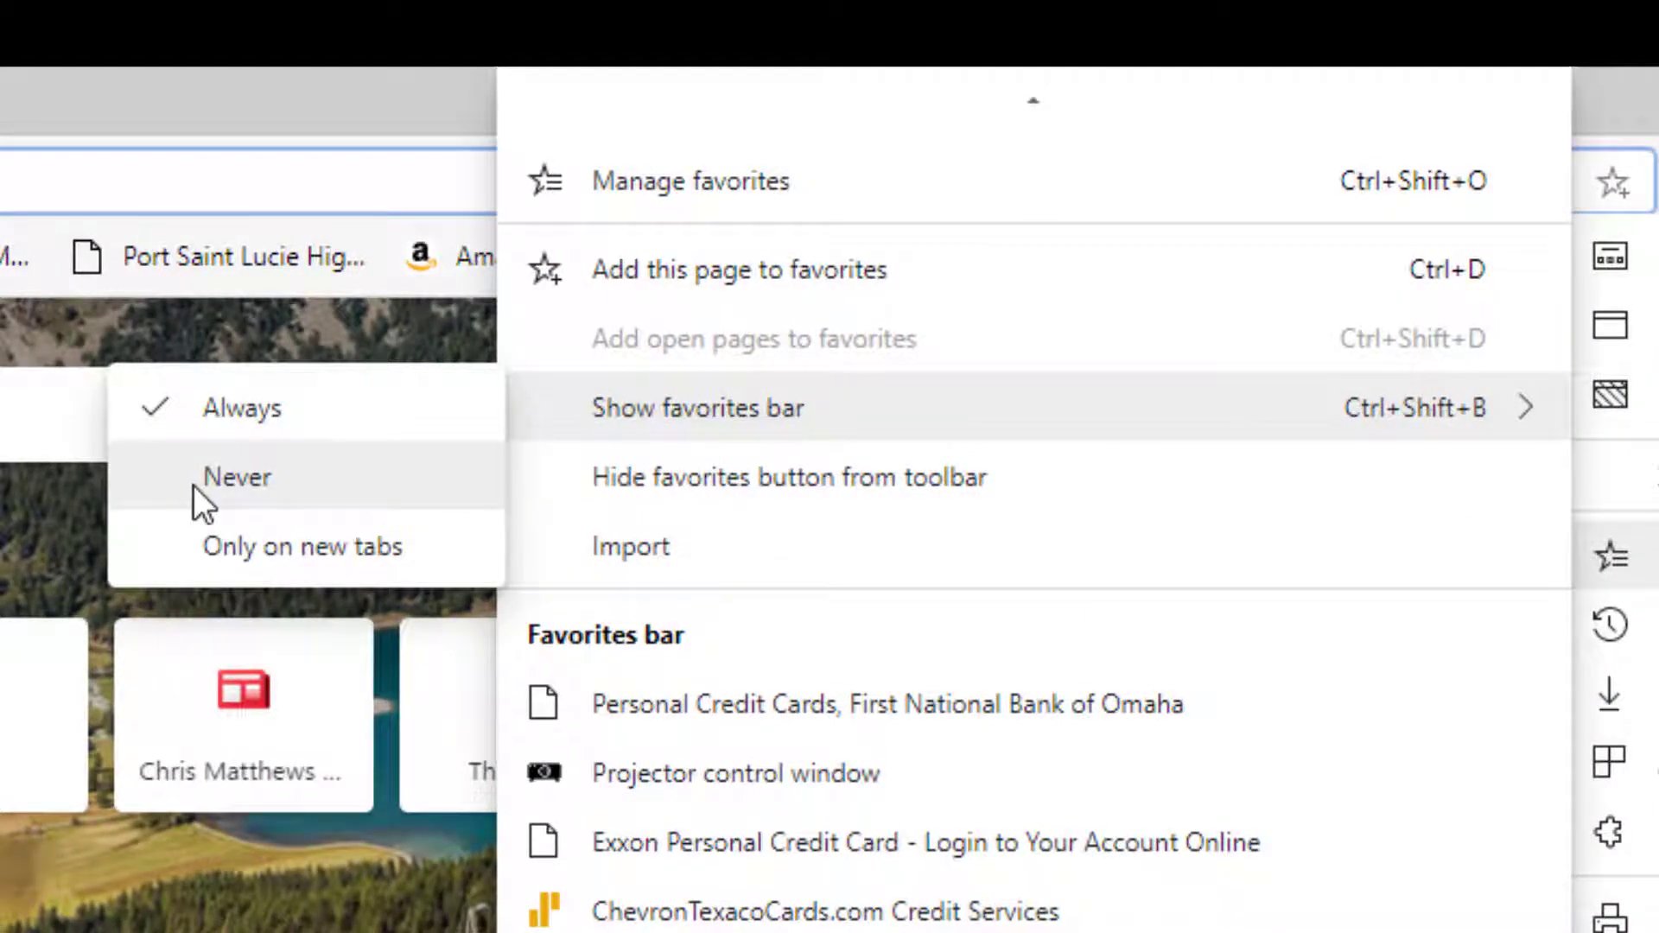
left_click(236, 477)
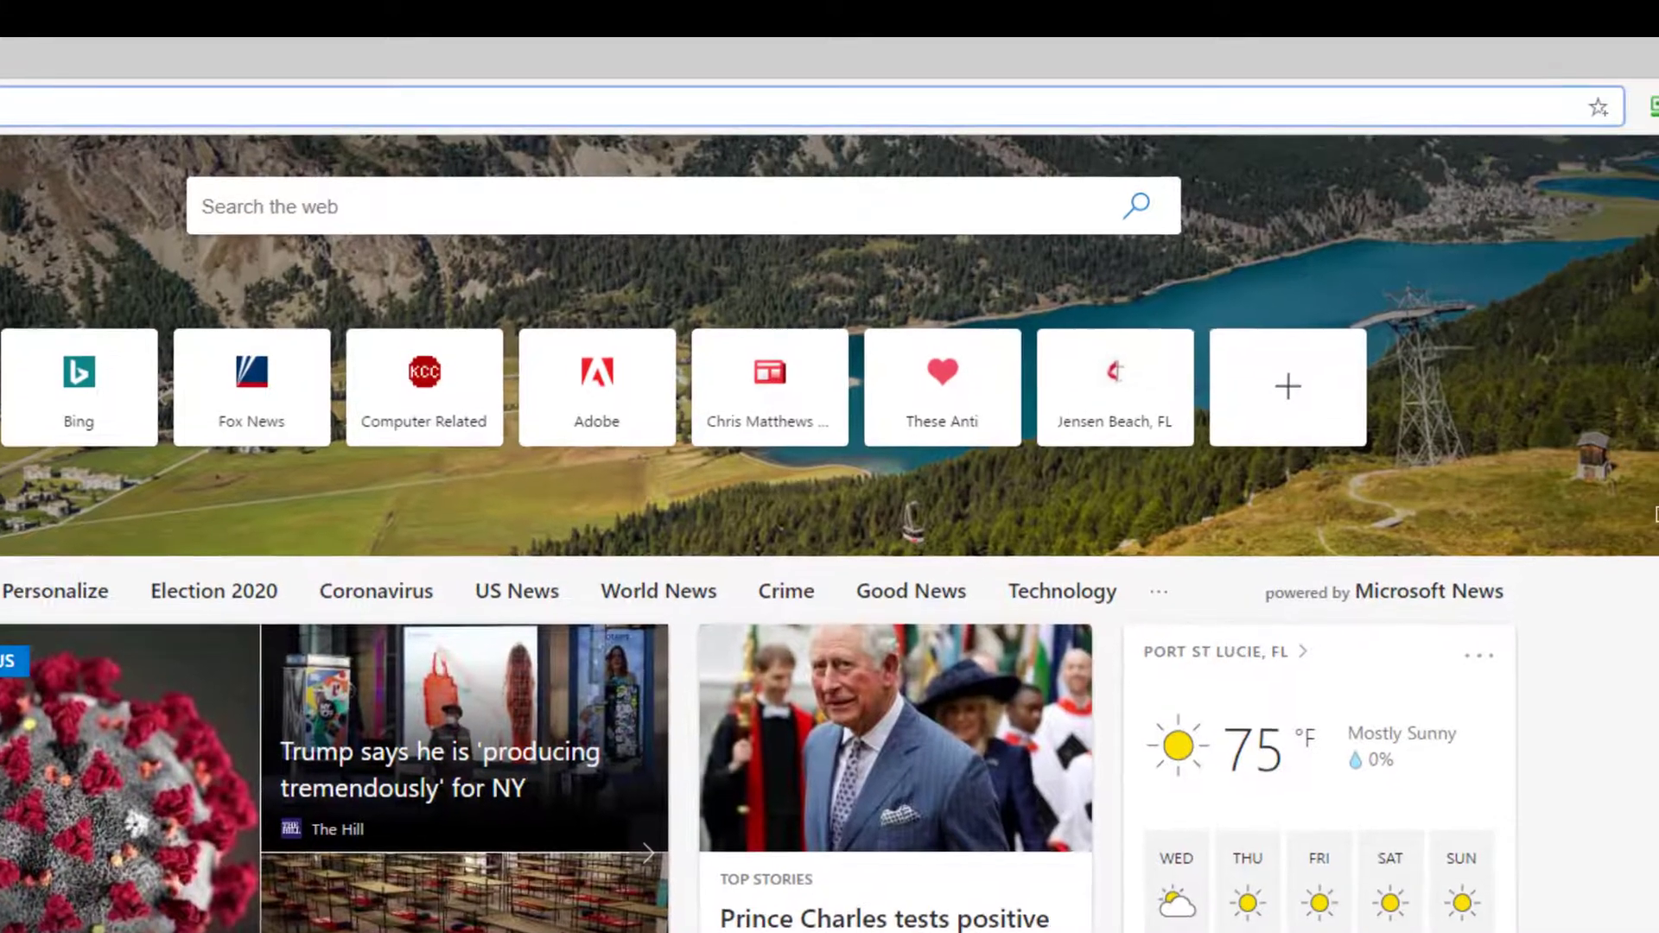
Step: Set Edge's Show favorites bar option to Always
left_click(1502, 105)
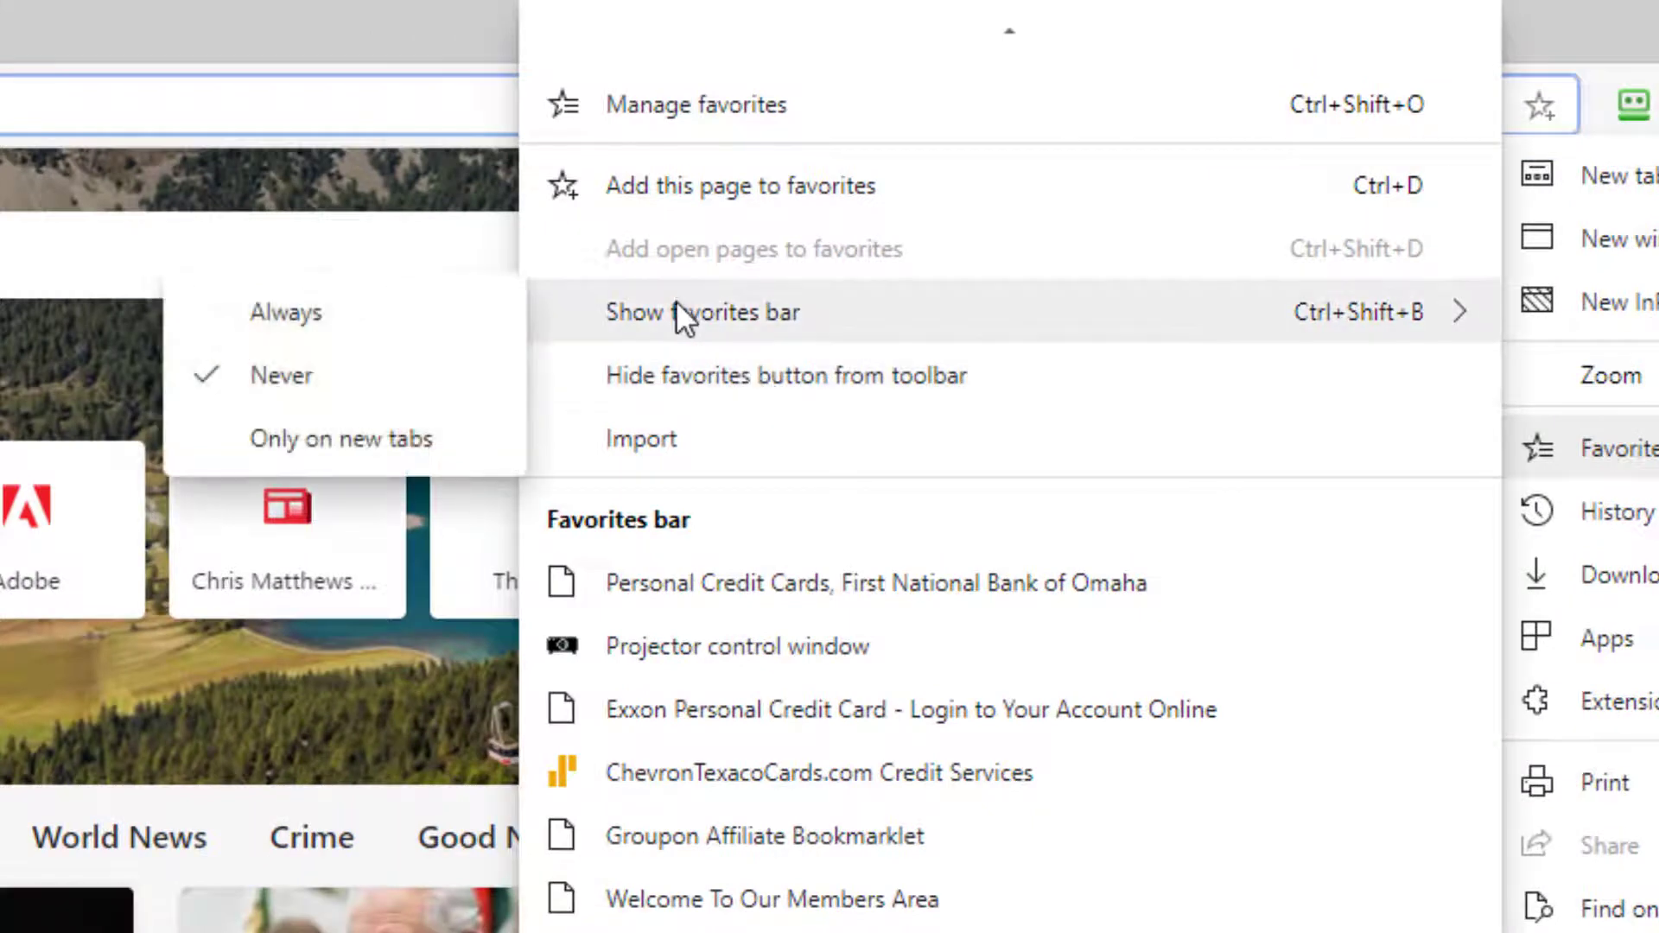
mouse_move(296, 311)
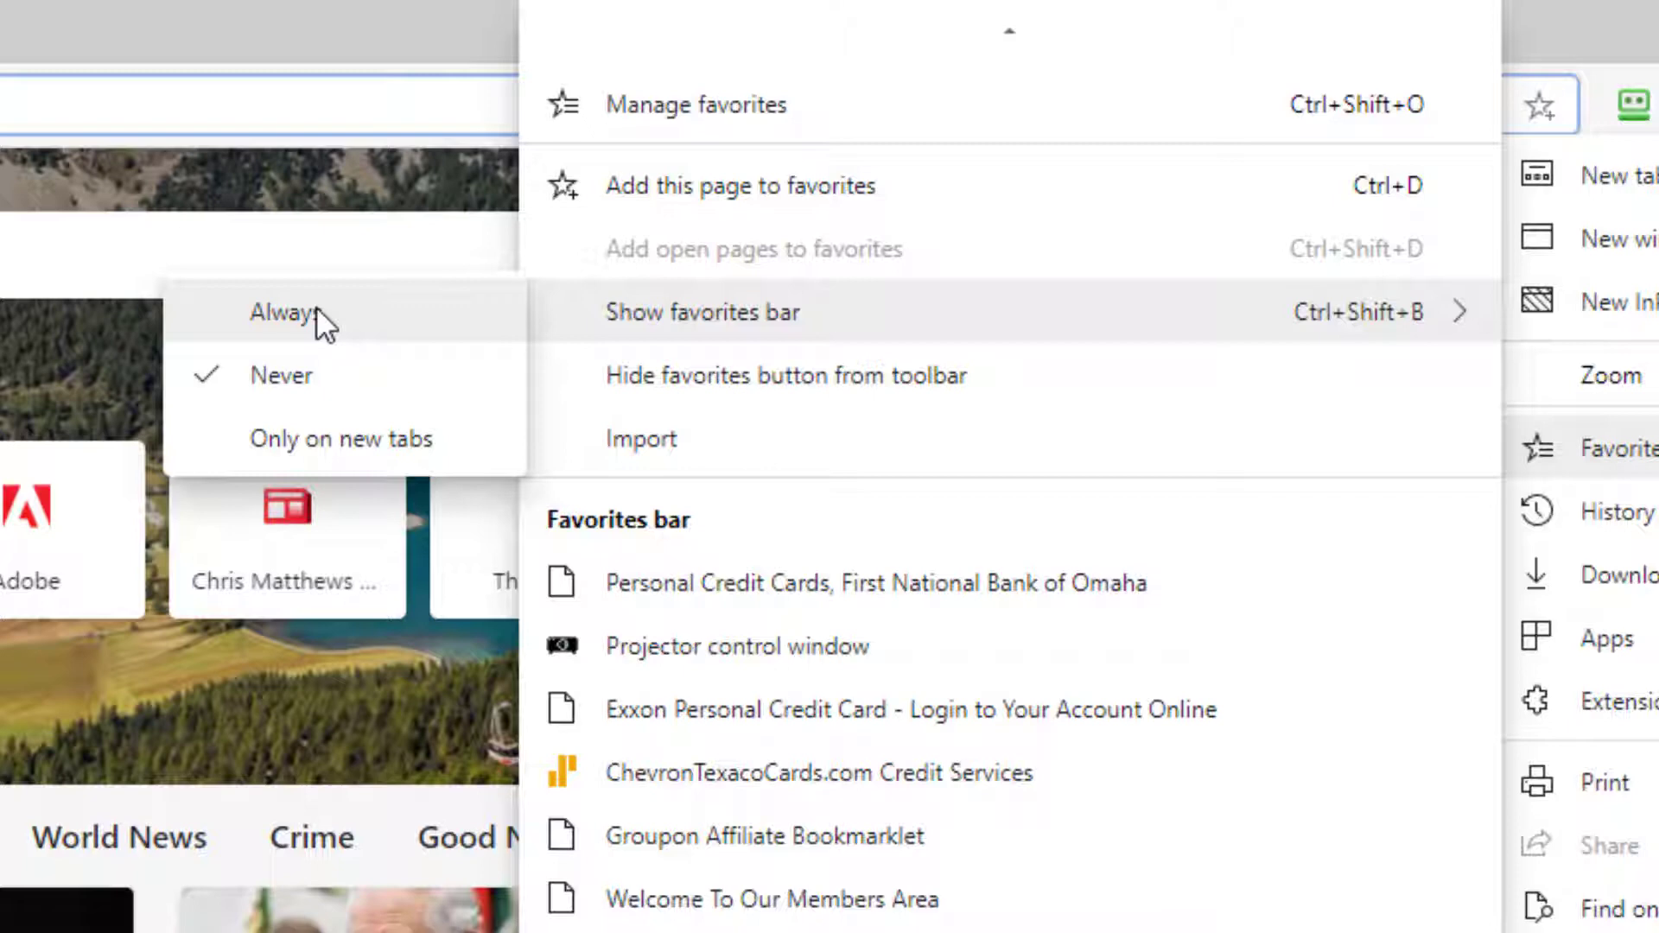
left_click(282, 311)
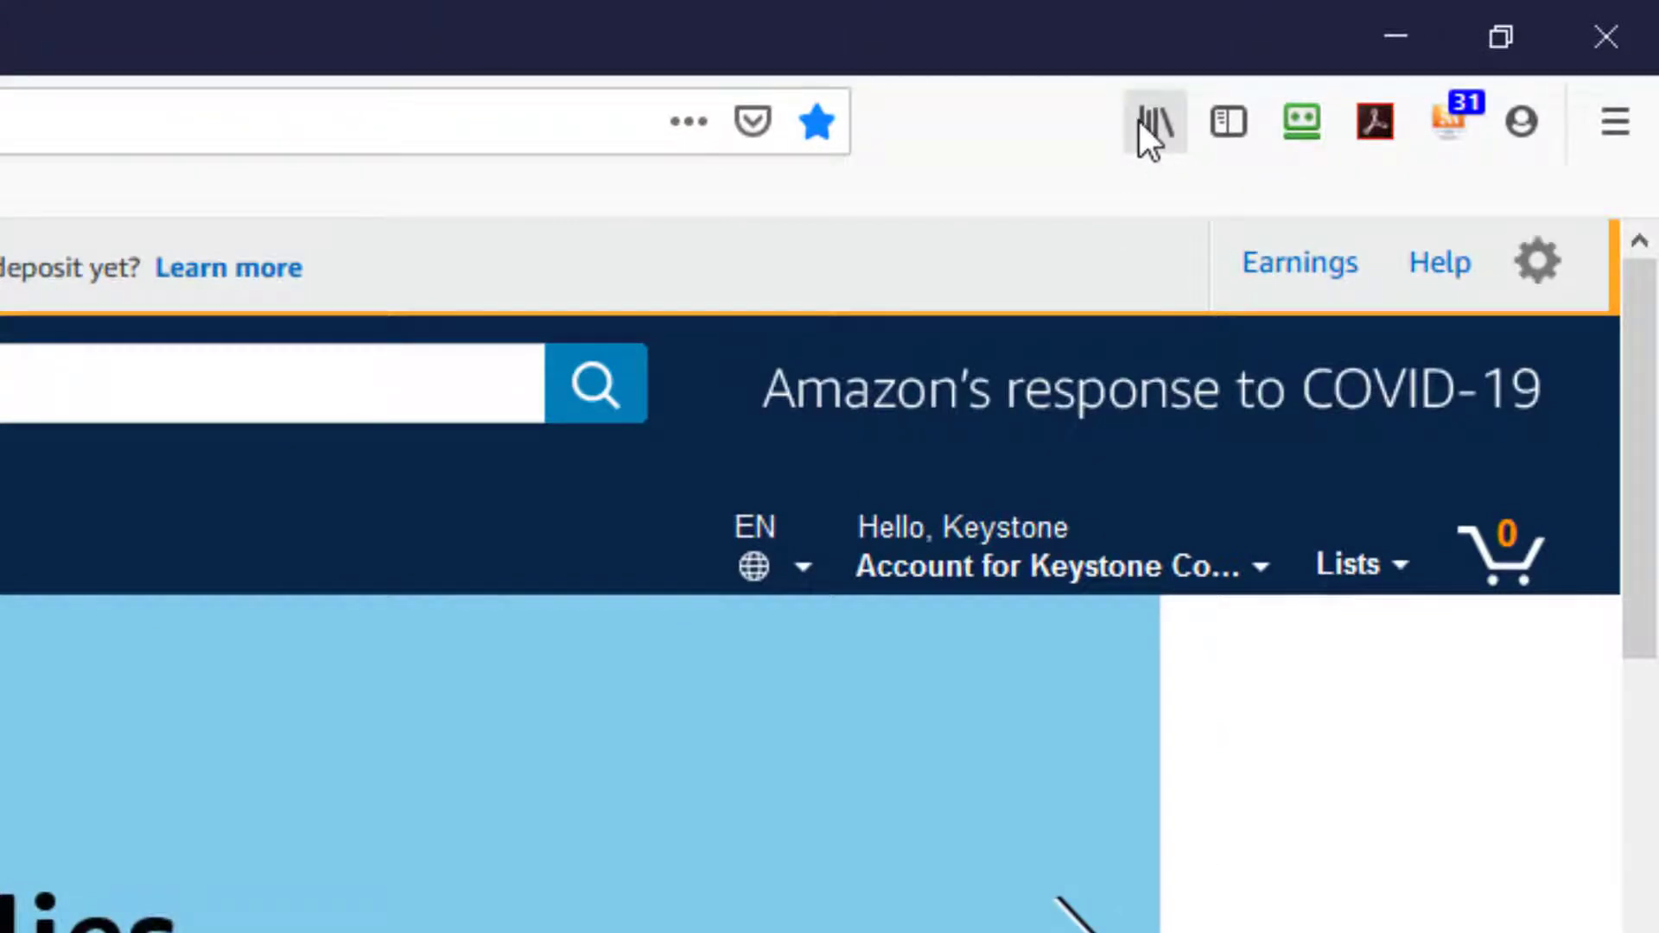
Step: Choose Hide Bookmarks Toolbar under Library > Bookmarks > Bookmarking Tools in Firefox
left_click(1152, 121)
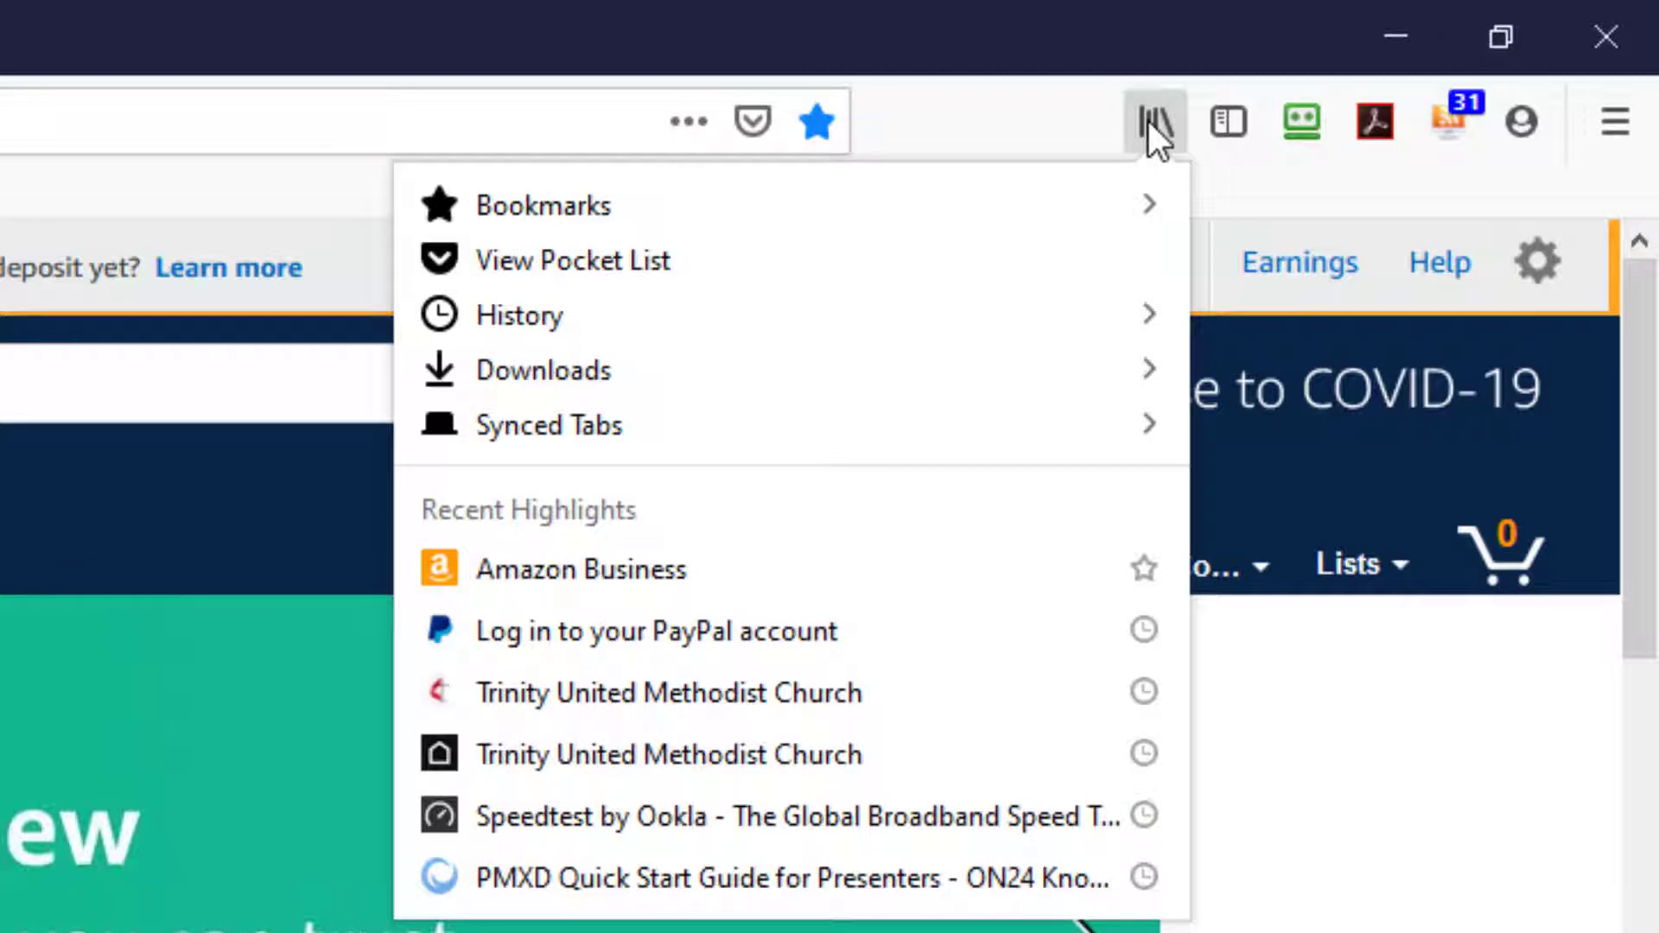
mouse_move(809, 207)
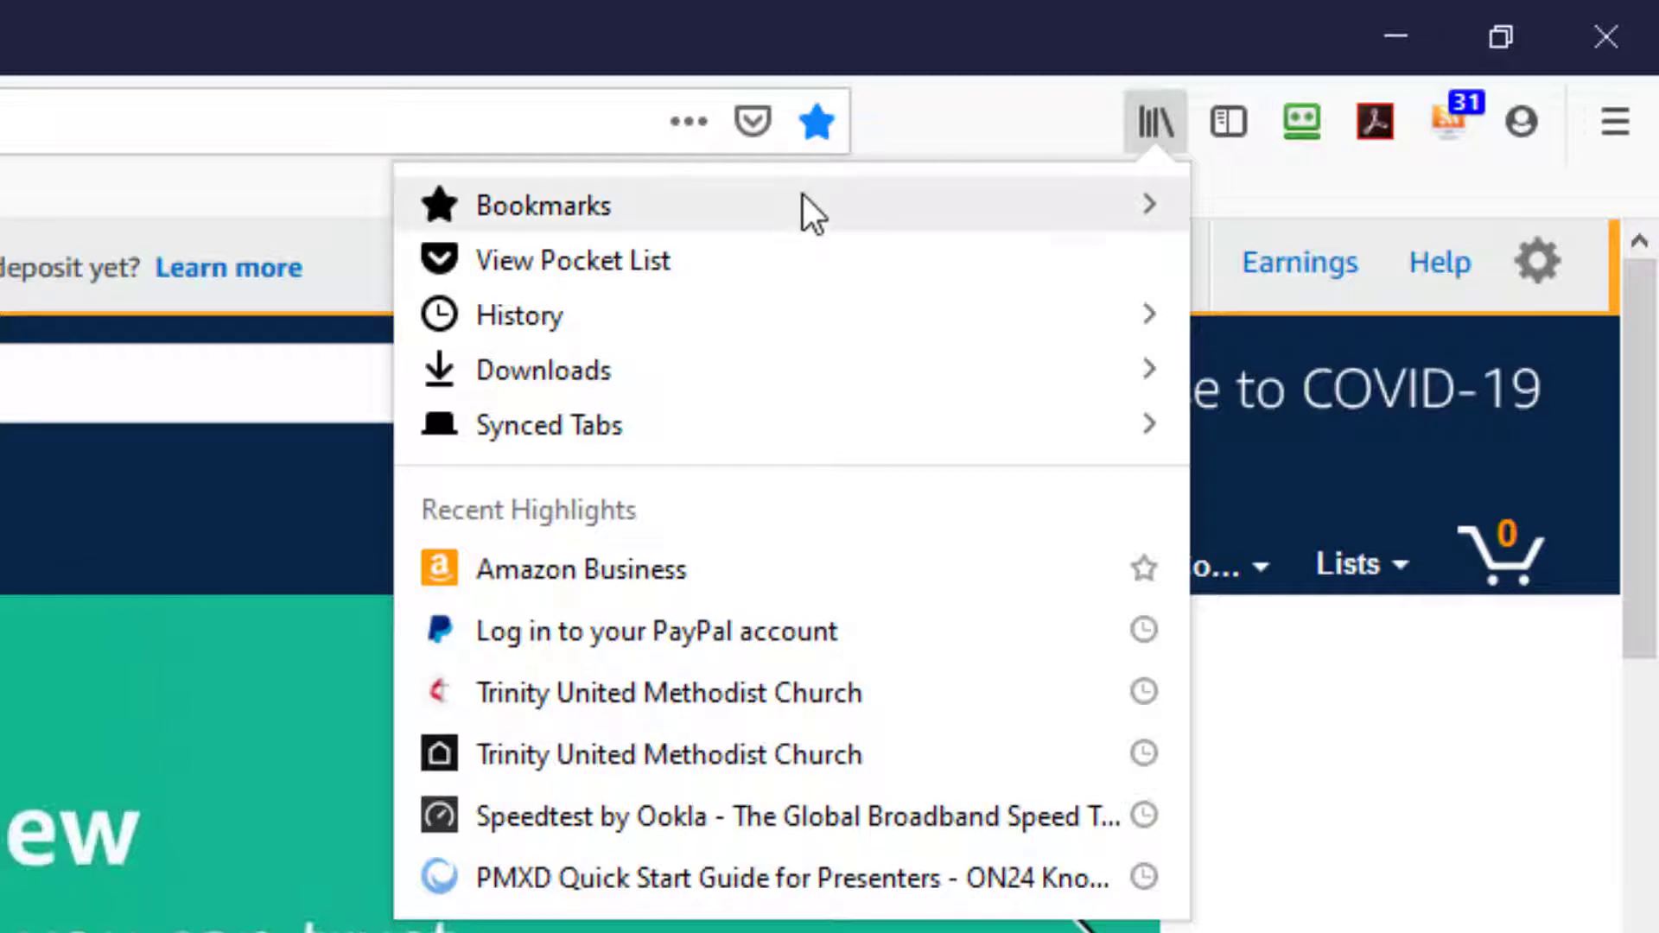
left_click(542, 205)
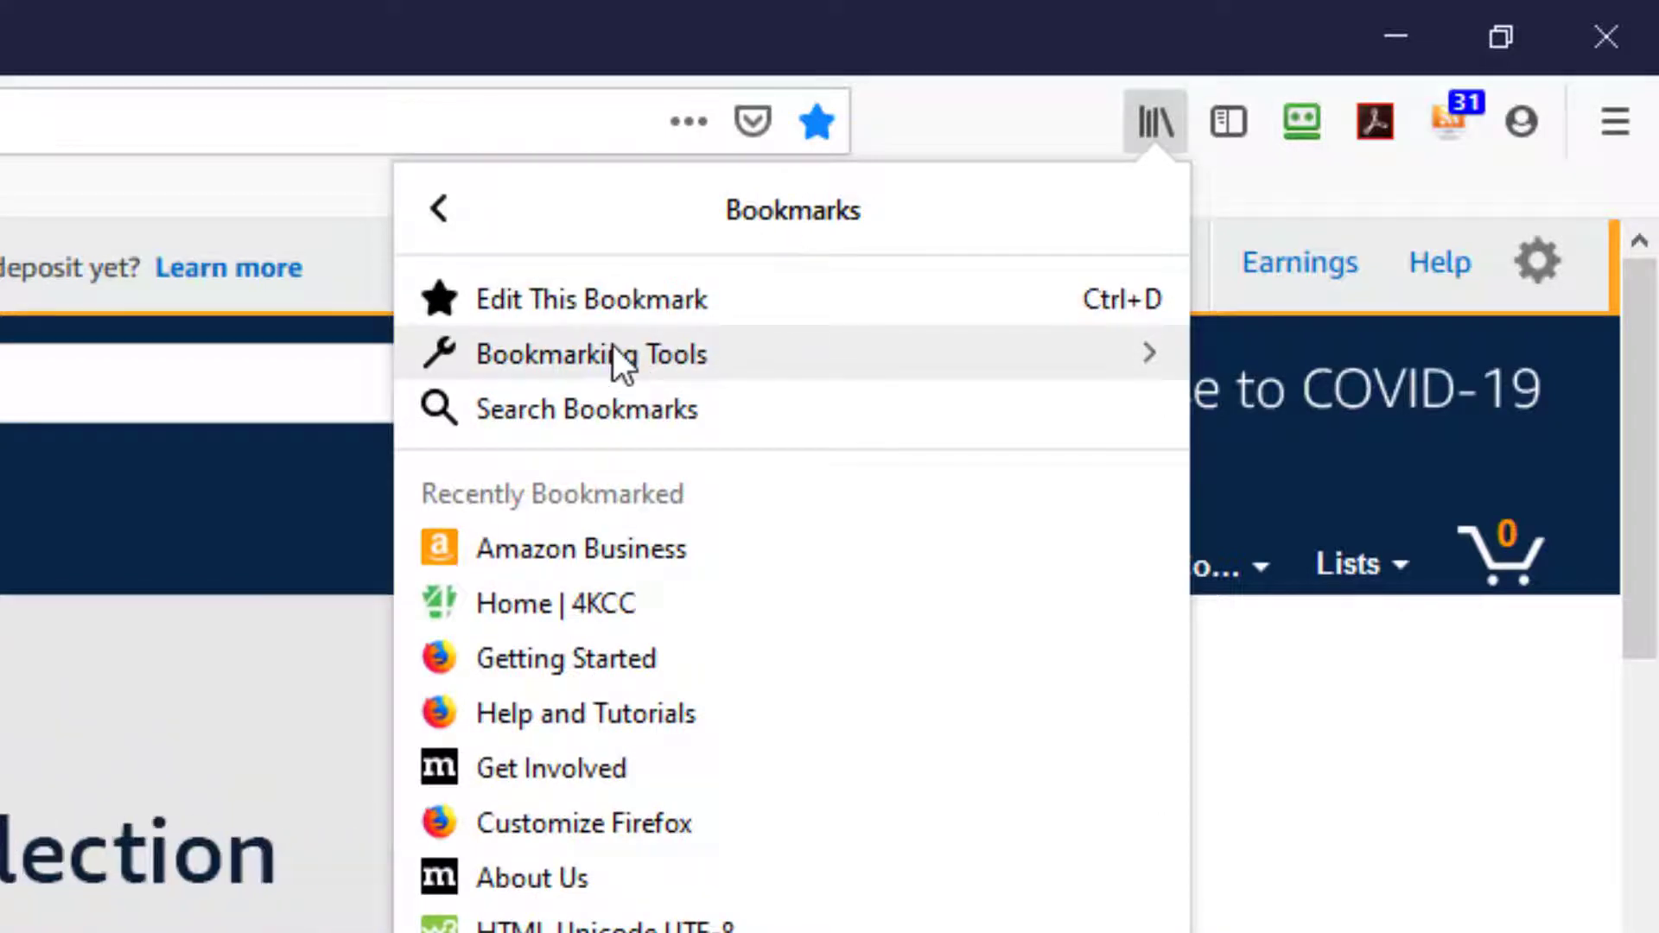
left_click(590, 353)
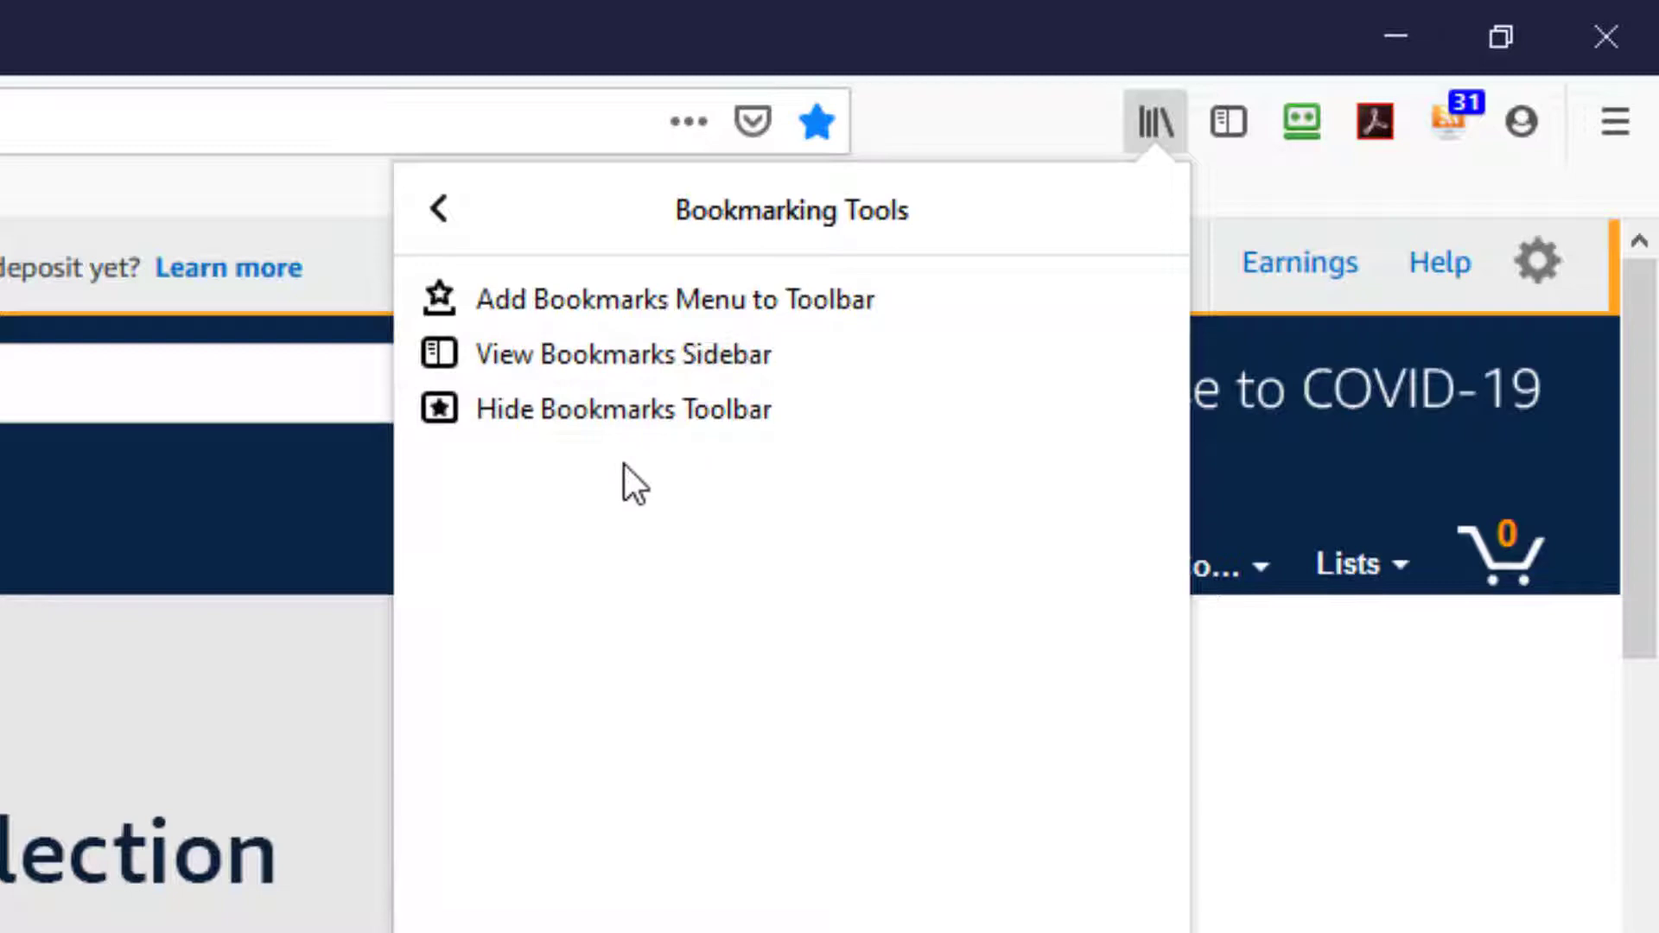
mouse_move(623, 410)
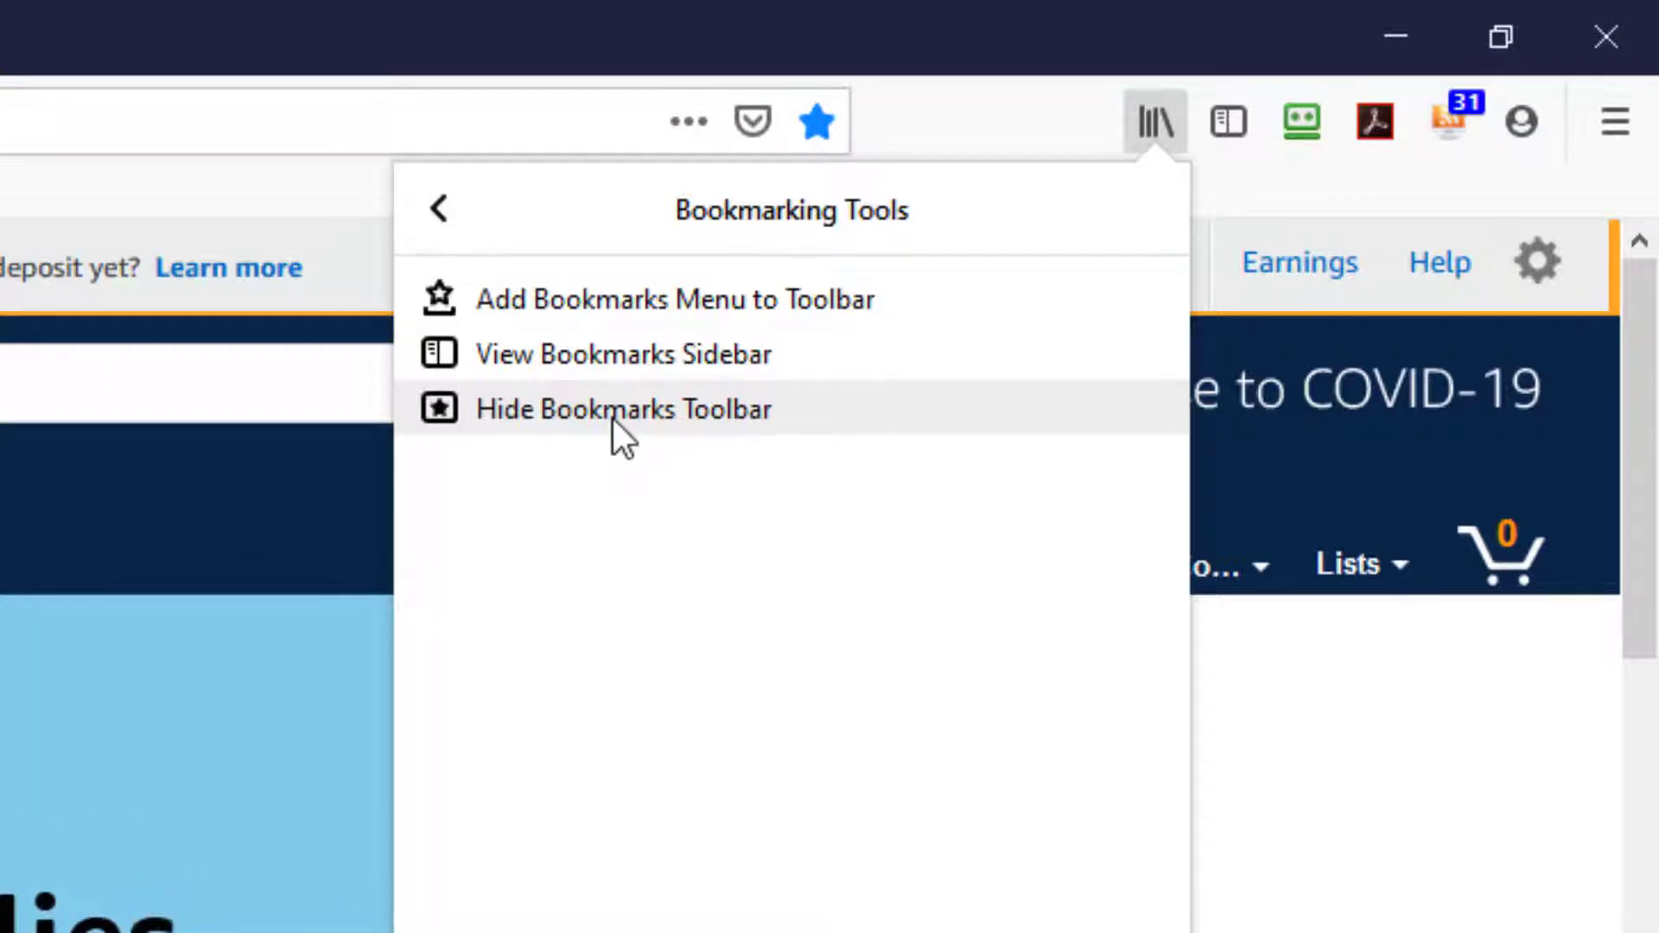
left_click(623, 410)
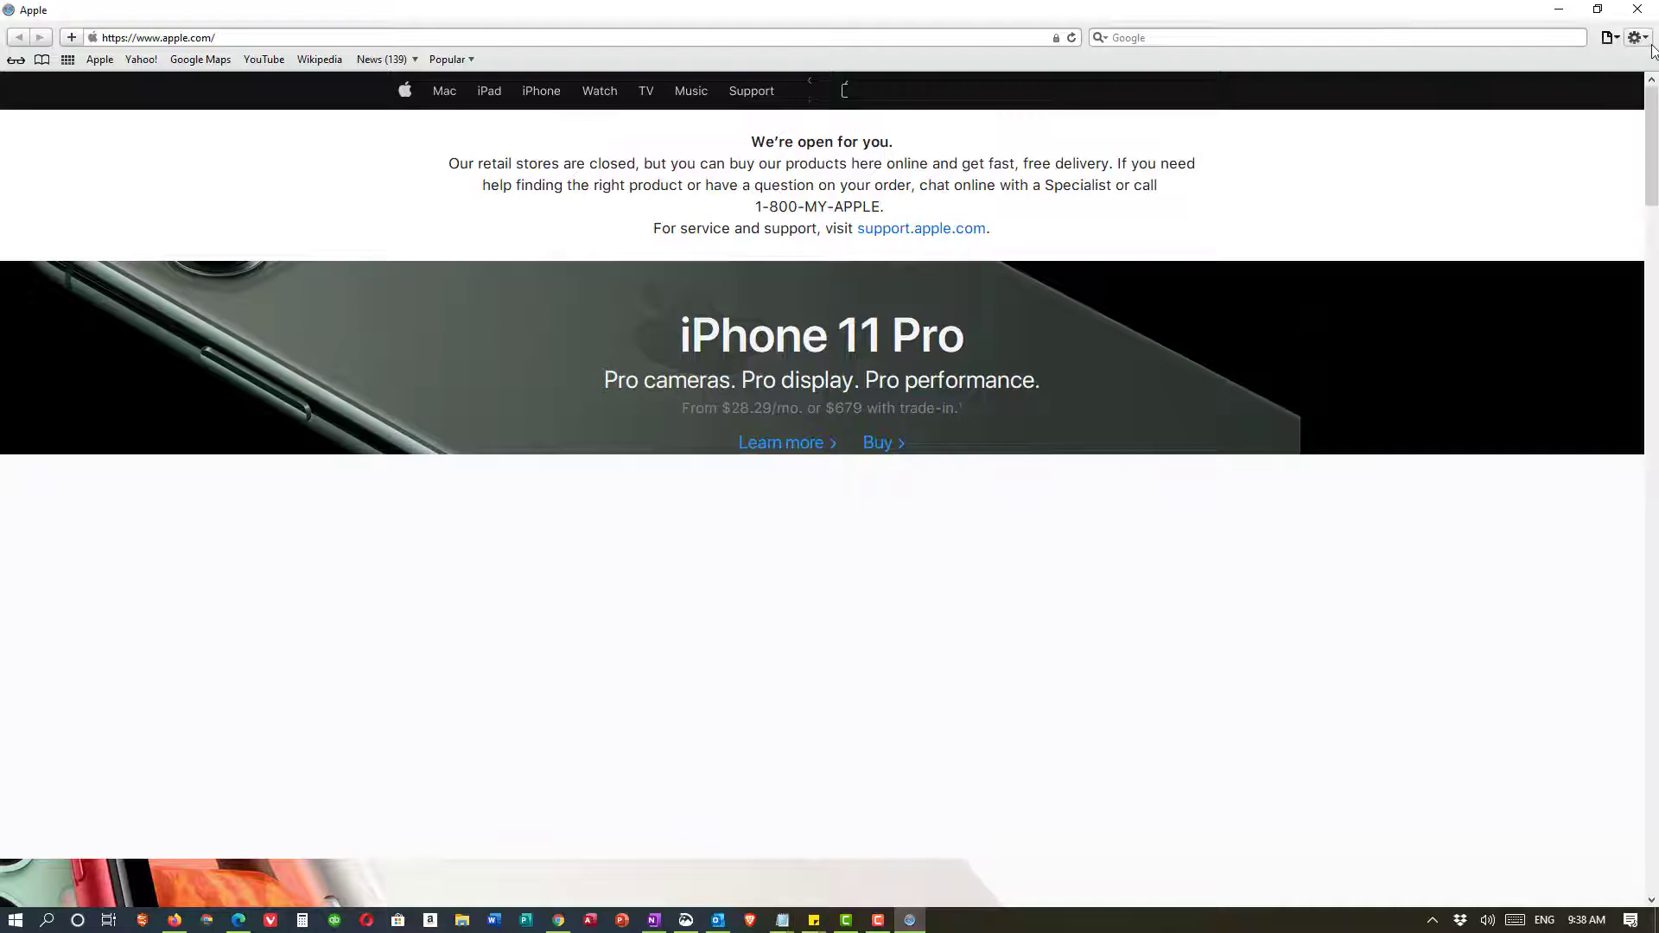
Step: Enable Show Bookmarks Bar in Safari so the Apple, Yahoo!, YouTube links appear
left_click(1635, 37)
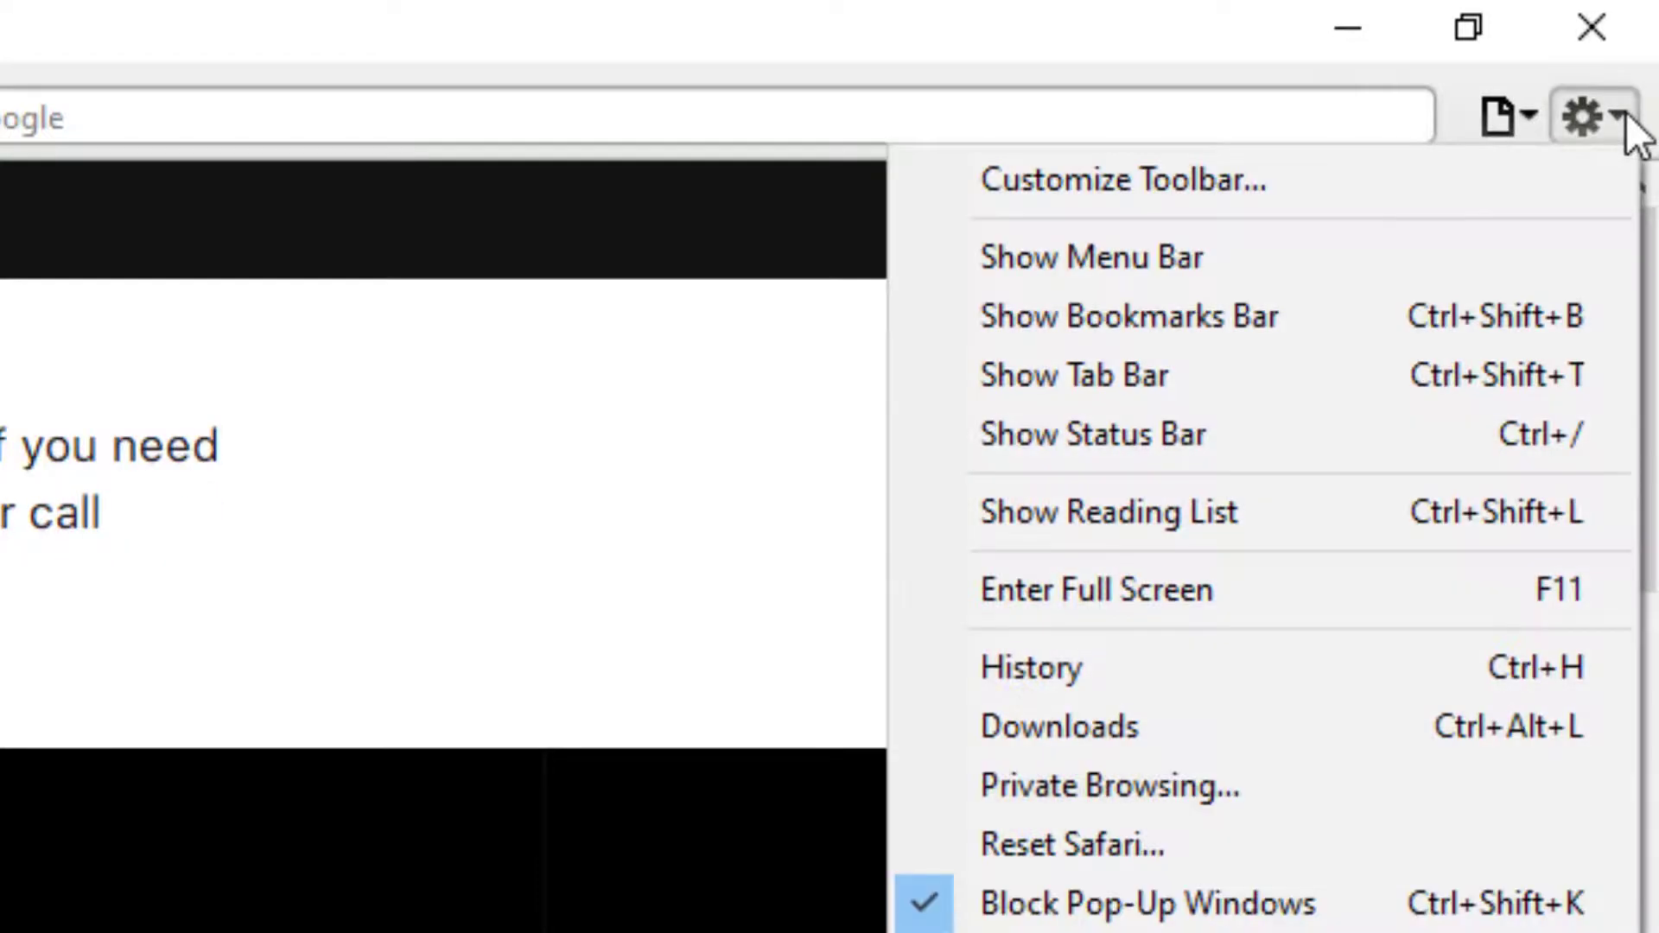
mouse_move(1127, 315)
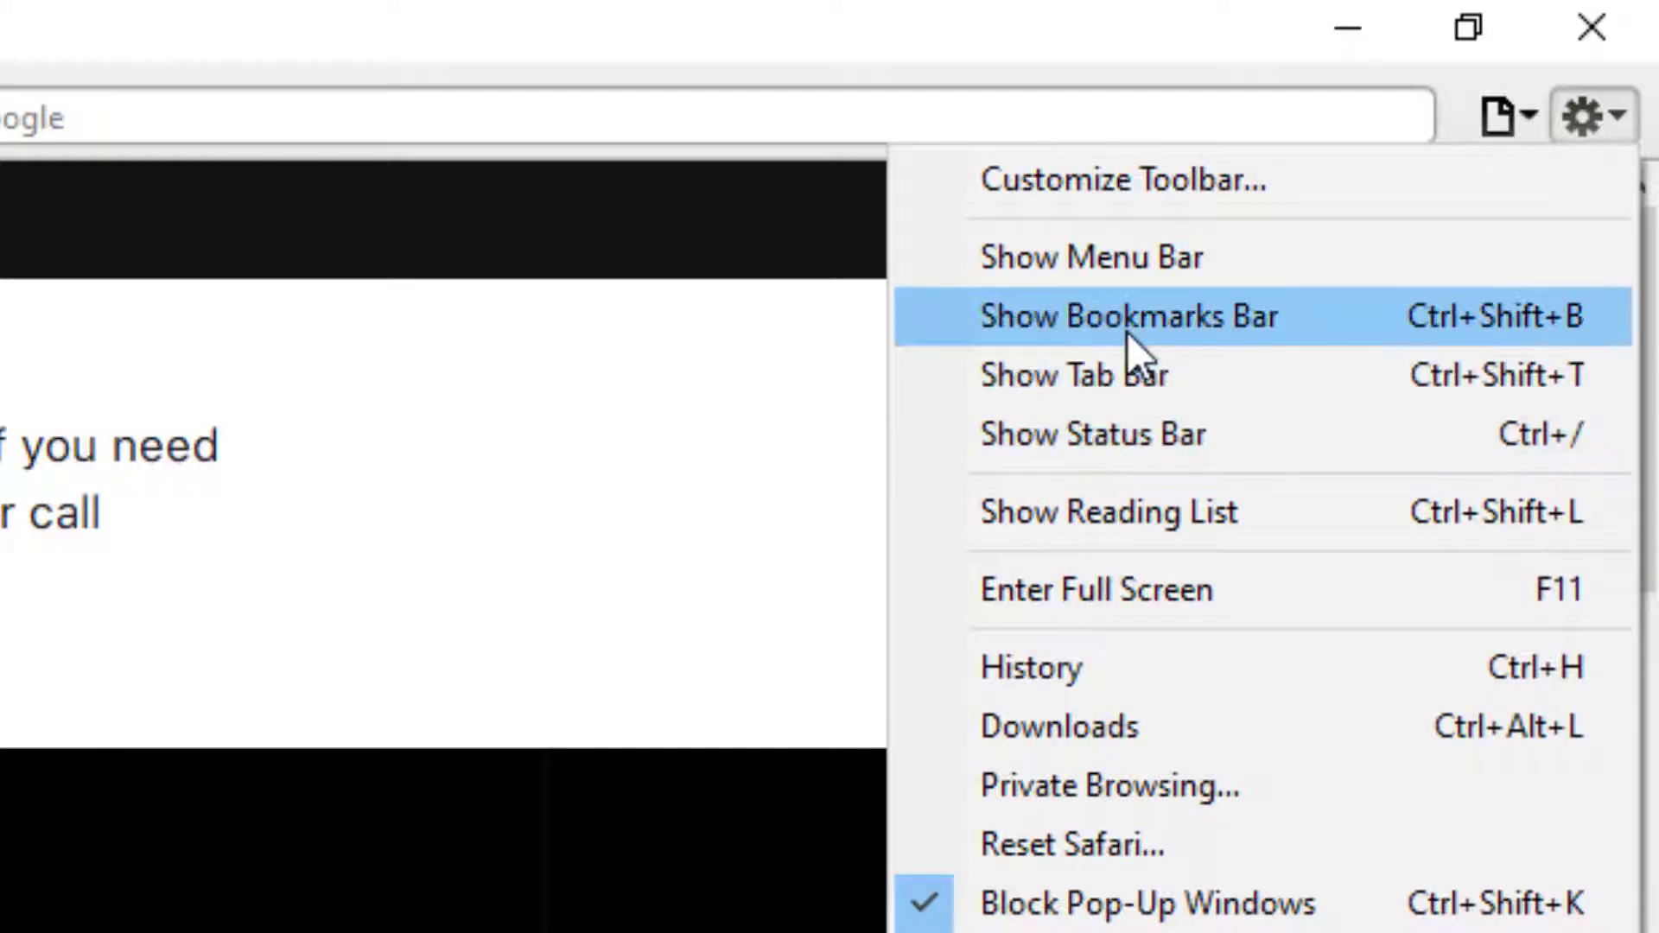
left_click(1127, 316)
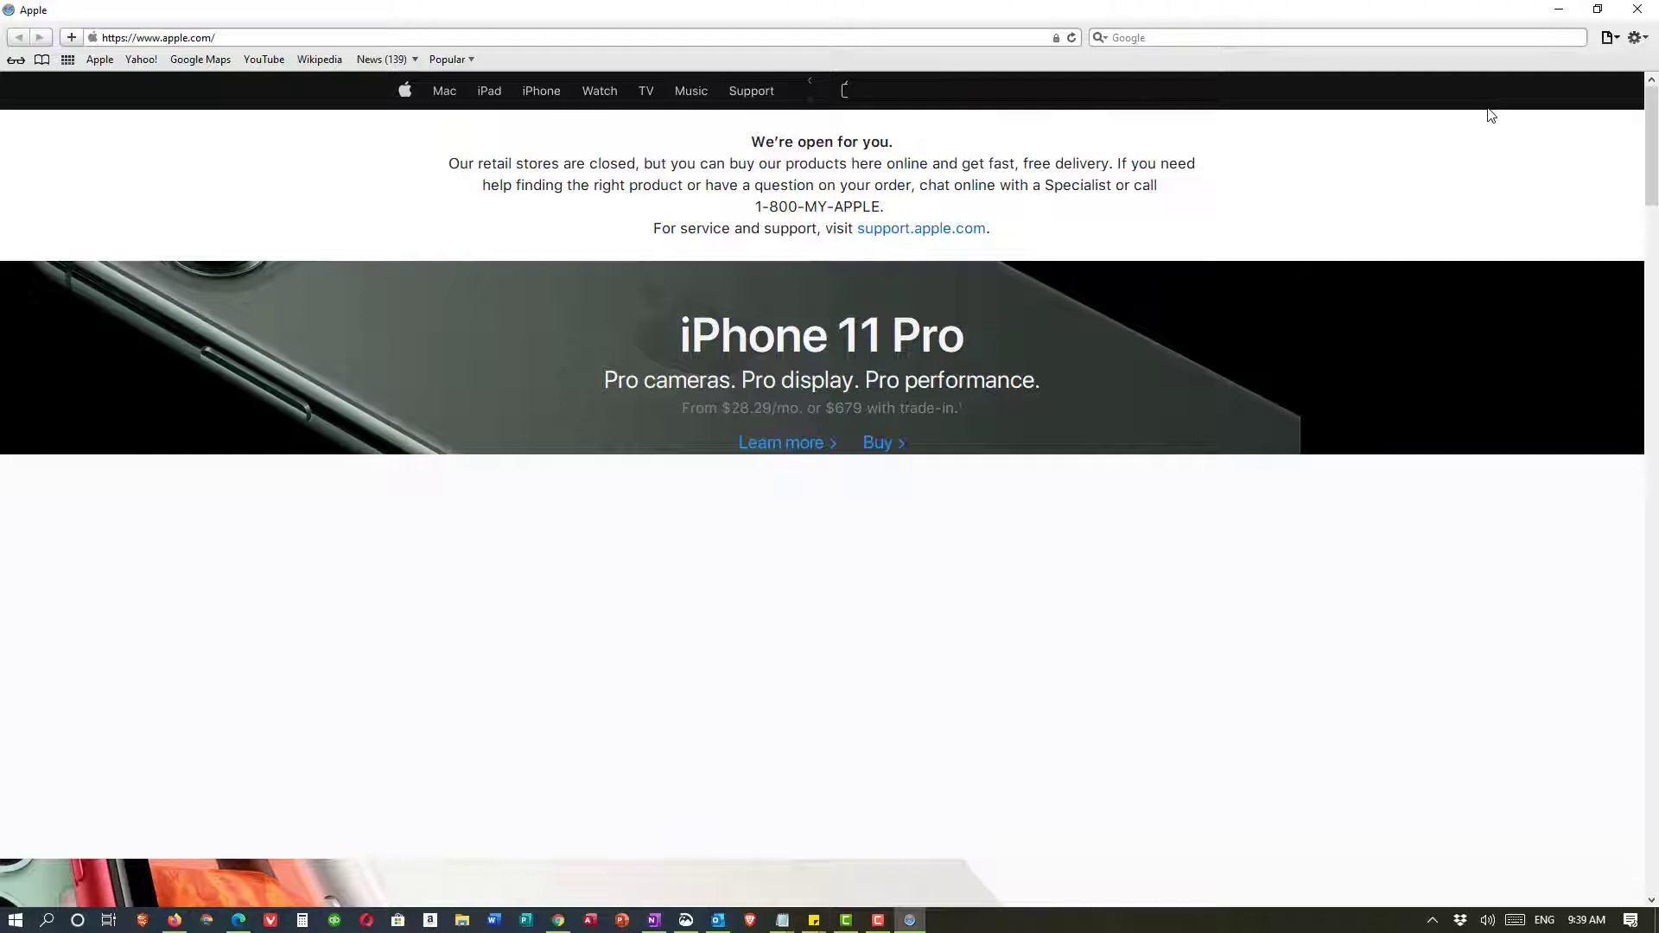
mouse_move(1559, 14)
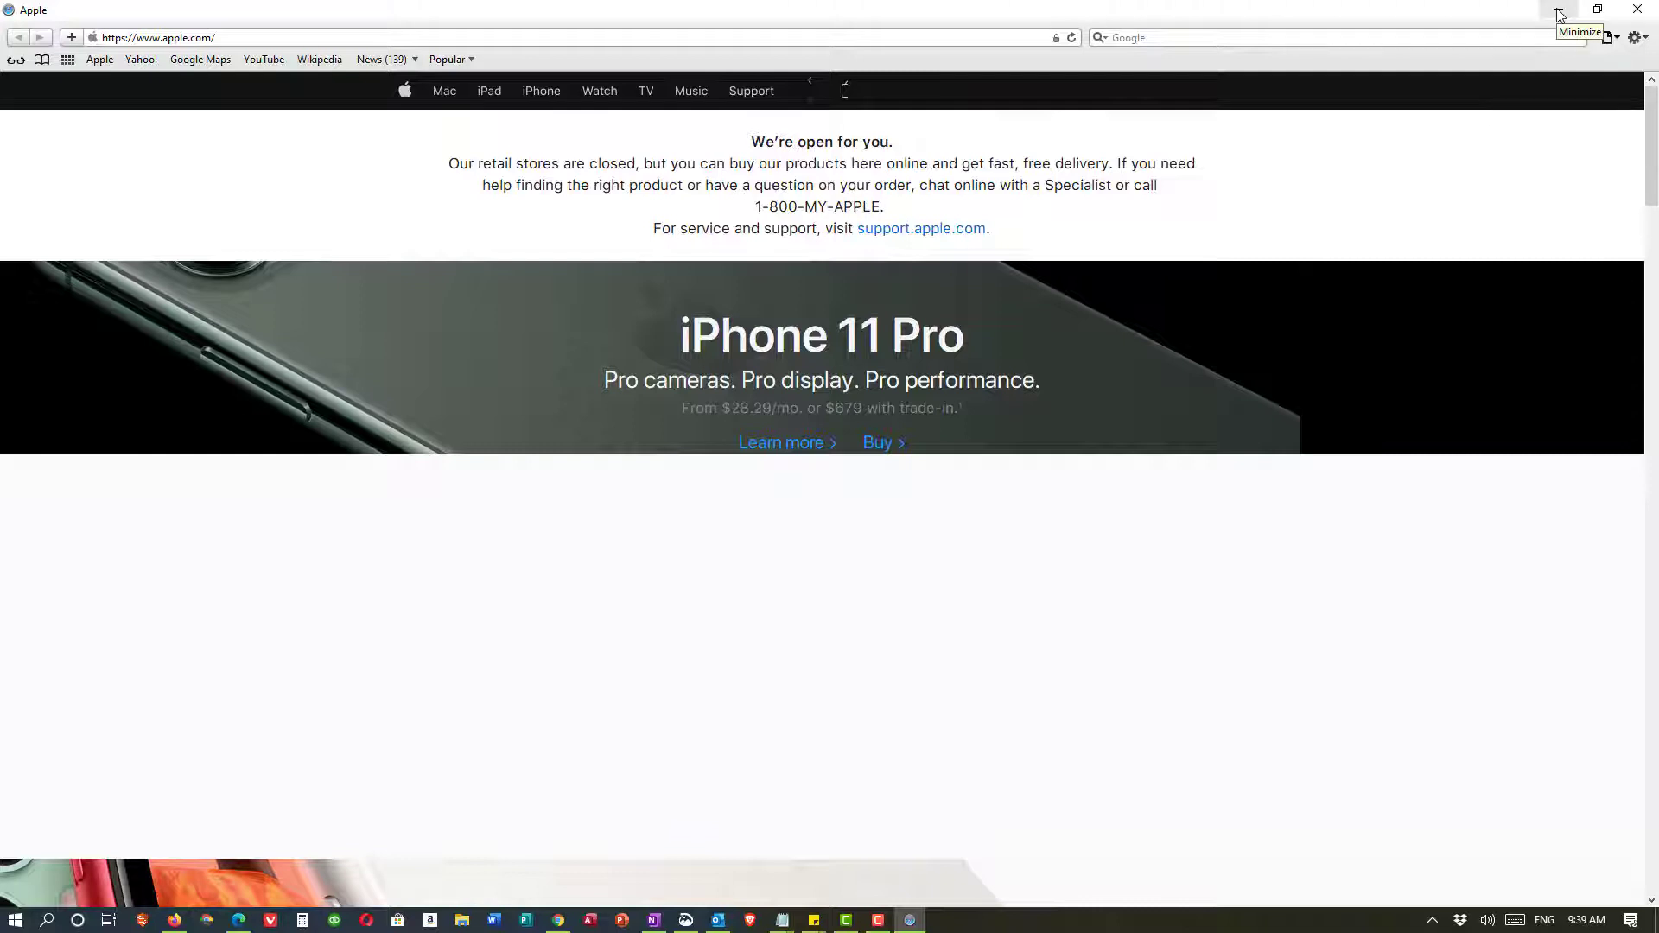
Step: Minimize Safari to reveal Chrome's new tab page with its bookmarks bar
left_click(1556, 10)
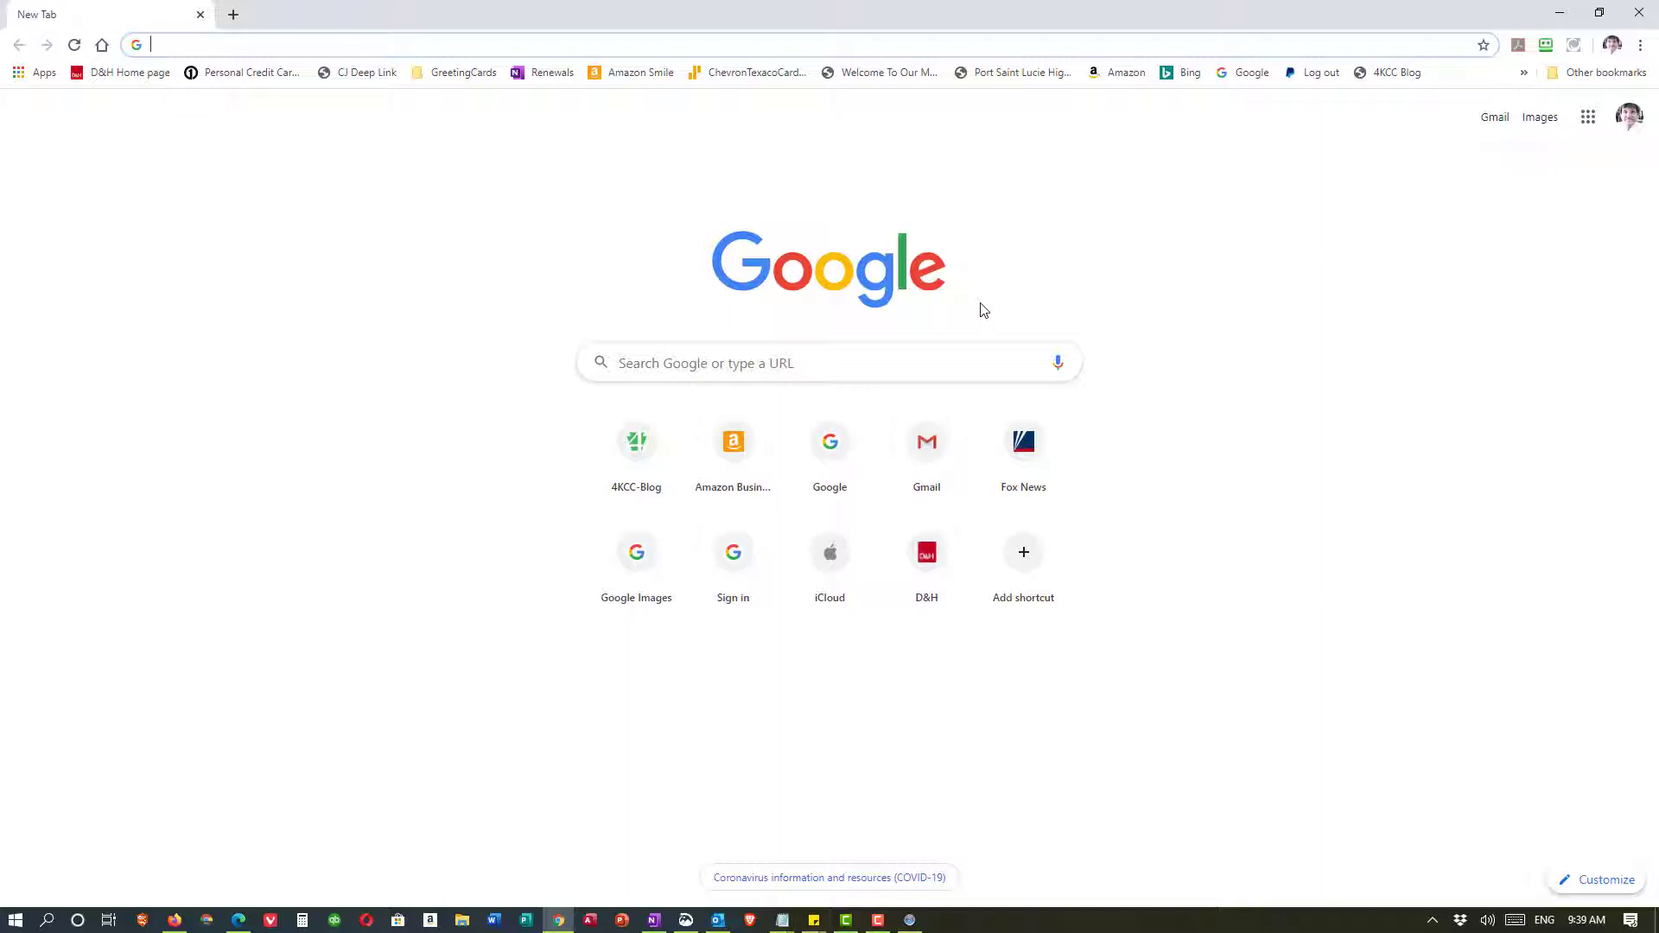
mouse_move(967, 395)
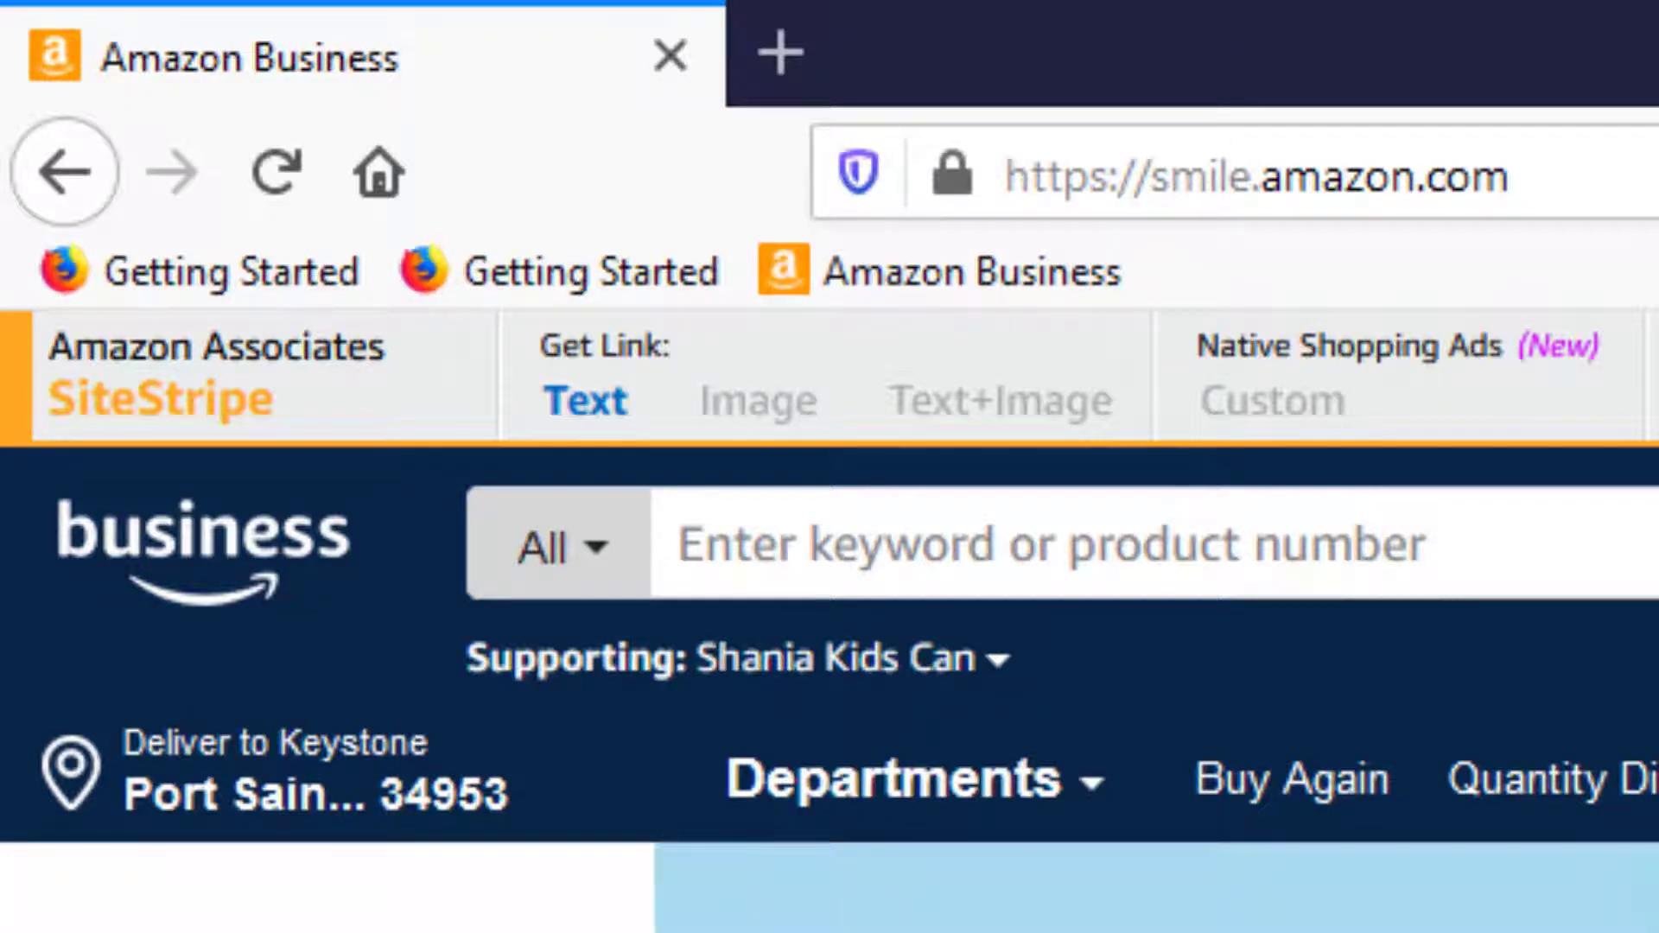
Step: Open the context menu for the duplicate Getting Started bookmark in Firefox
right_click(555, 270)
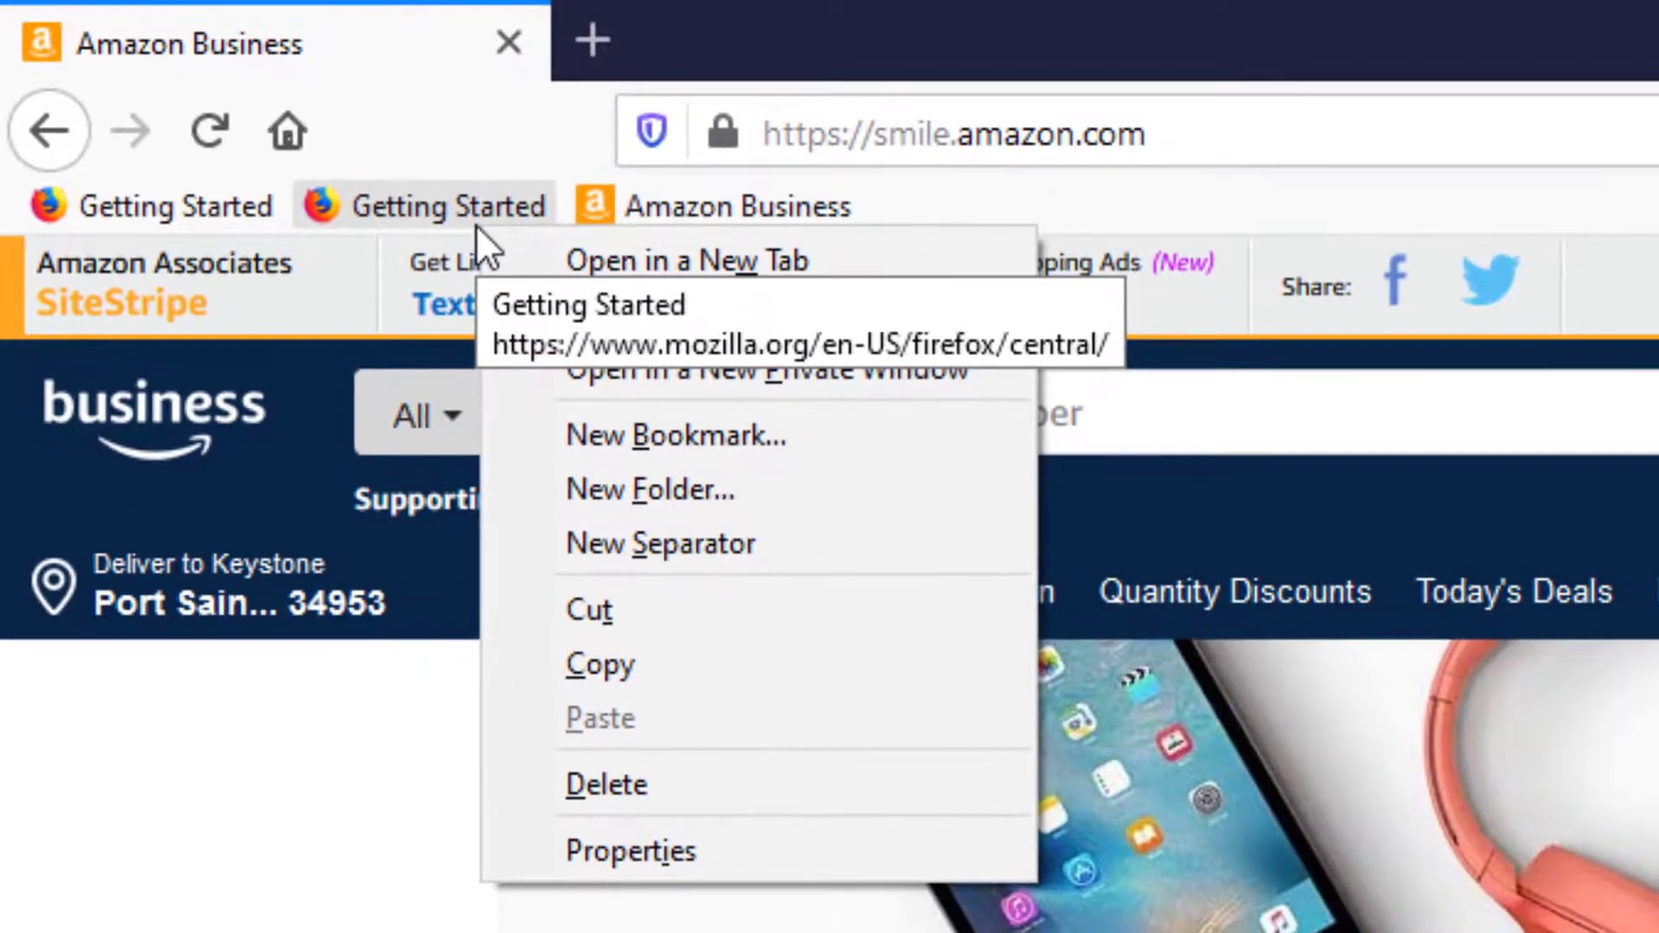
mouse_move(629, 784)
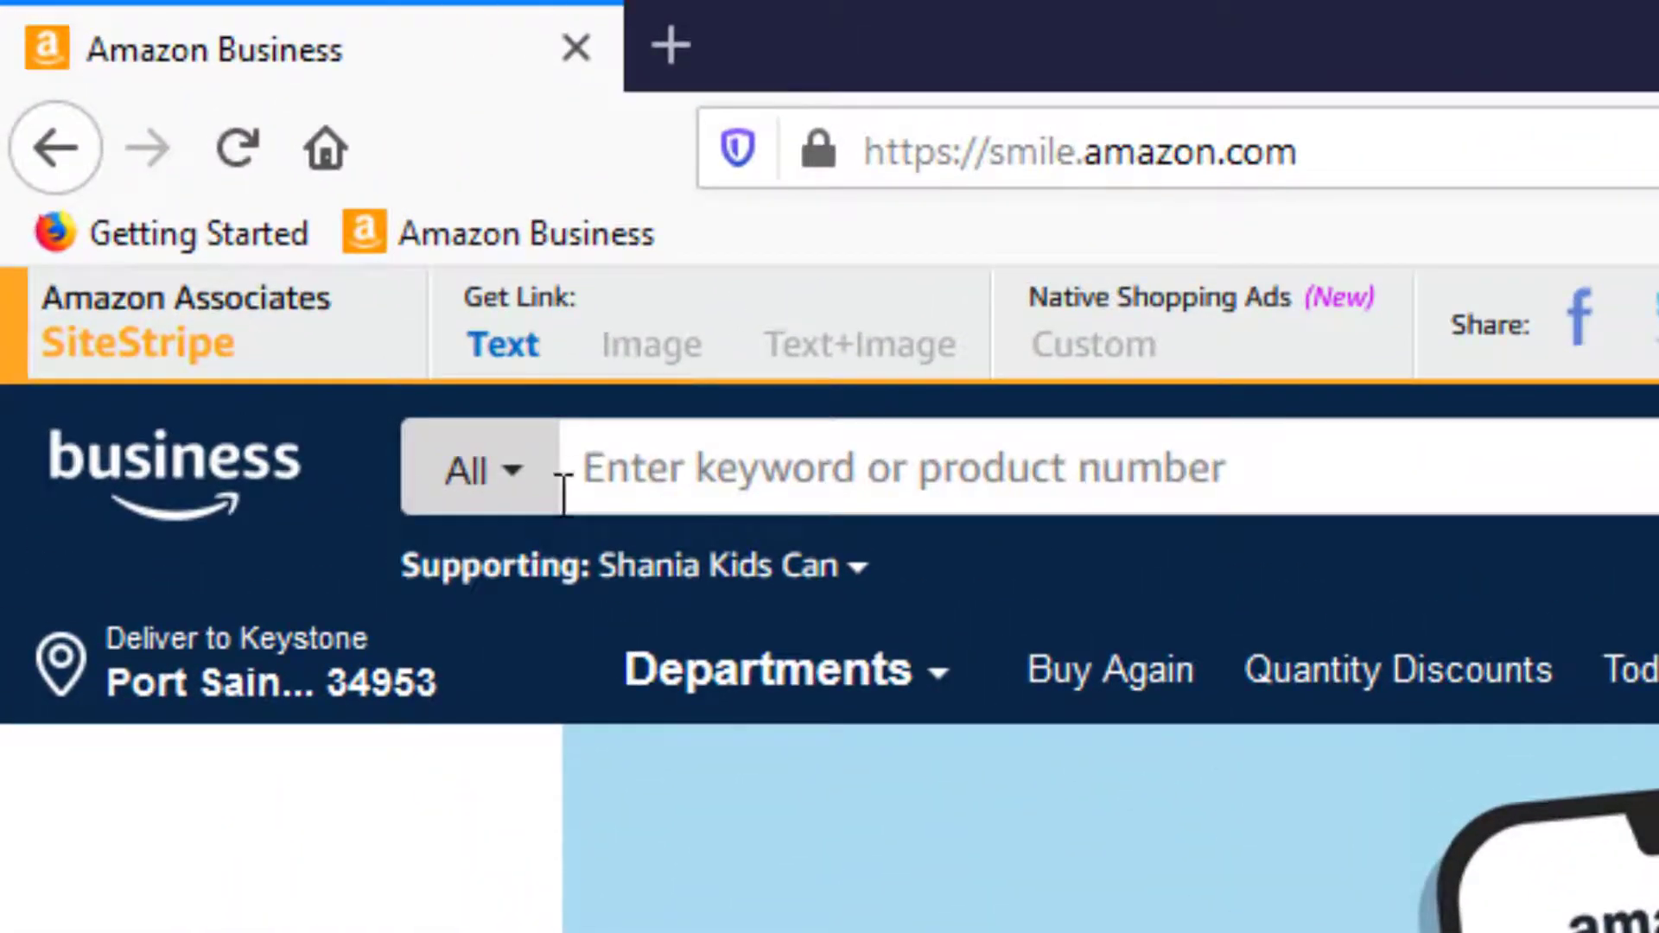
mouse_move(523, 232)
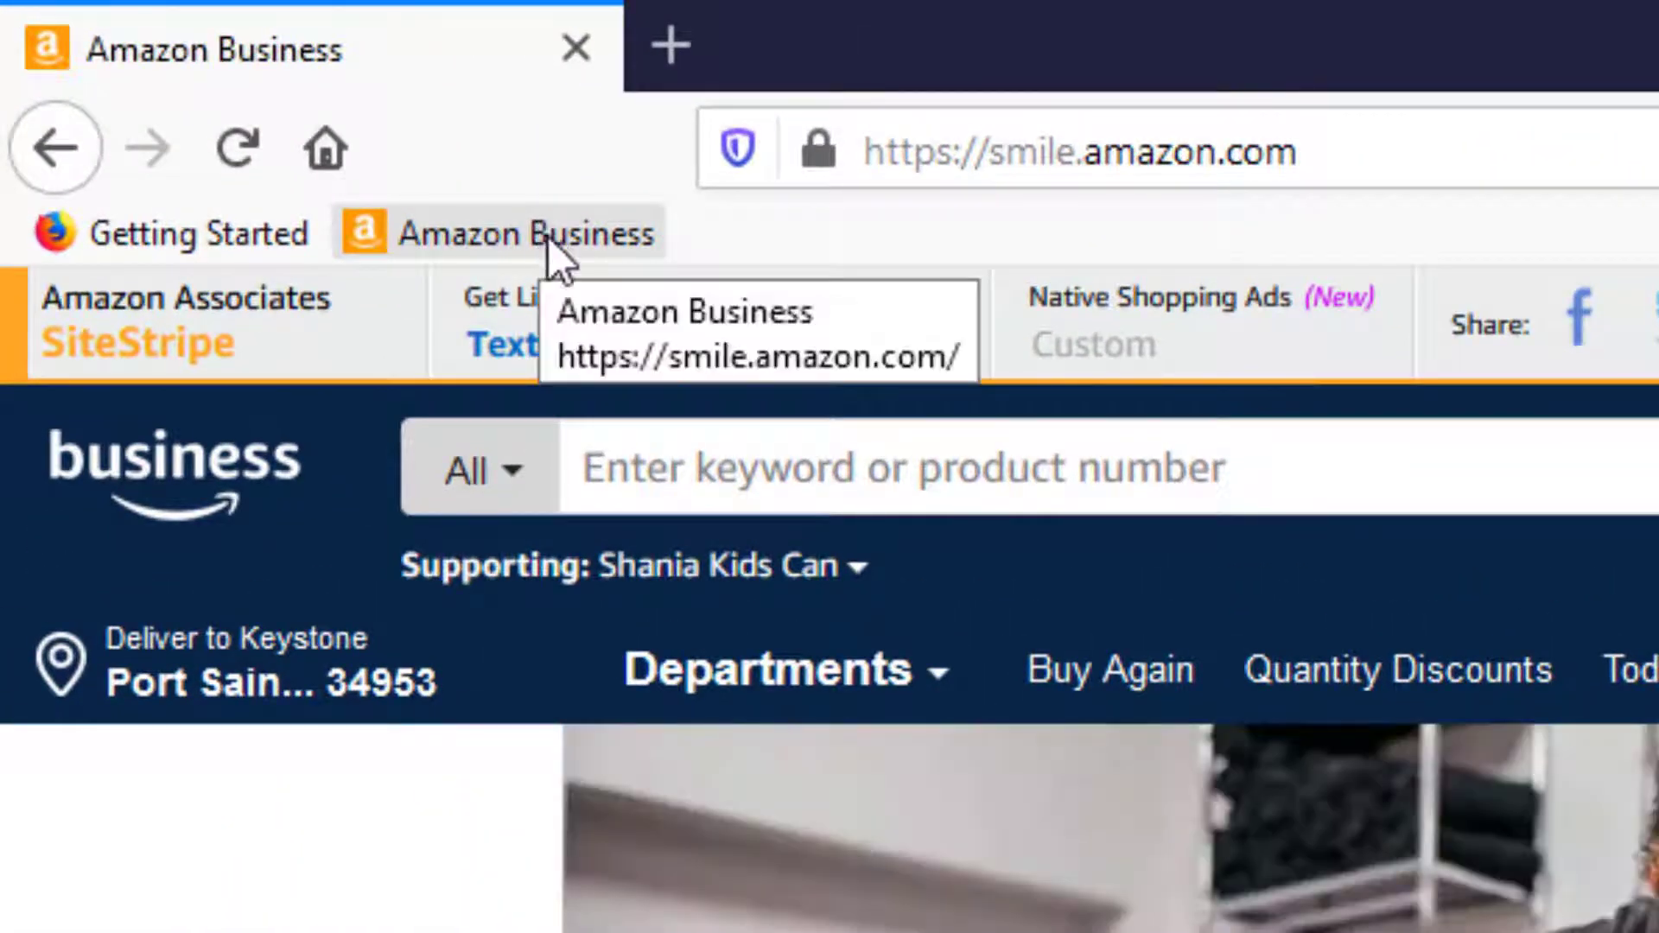
Step: Rename the Amazon Business bookmark to 'Amazon' via Properties and save
right_click(519, 232)
type("Amazon")
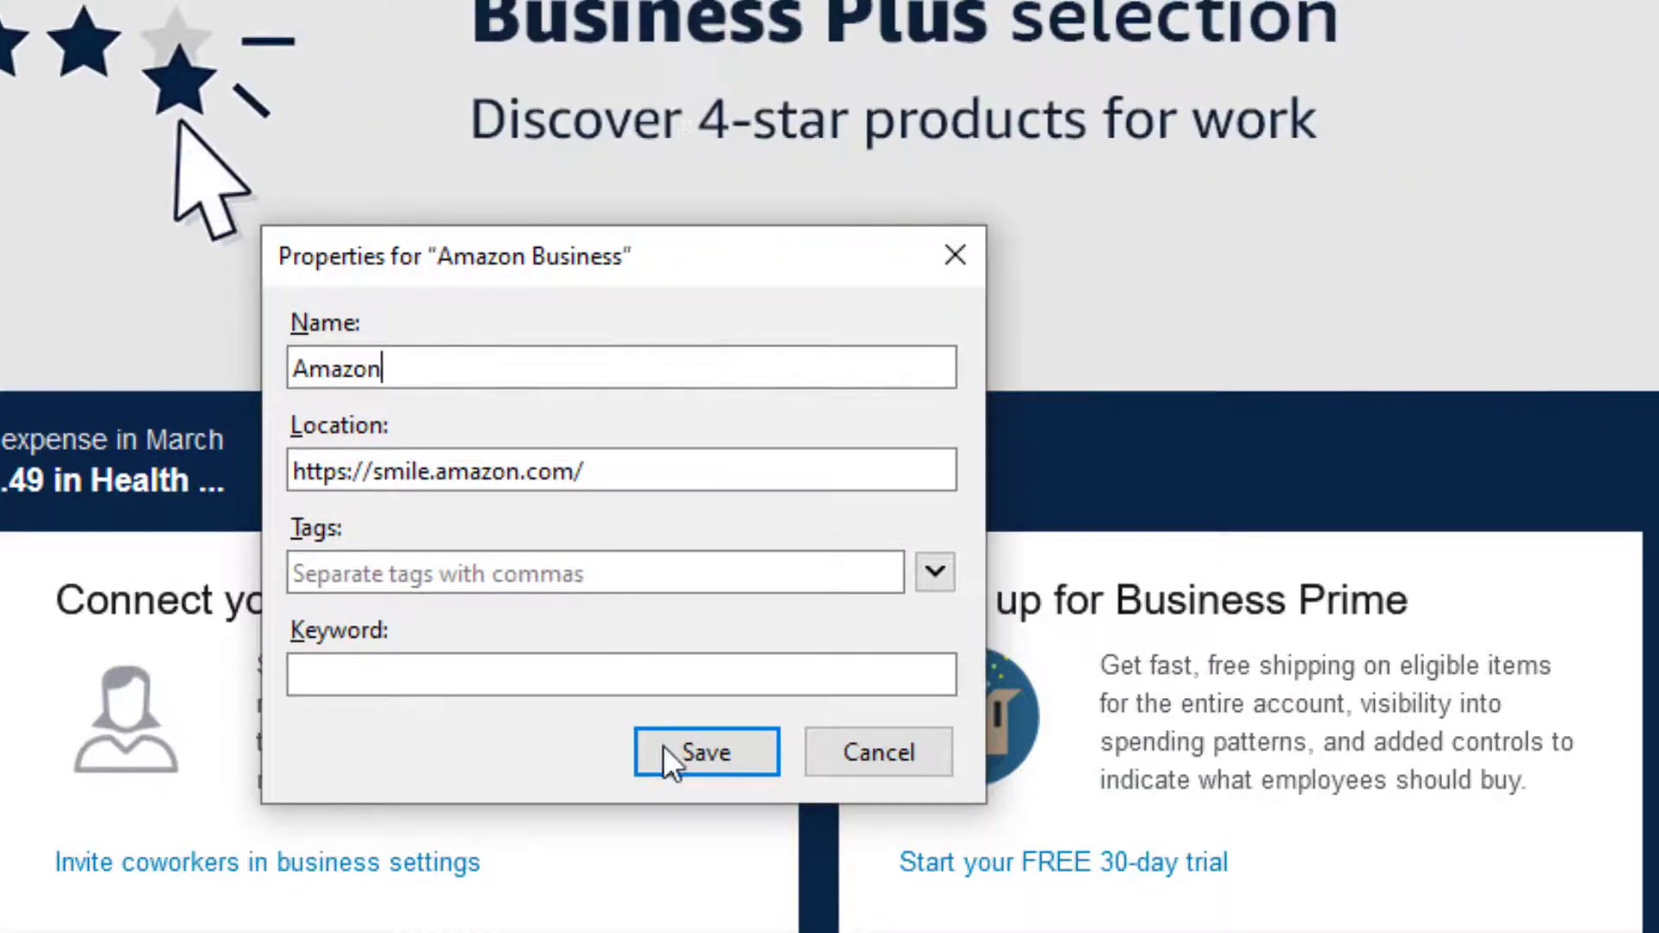
left_click(706, 750)
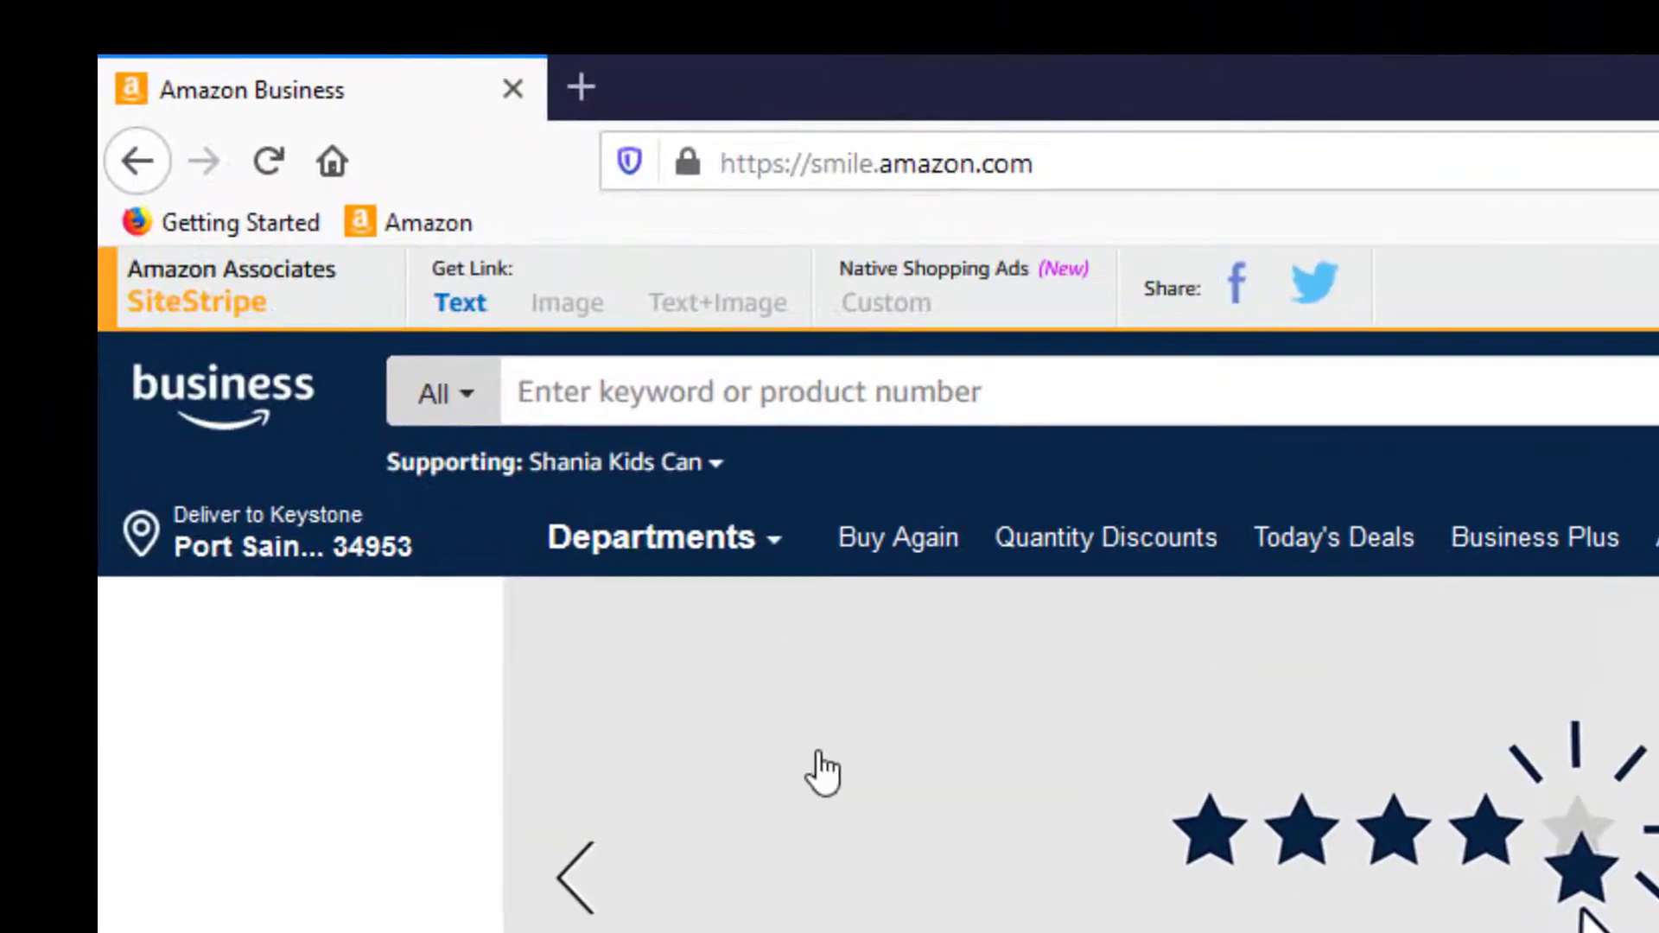
mouse_move(429, 222)
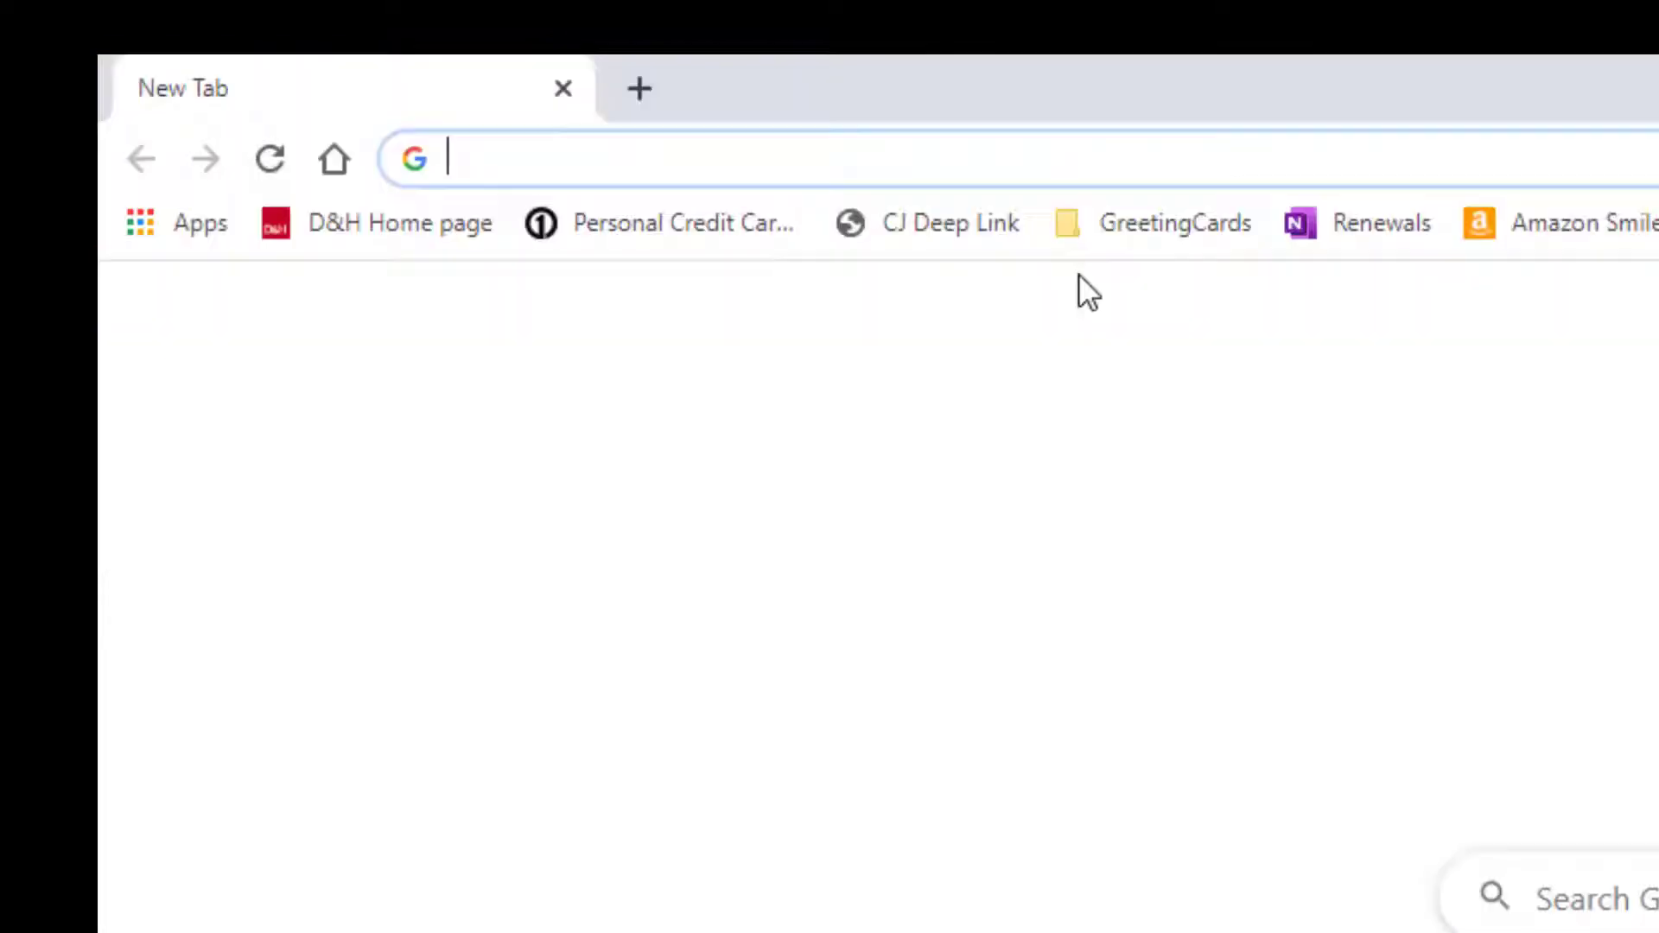
mouse_move(1120, 437)
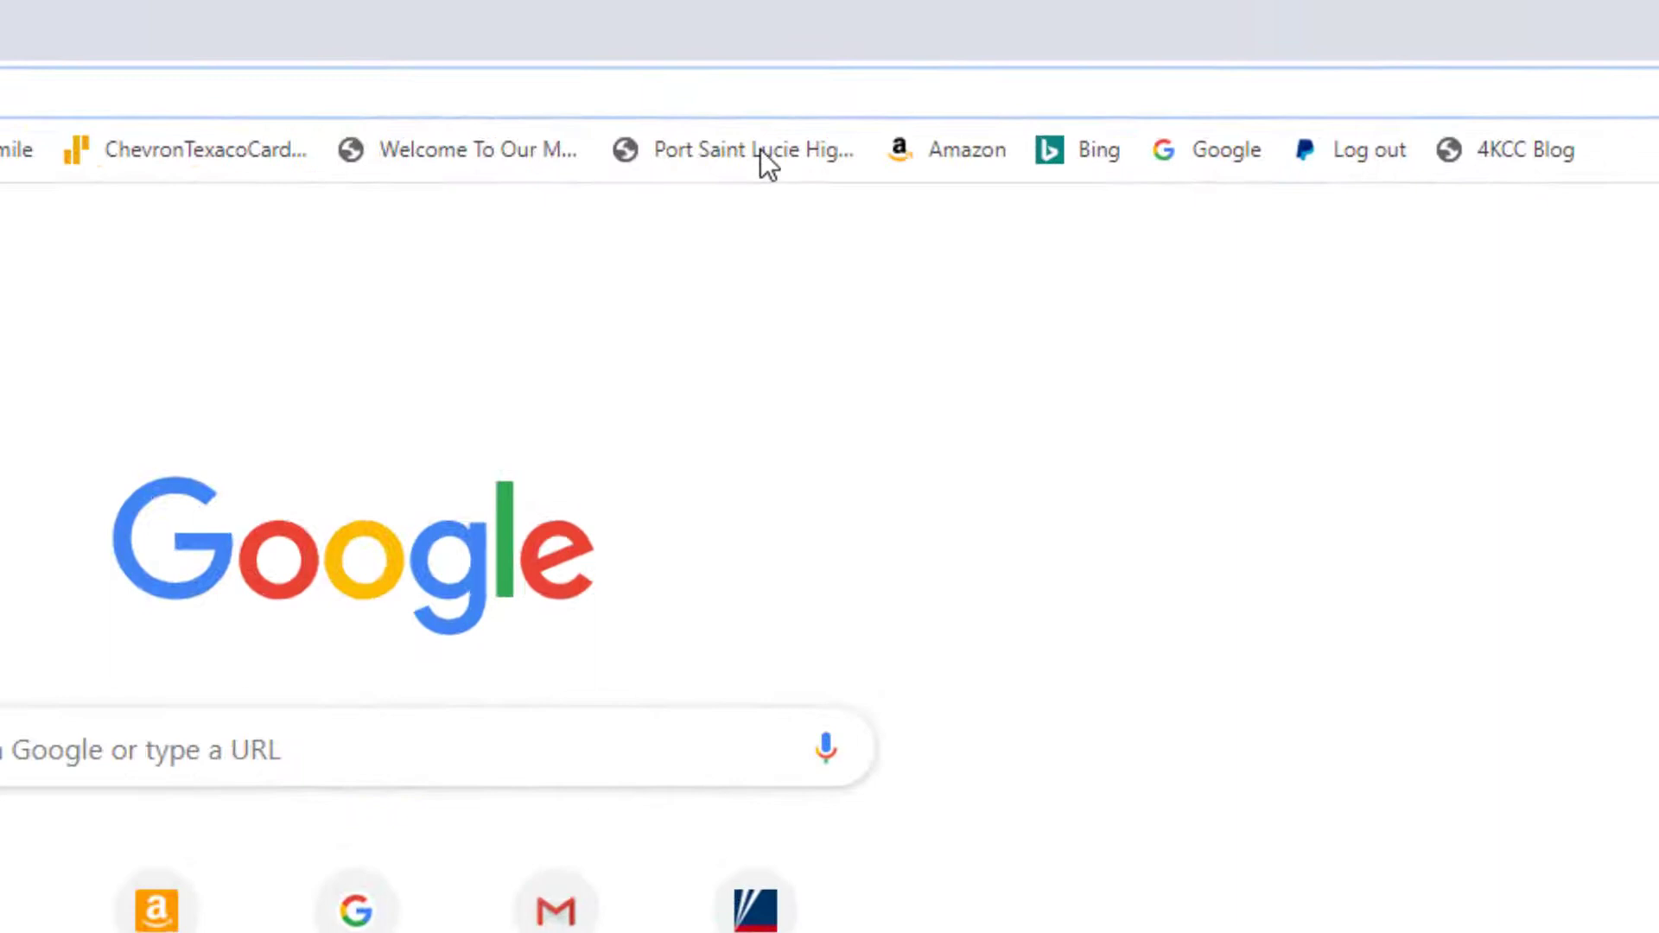
mouse_move(751, 150)
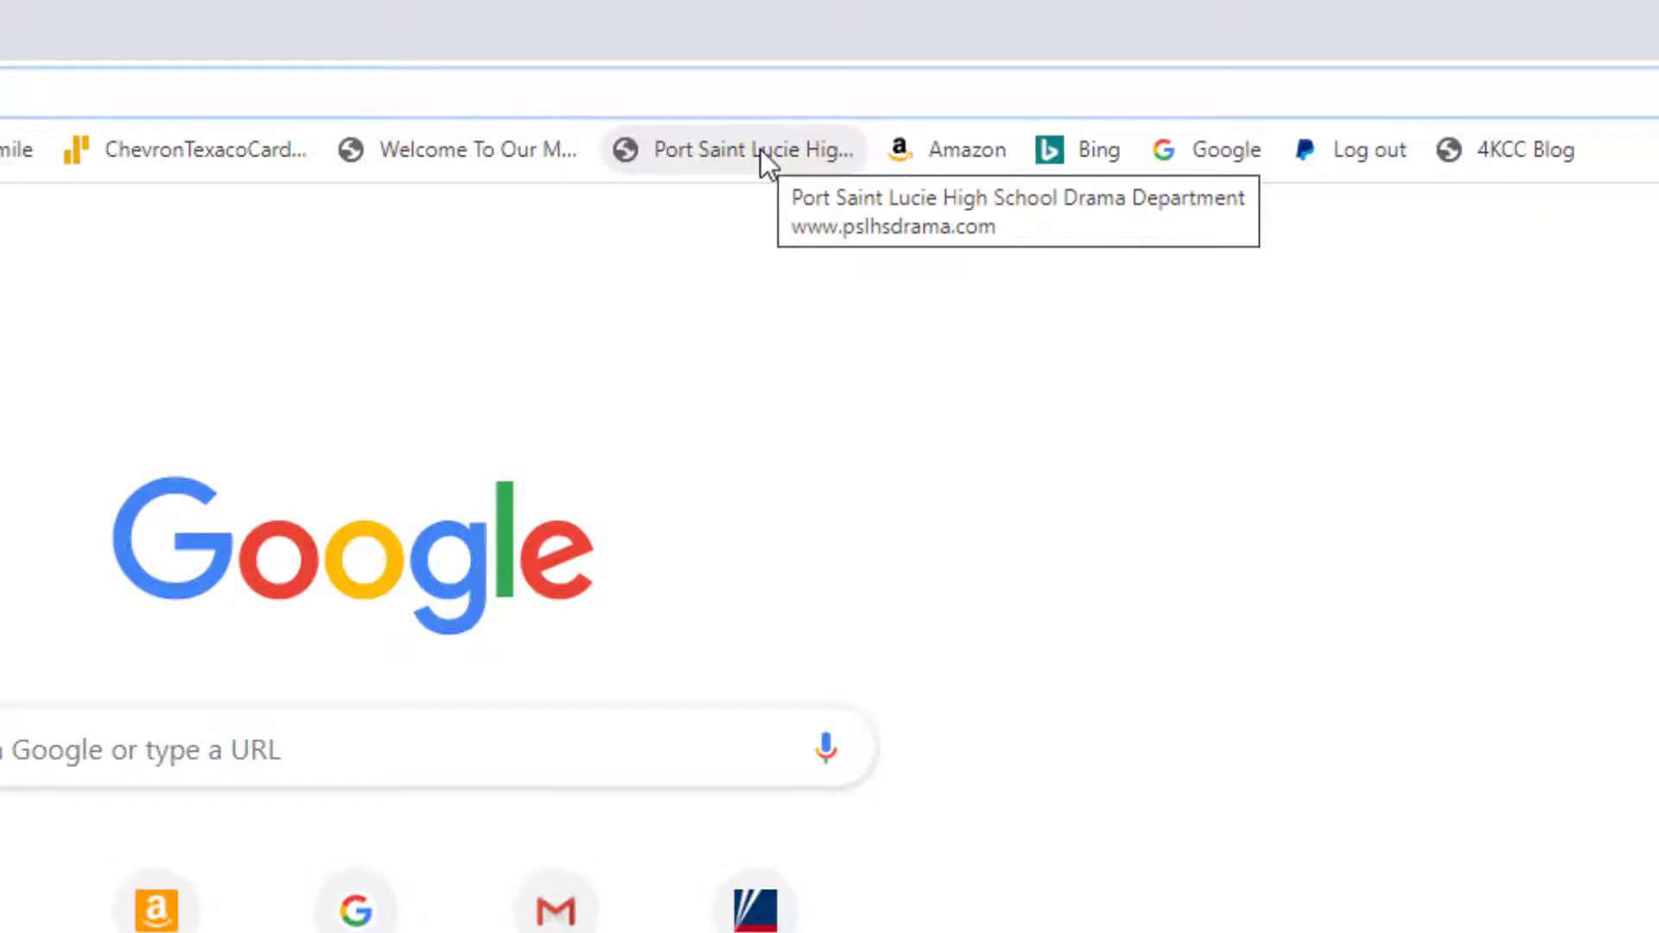
Step: Edit the Port Saint Lucie High School Drama Department bookmark's name to 'PSLHSD'
right_click(751, 150)
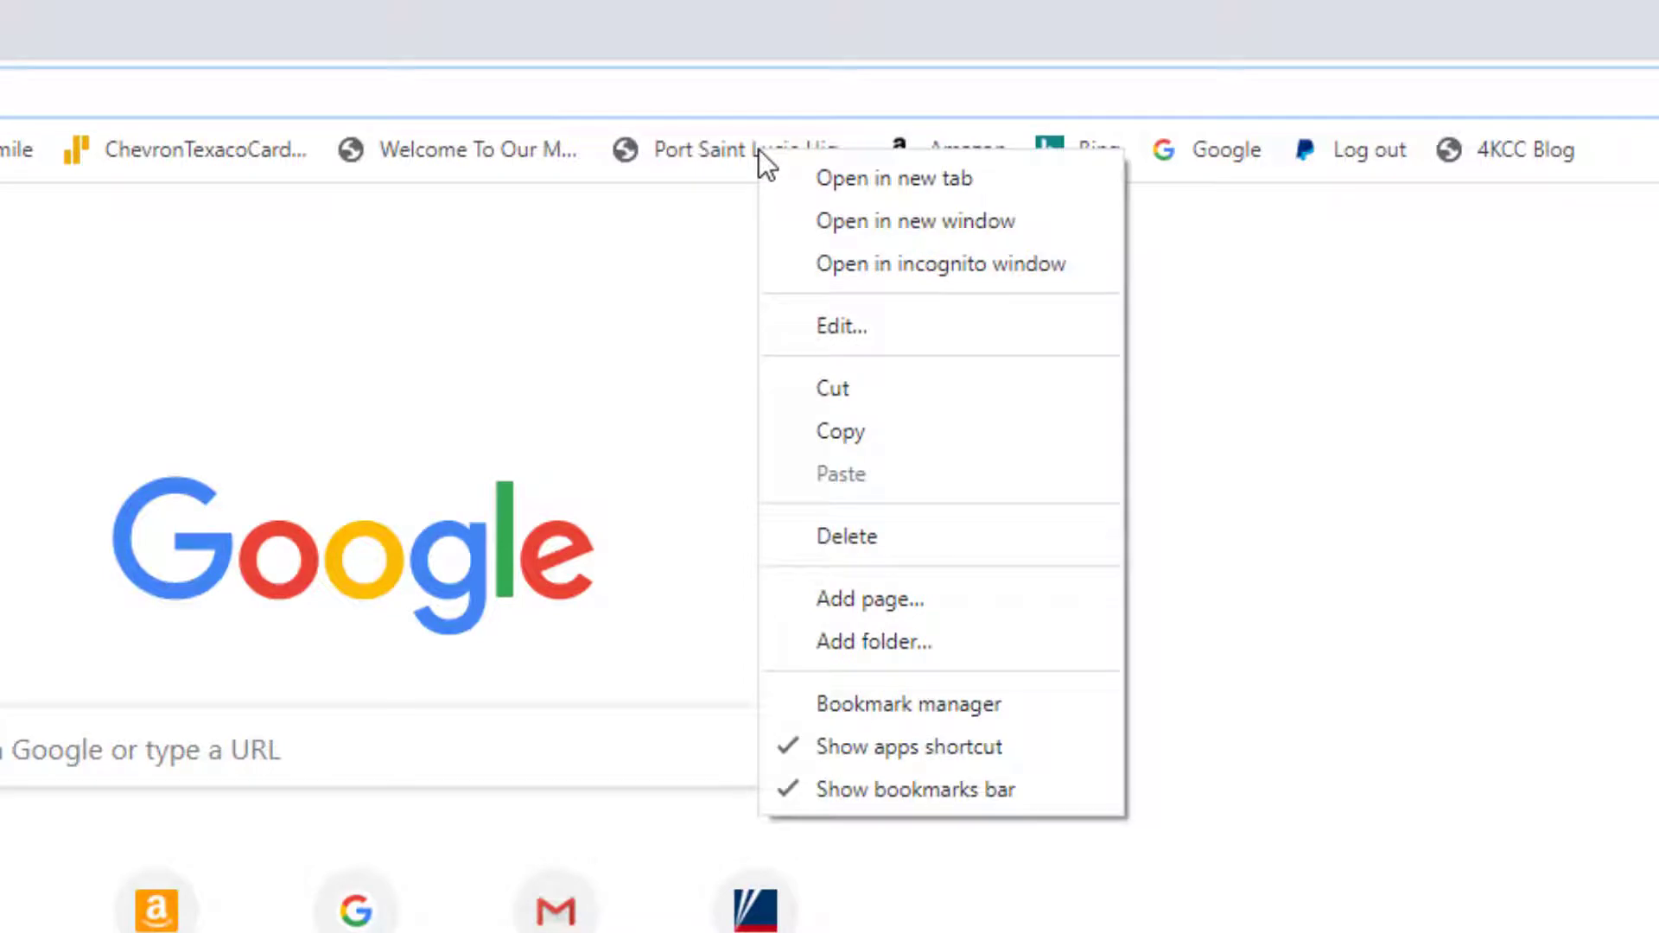
mouse_move(840, 325)
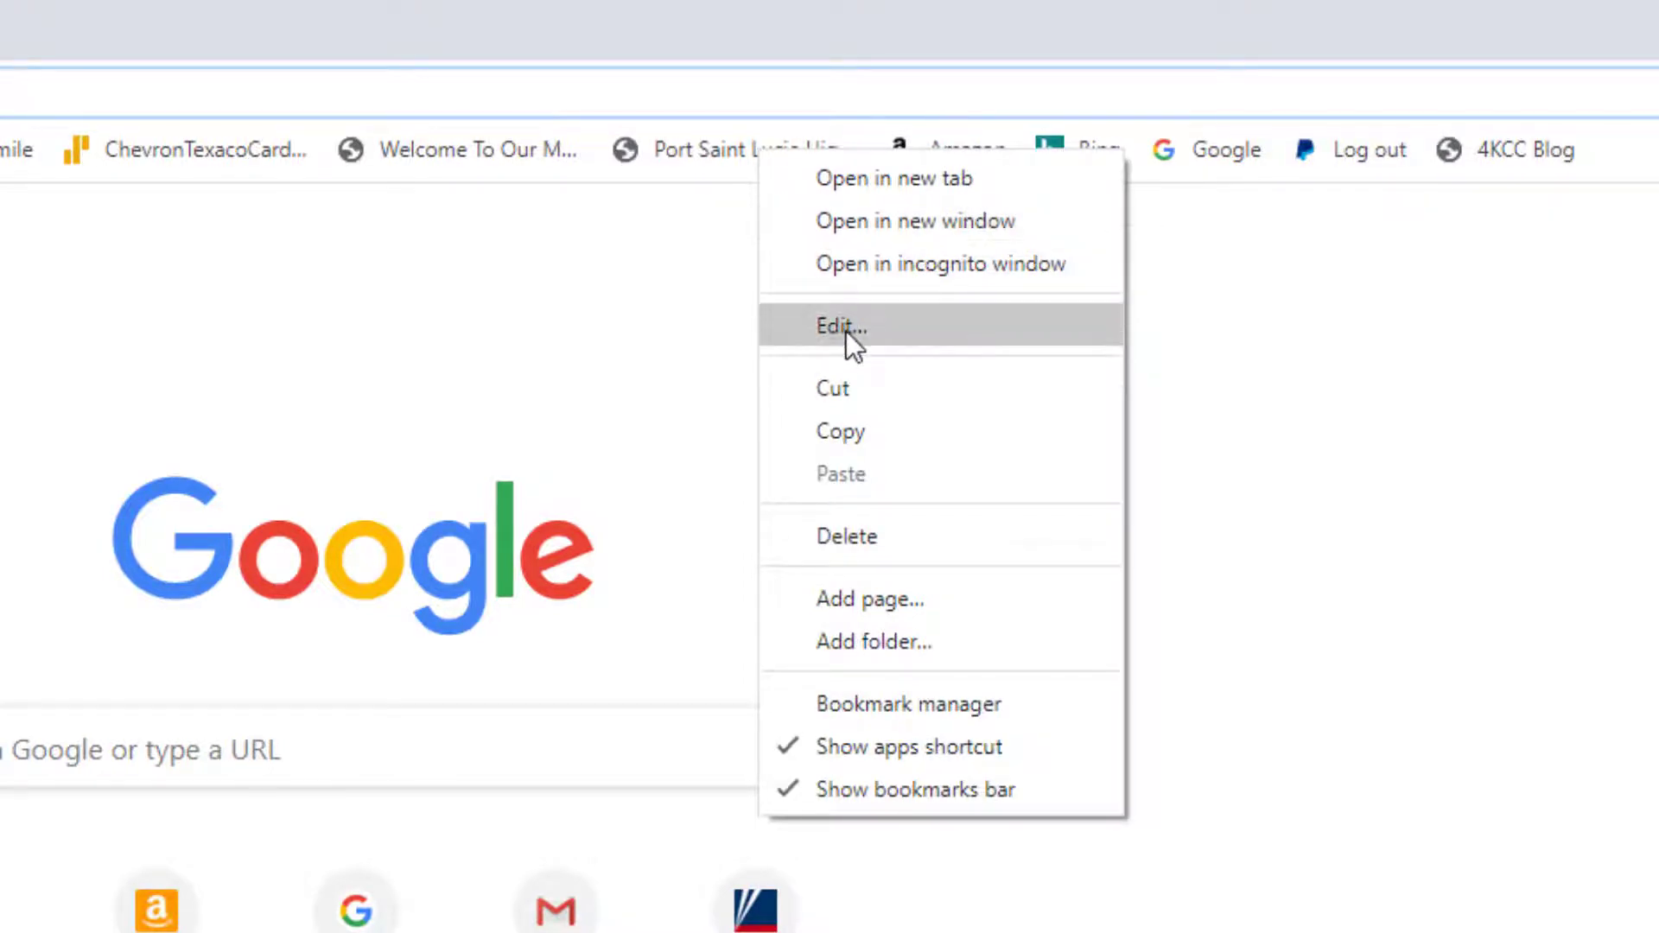
left_click(841, 326)
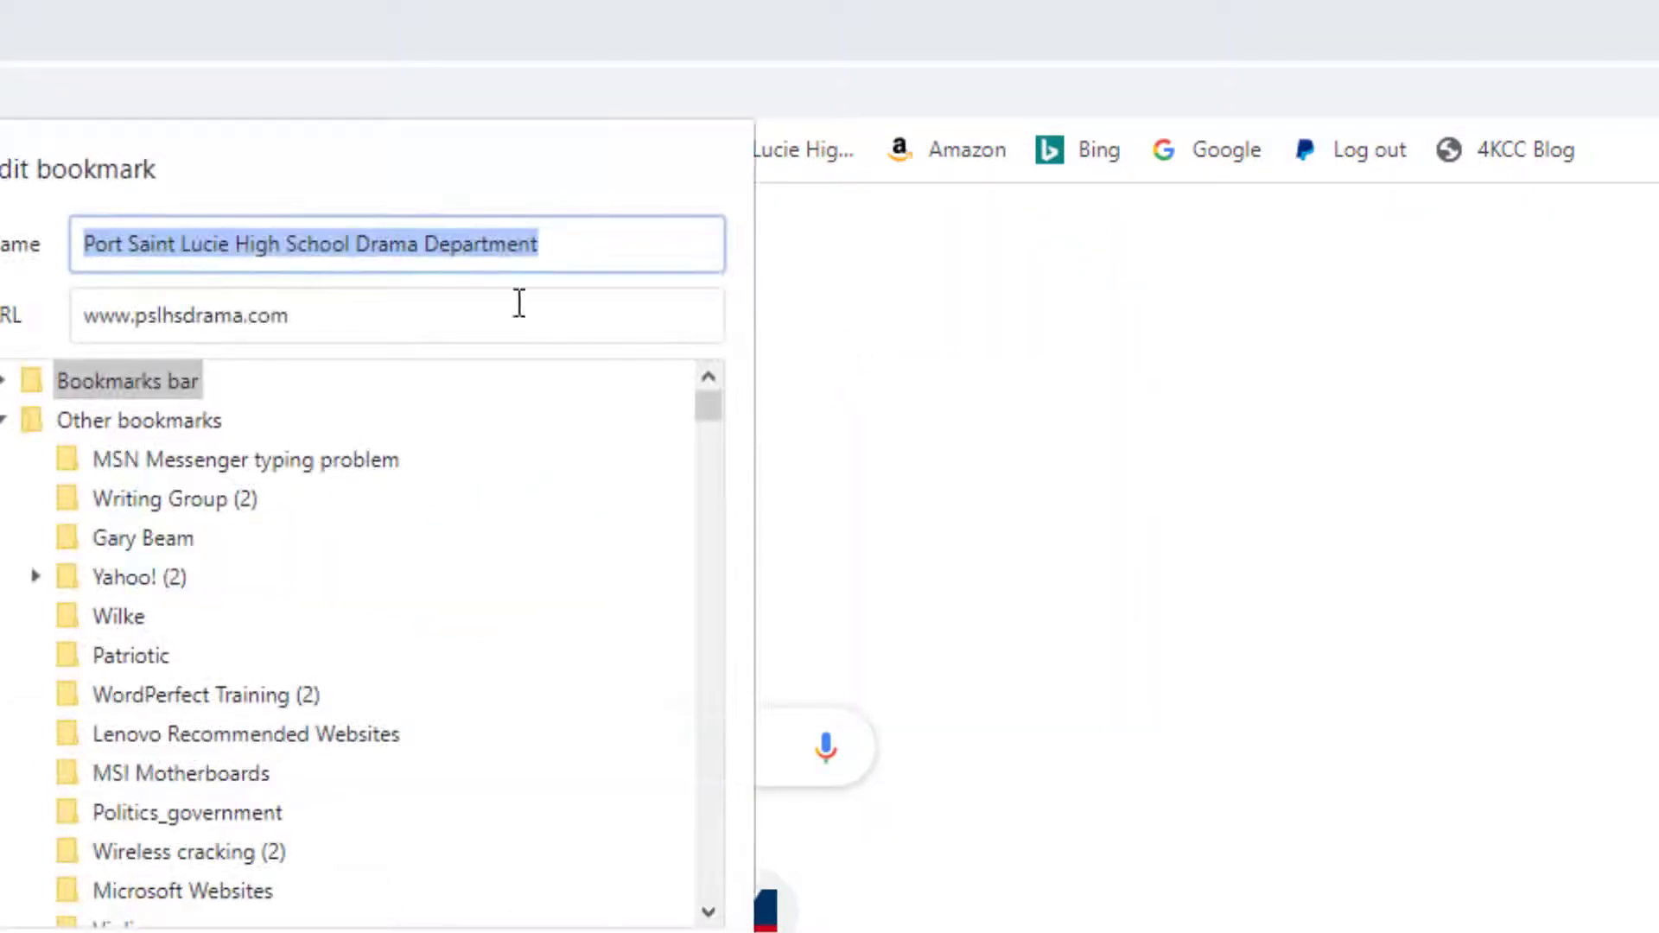
key("Delete")
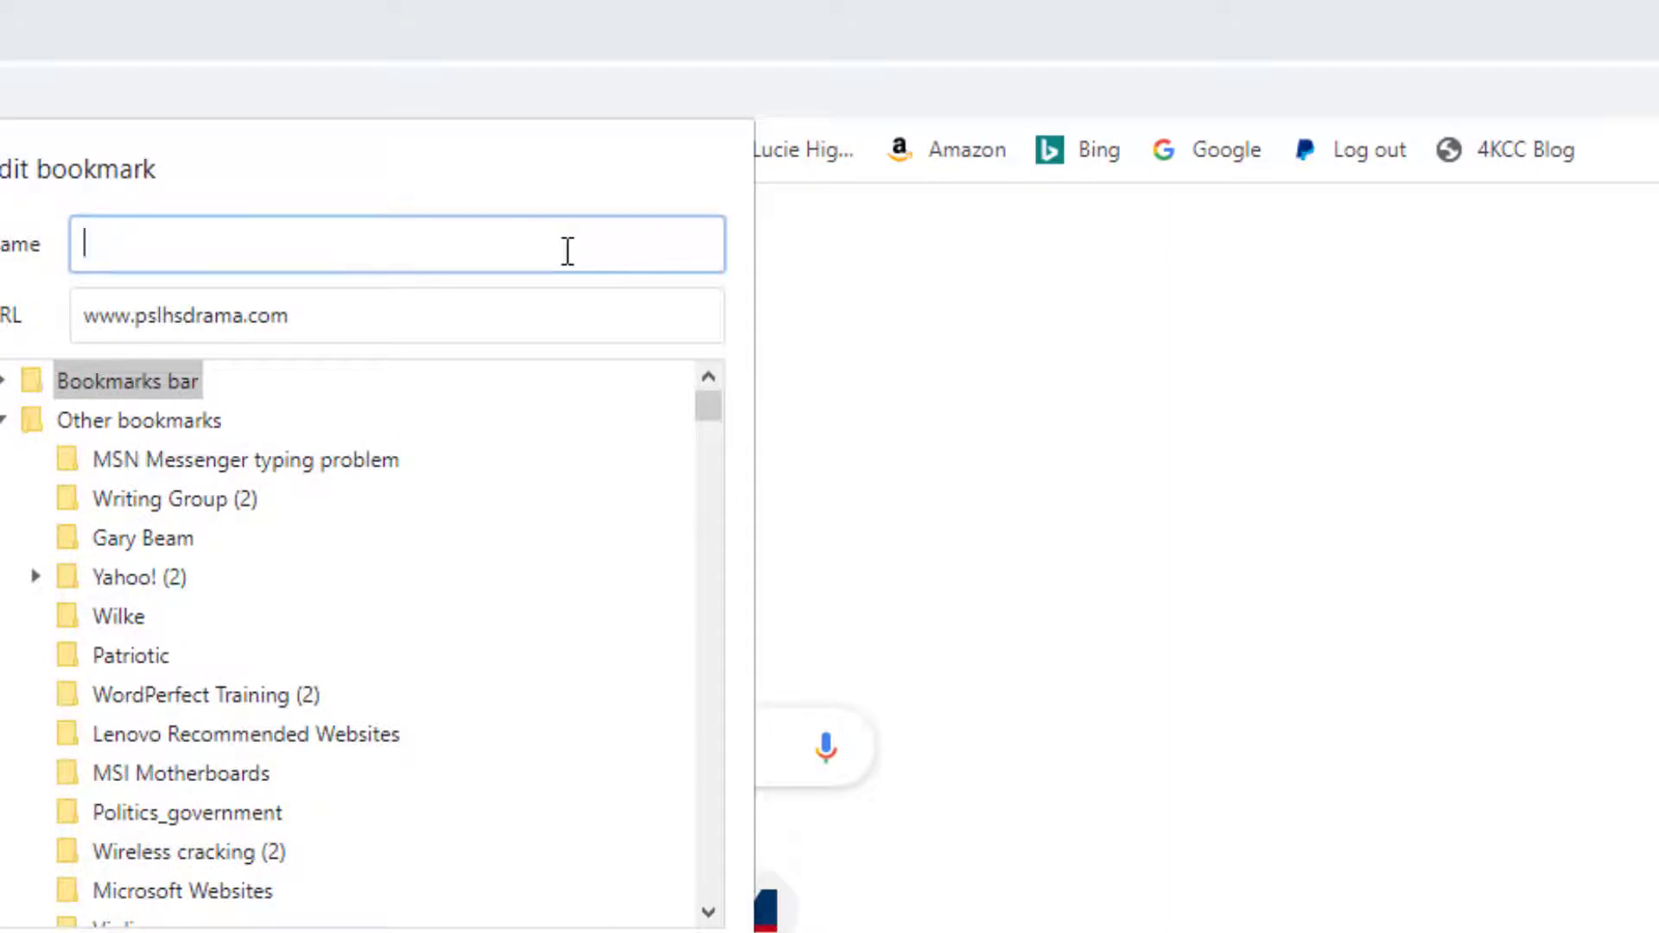
type("PSL")
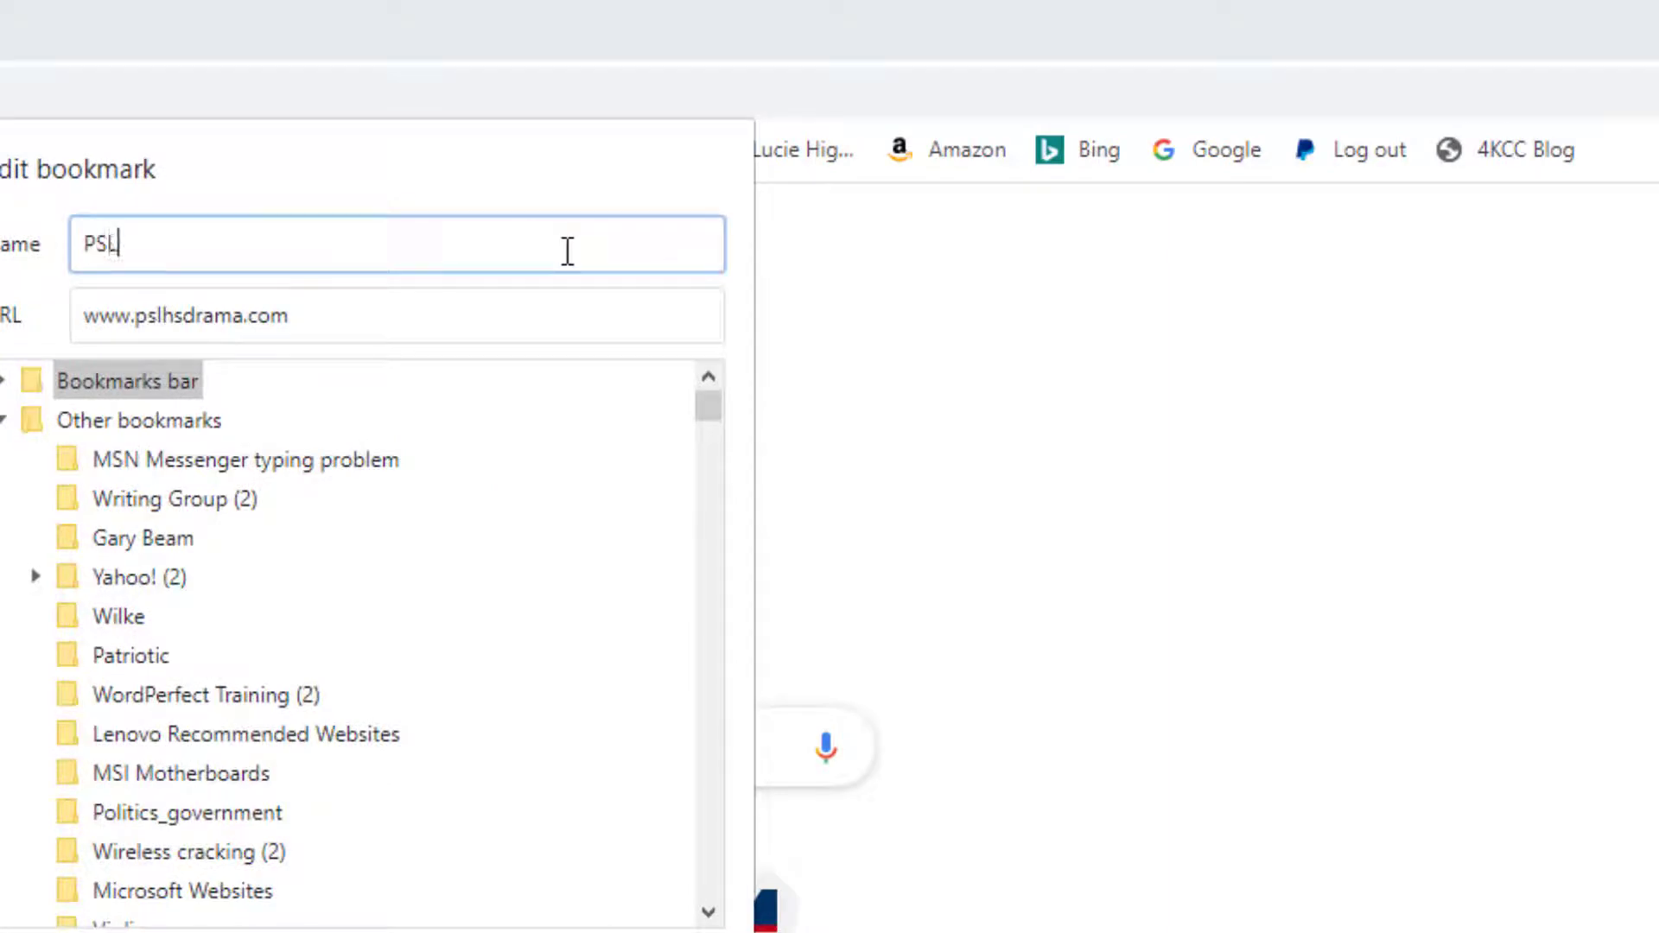
type("HSD")
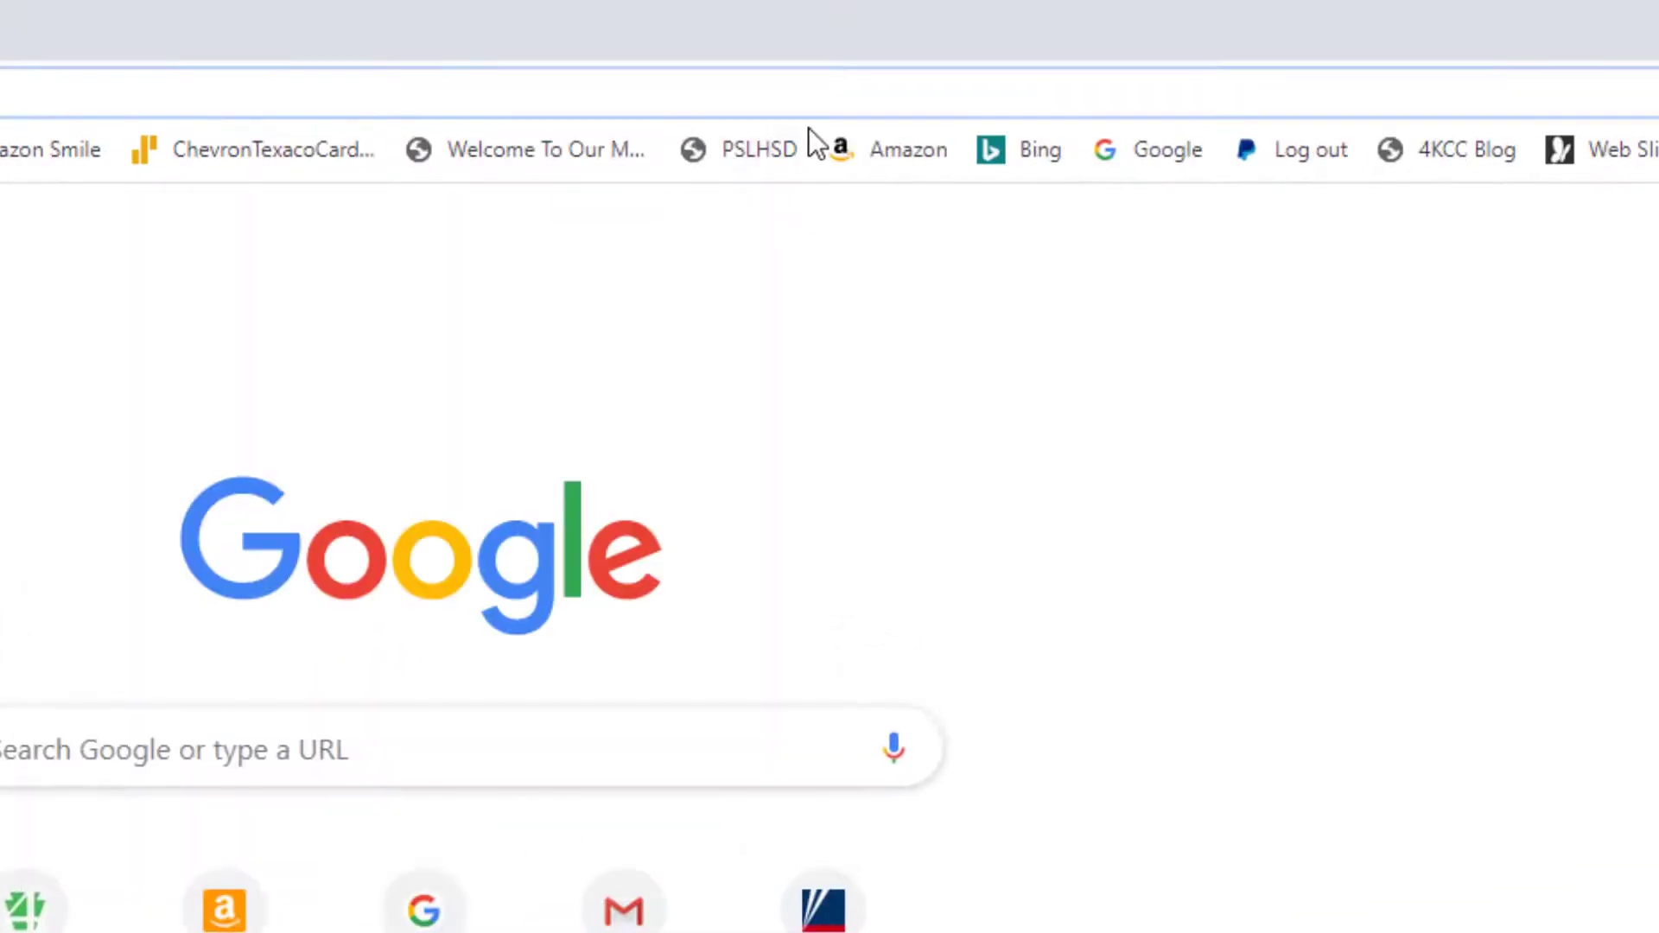
mouse_move(758, 149)
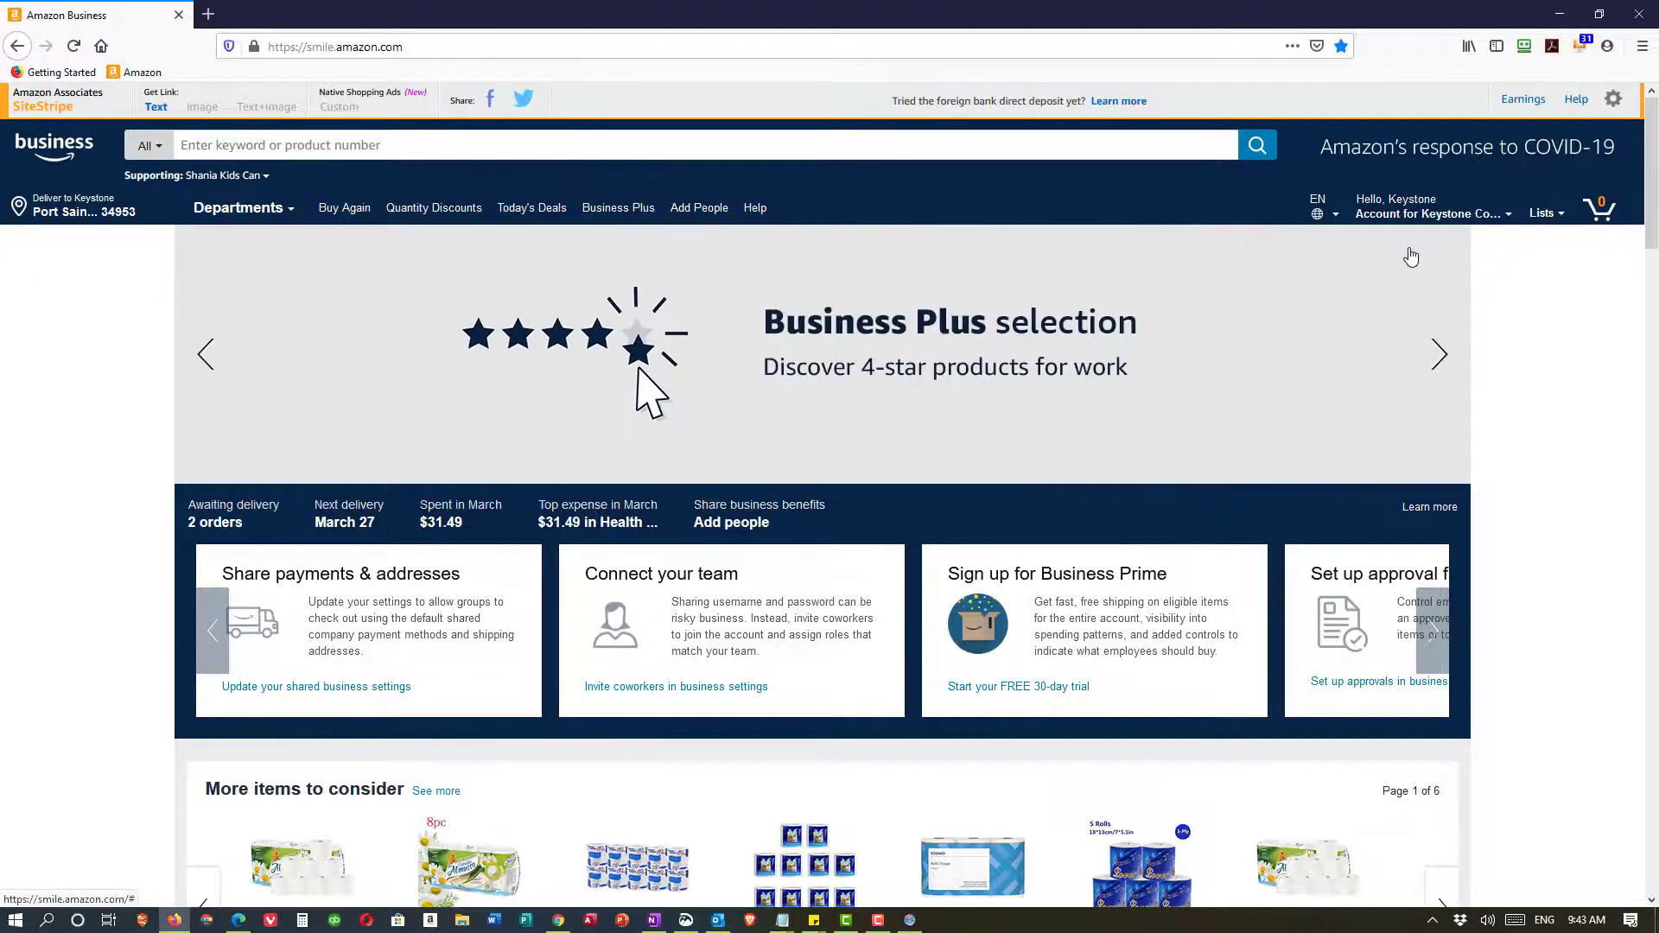
mouse_move(1300, 191)
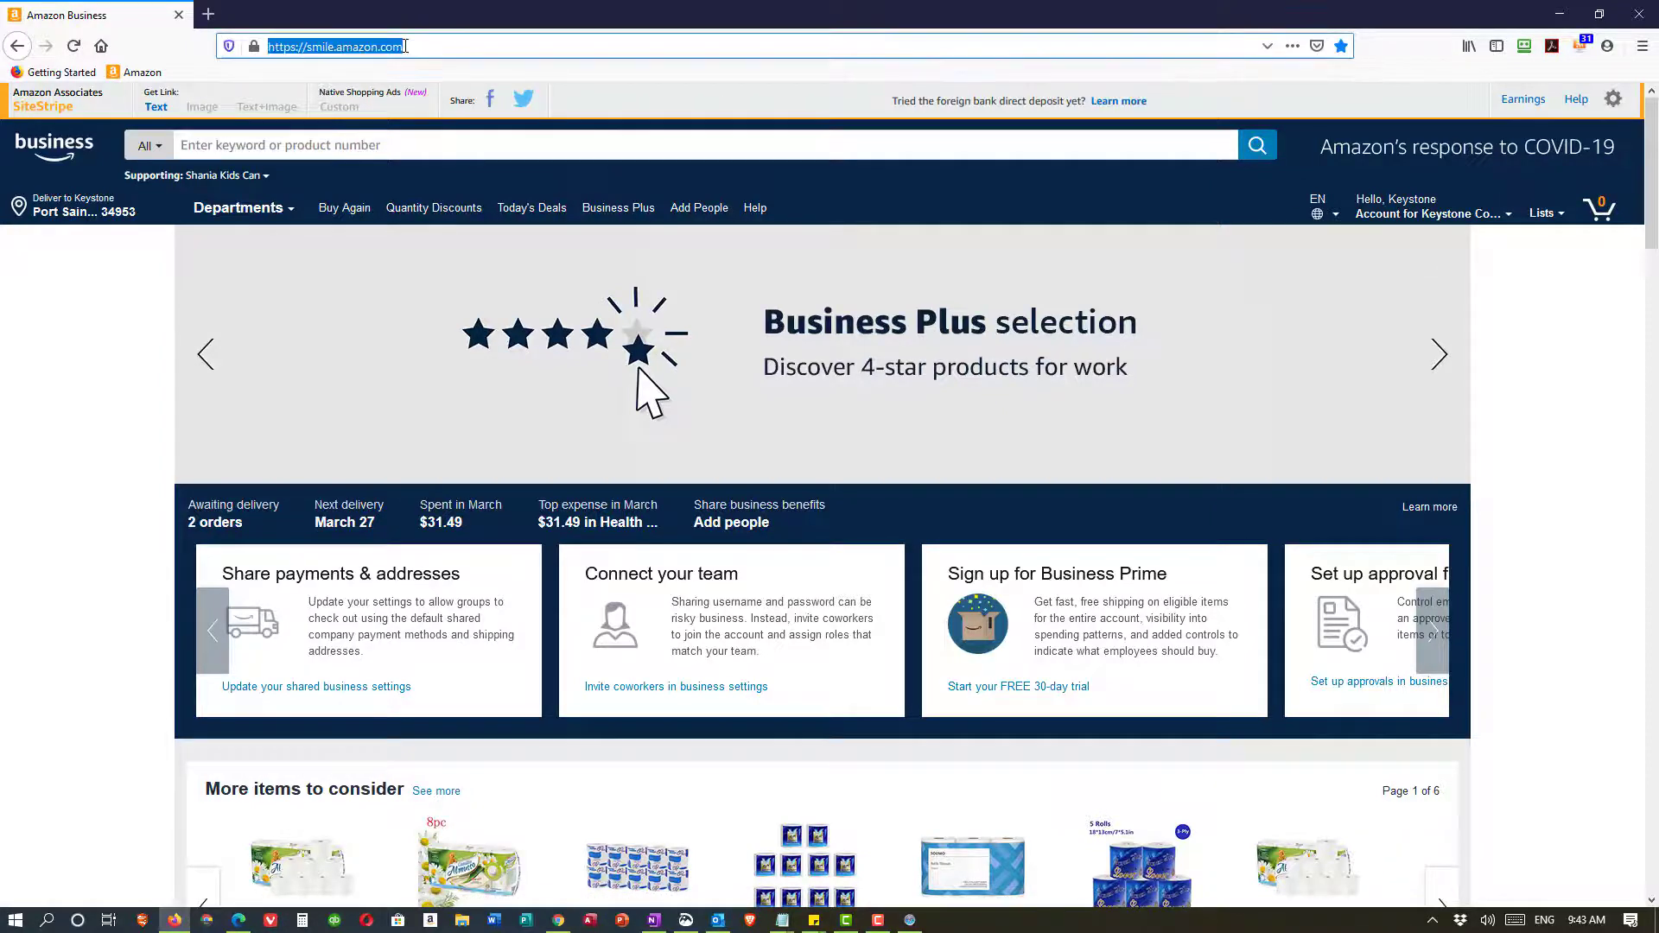
Step: Enter 4kcc.com/ in Firefox's address bar to load the 4KCC site
type("4kcc.com/")
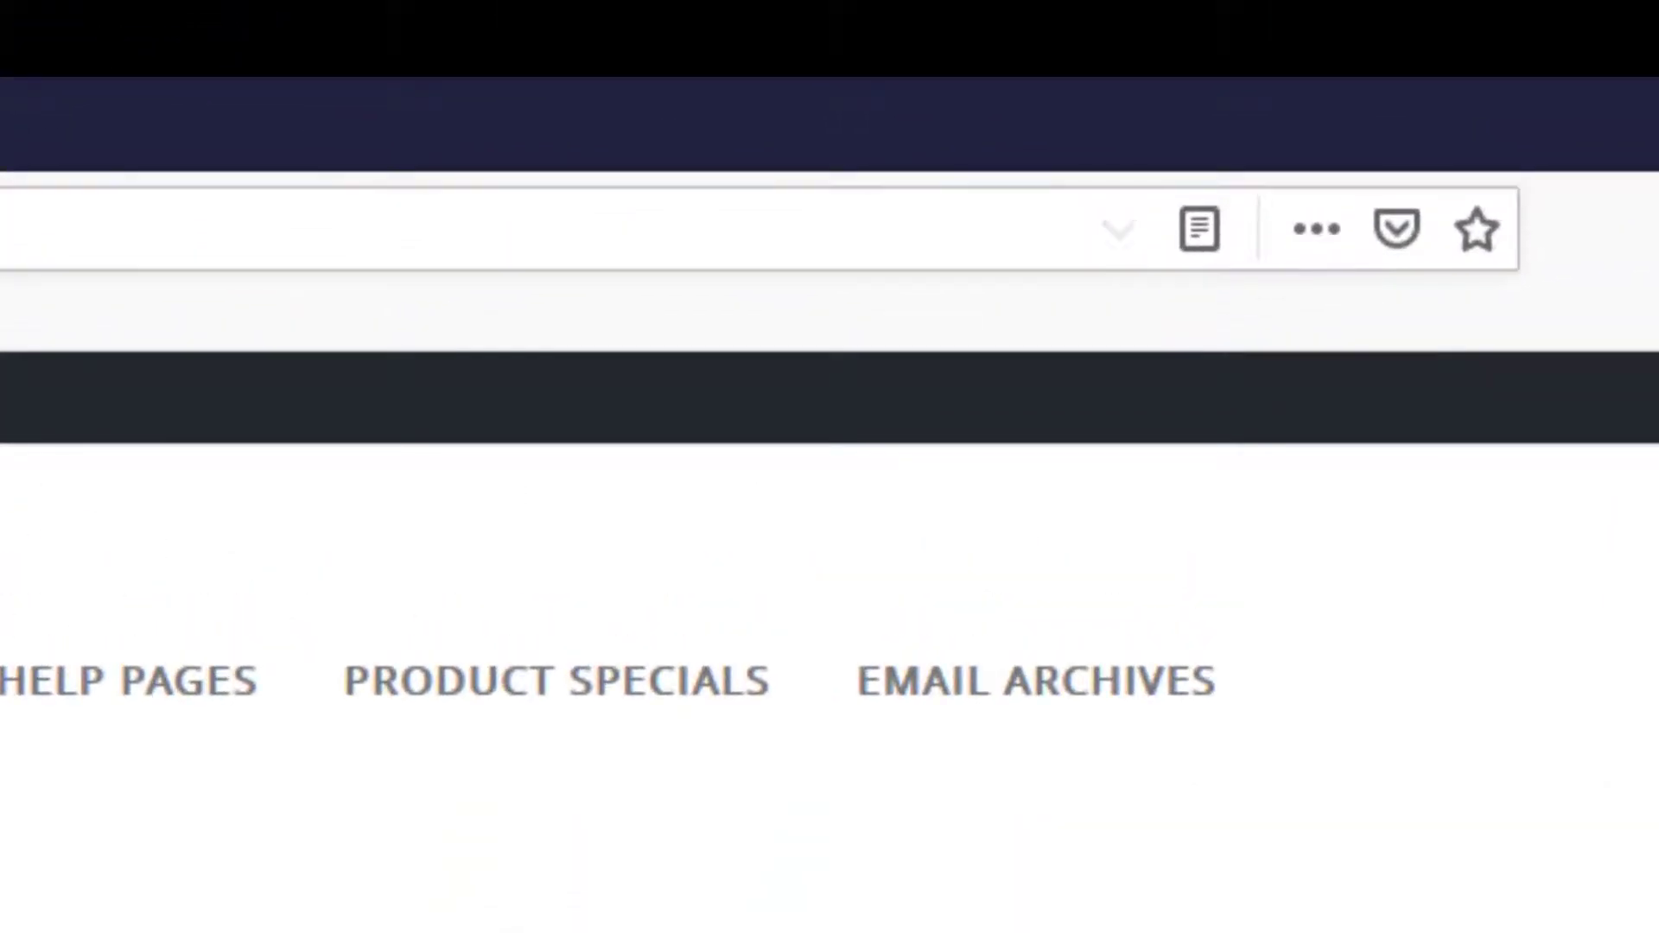
mouse_move(1598, 370)
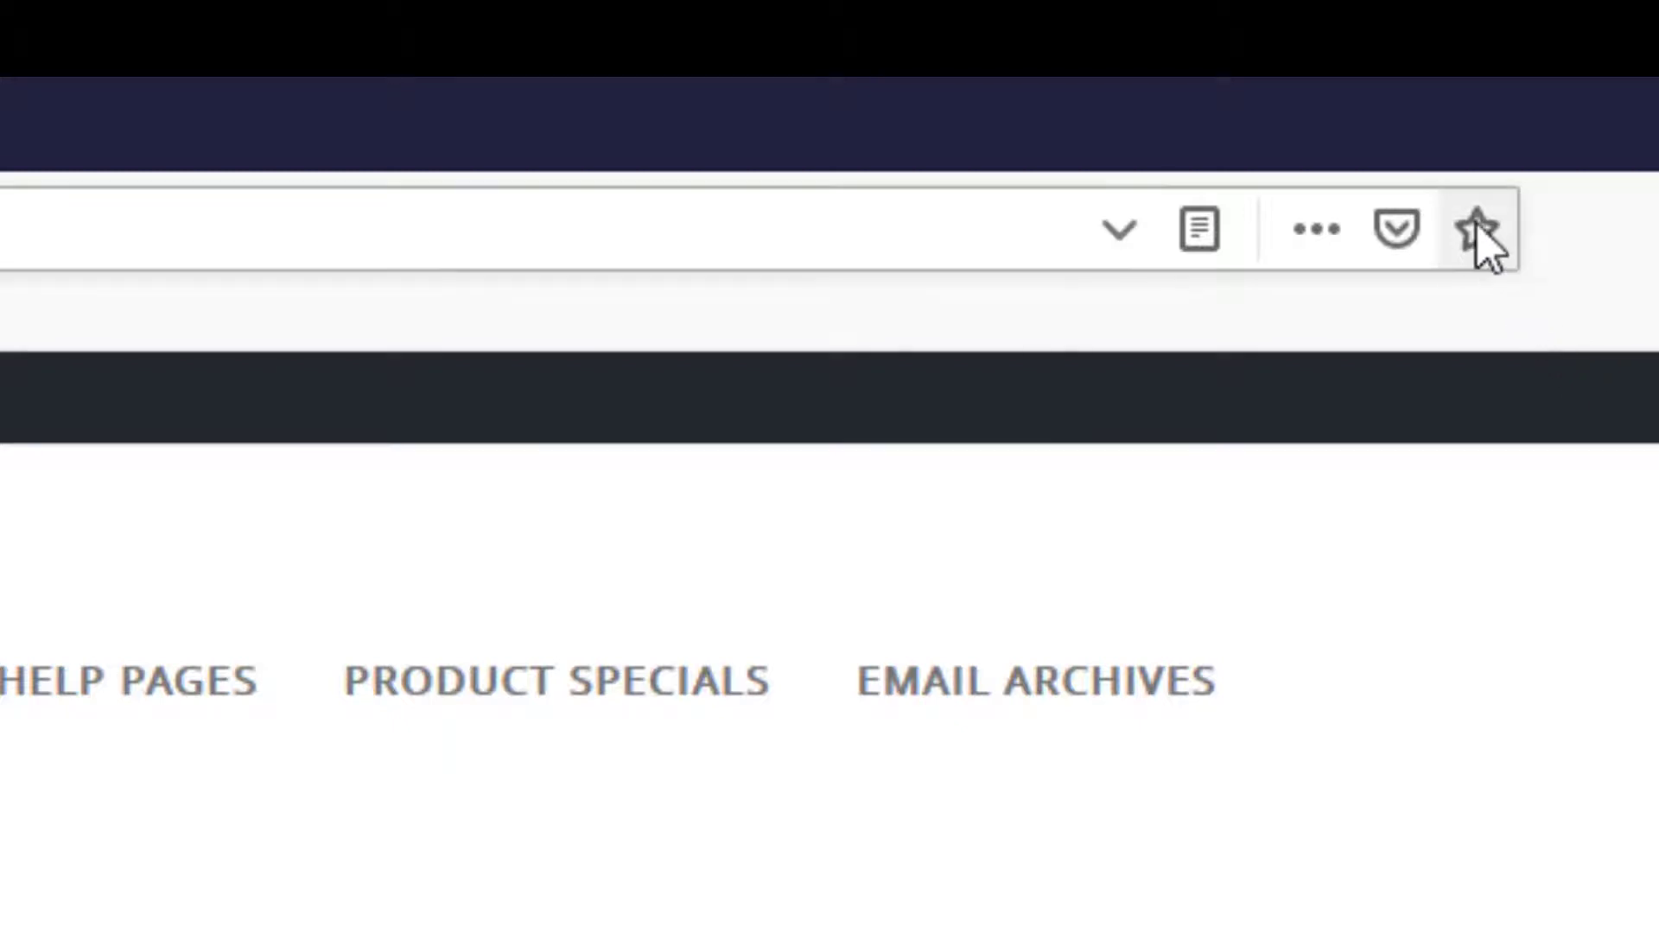
Step: Bookmark the 4KCC page, rename it '4KCC Blog', and file it in Bookmarks Toolbar
left_click(1475, 228)
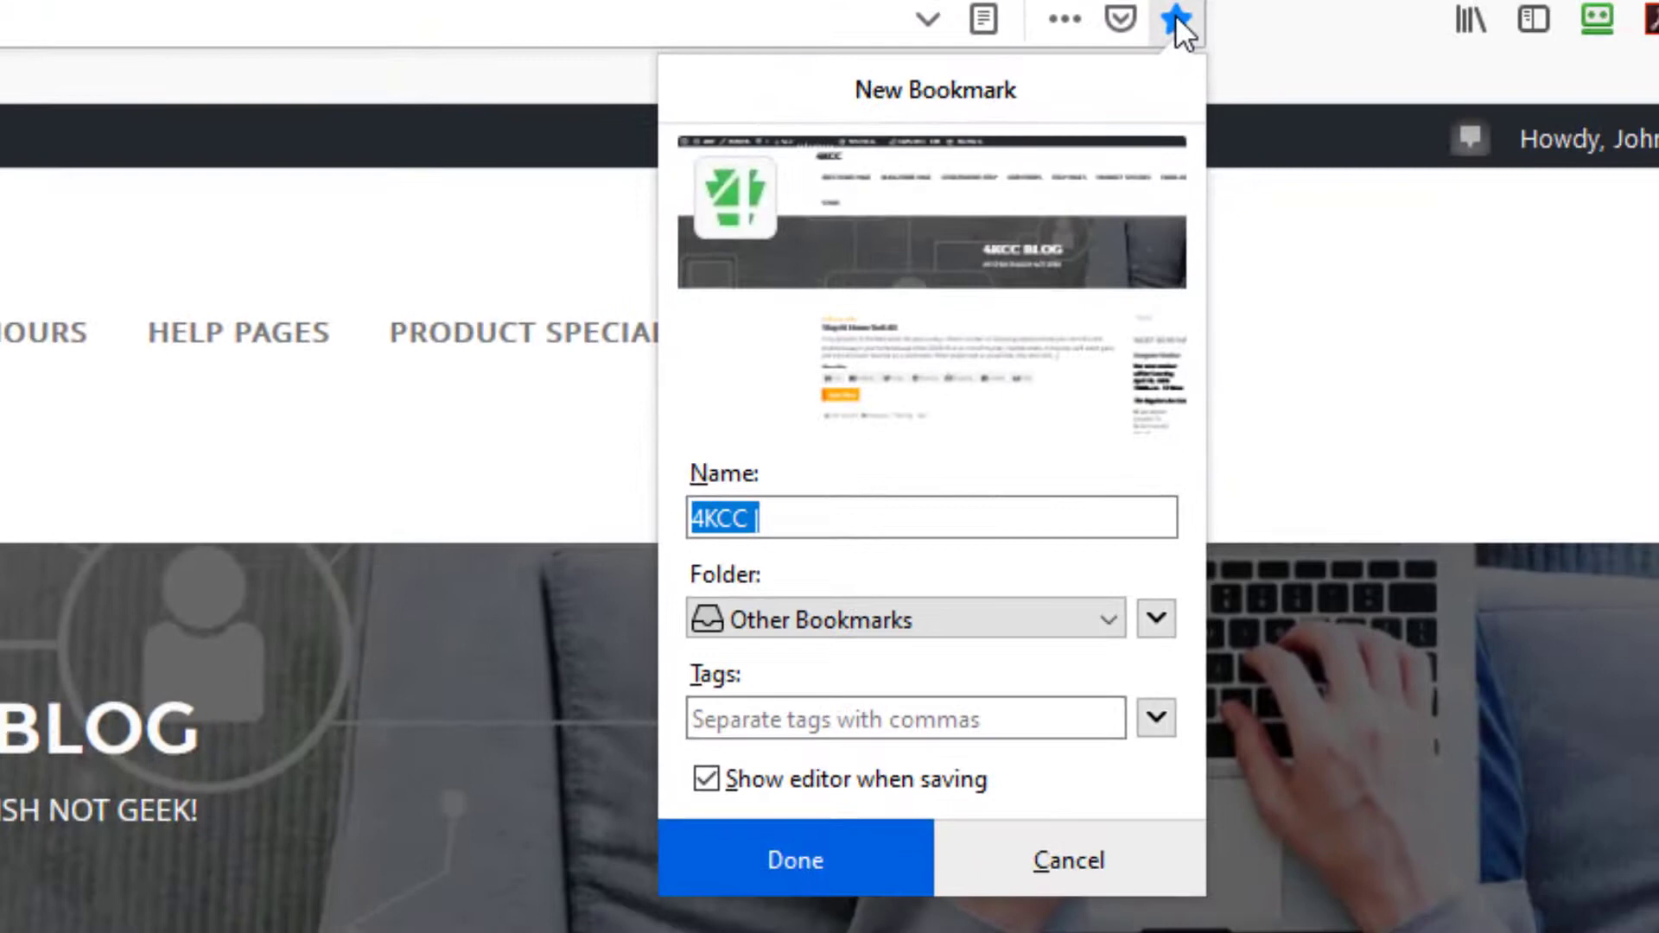
mouse_move(1175, 19)
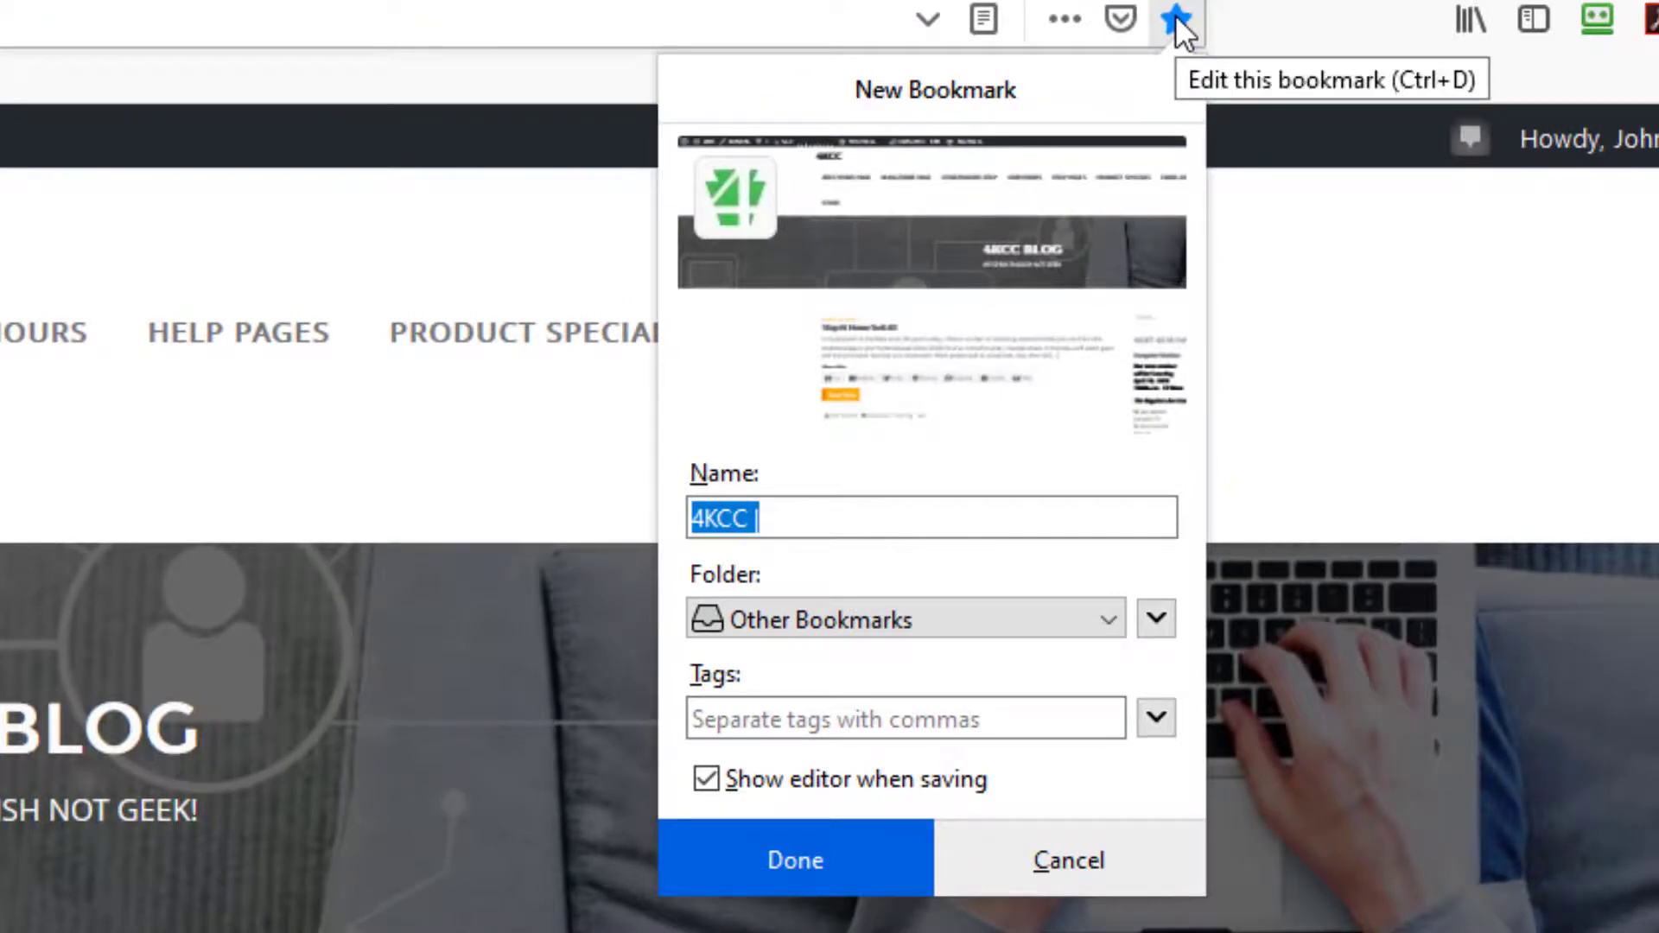
left_click(793, 858)
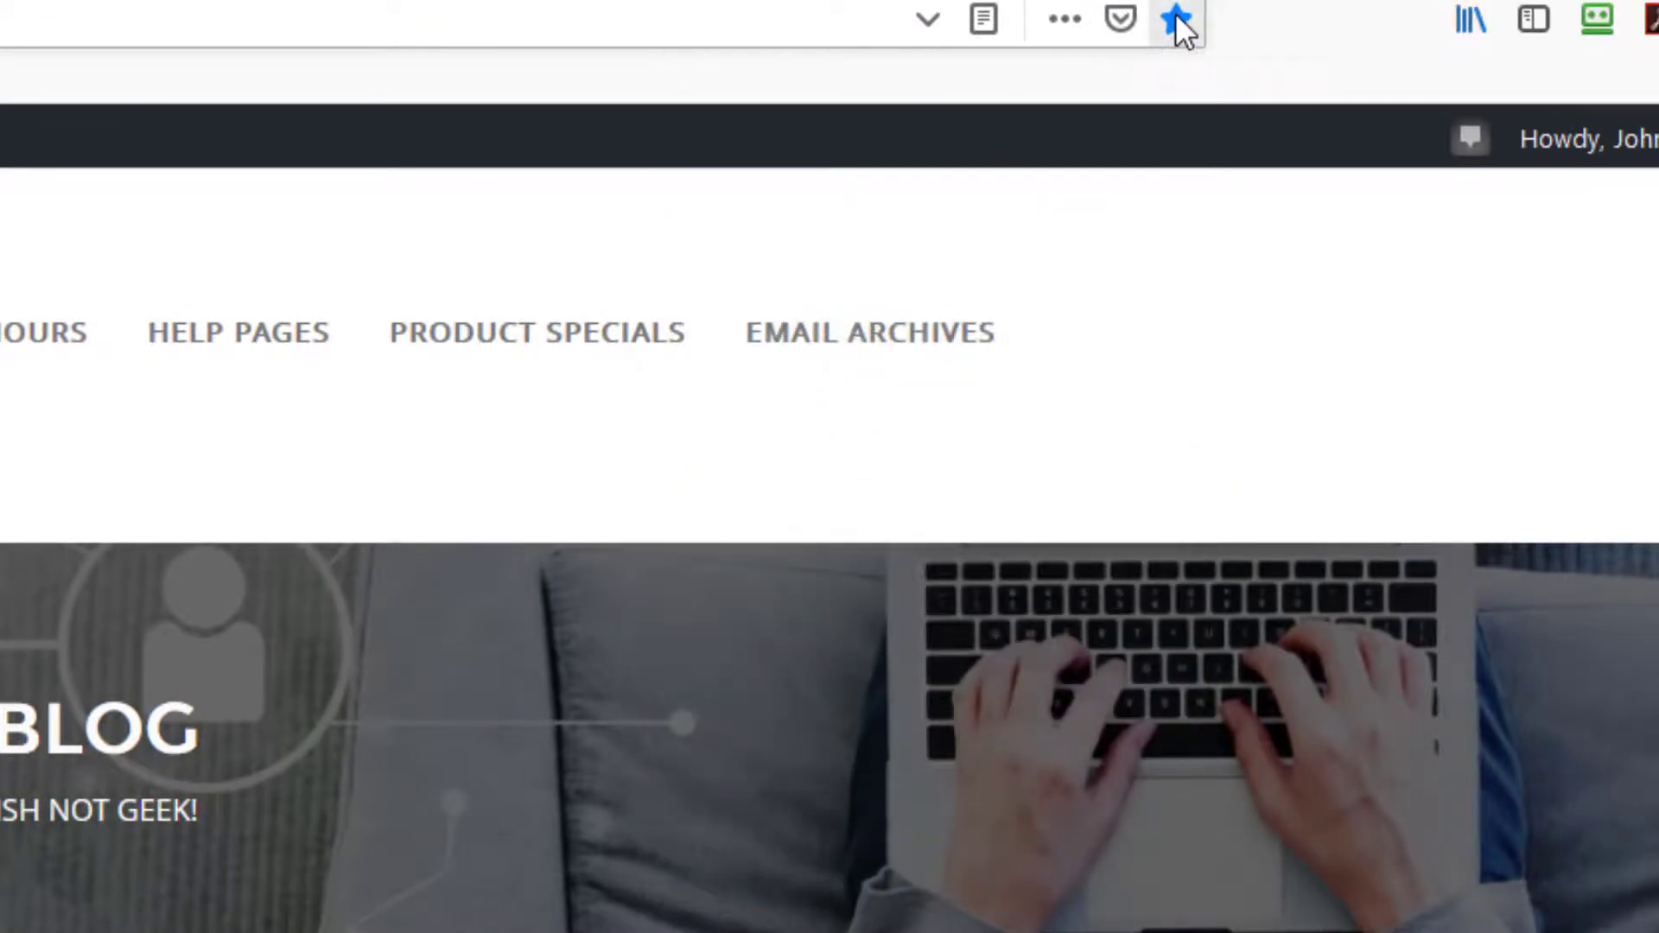
left_click(1175, 19)
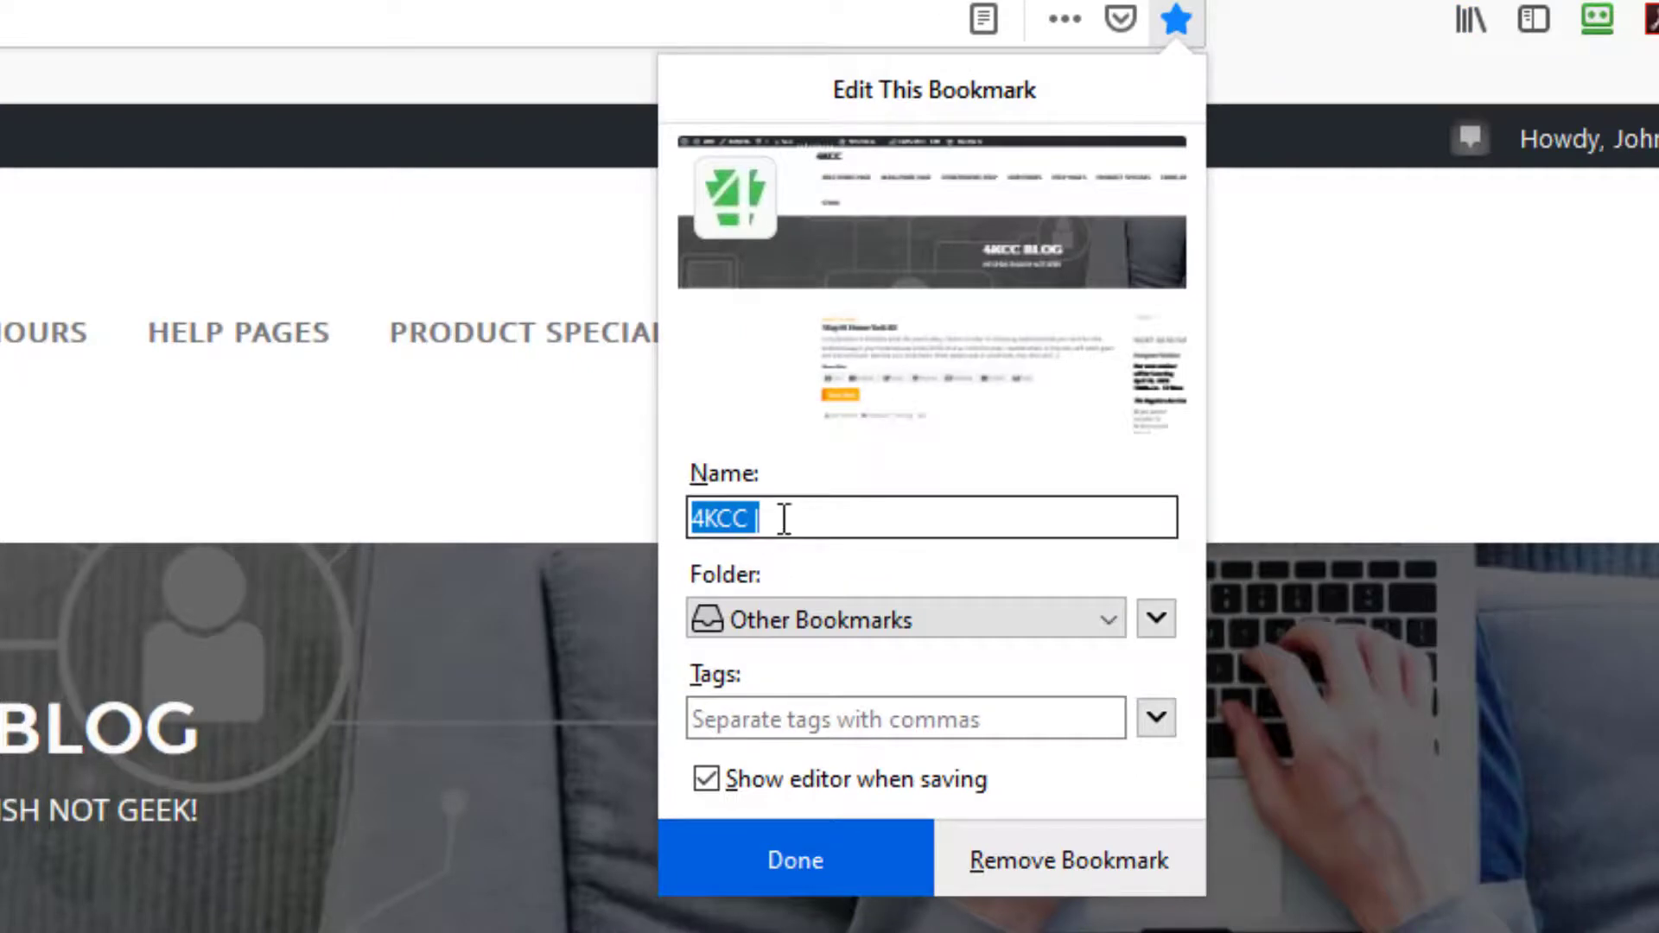
left_click(783, 517)
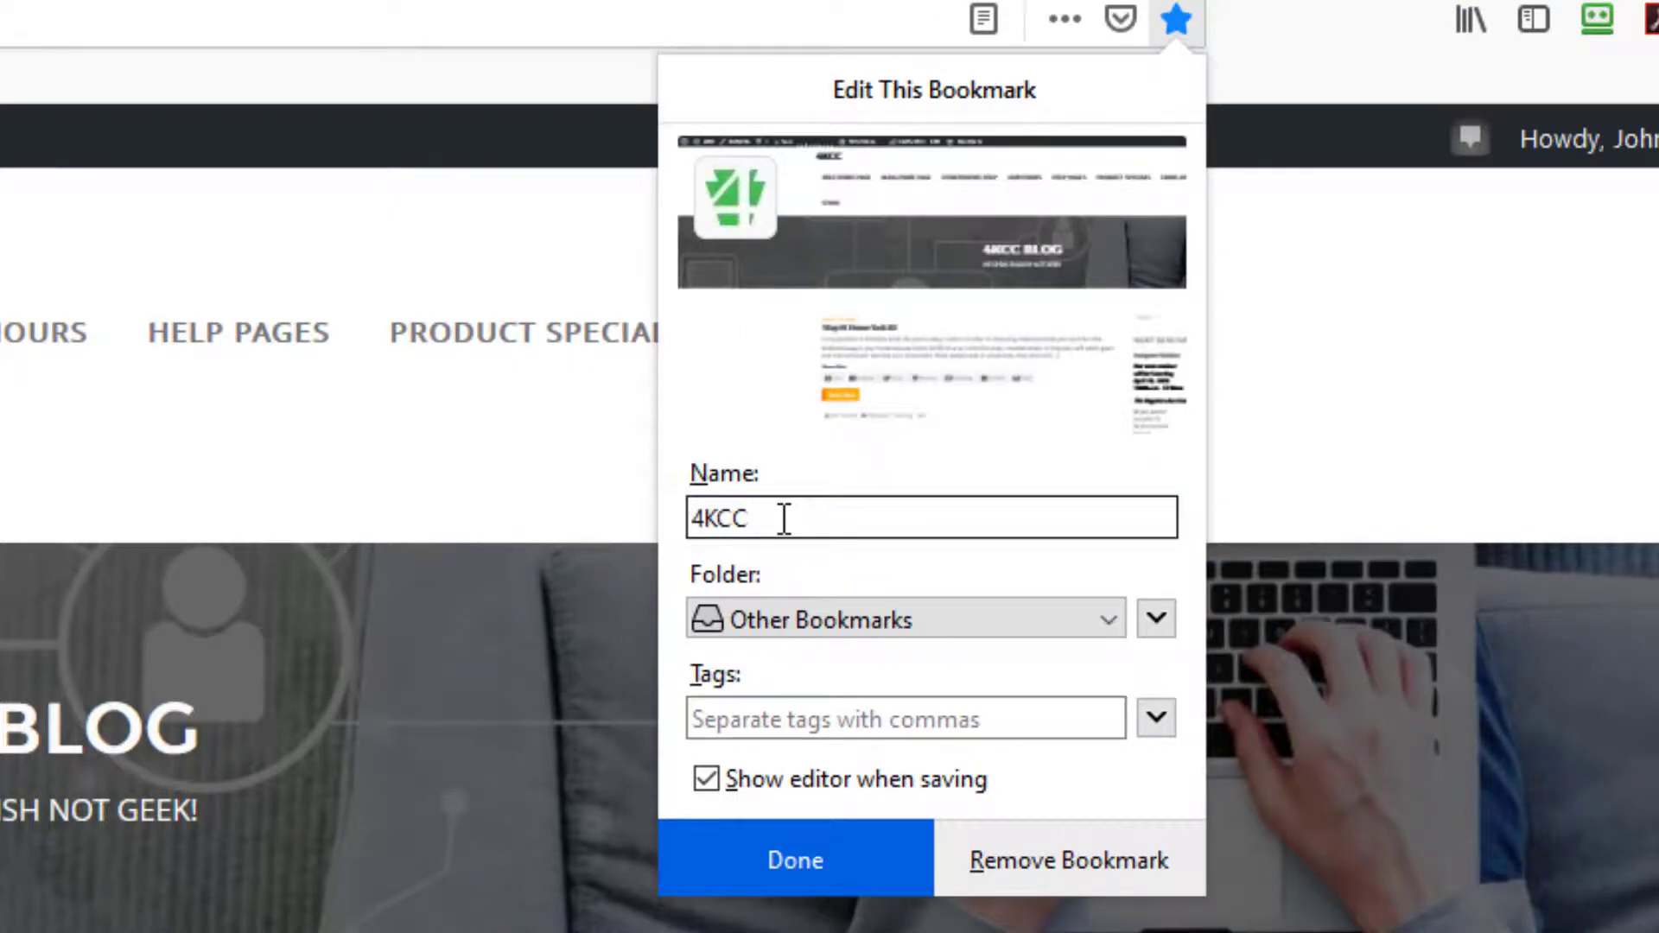
type("Blog")
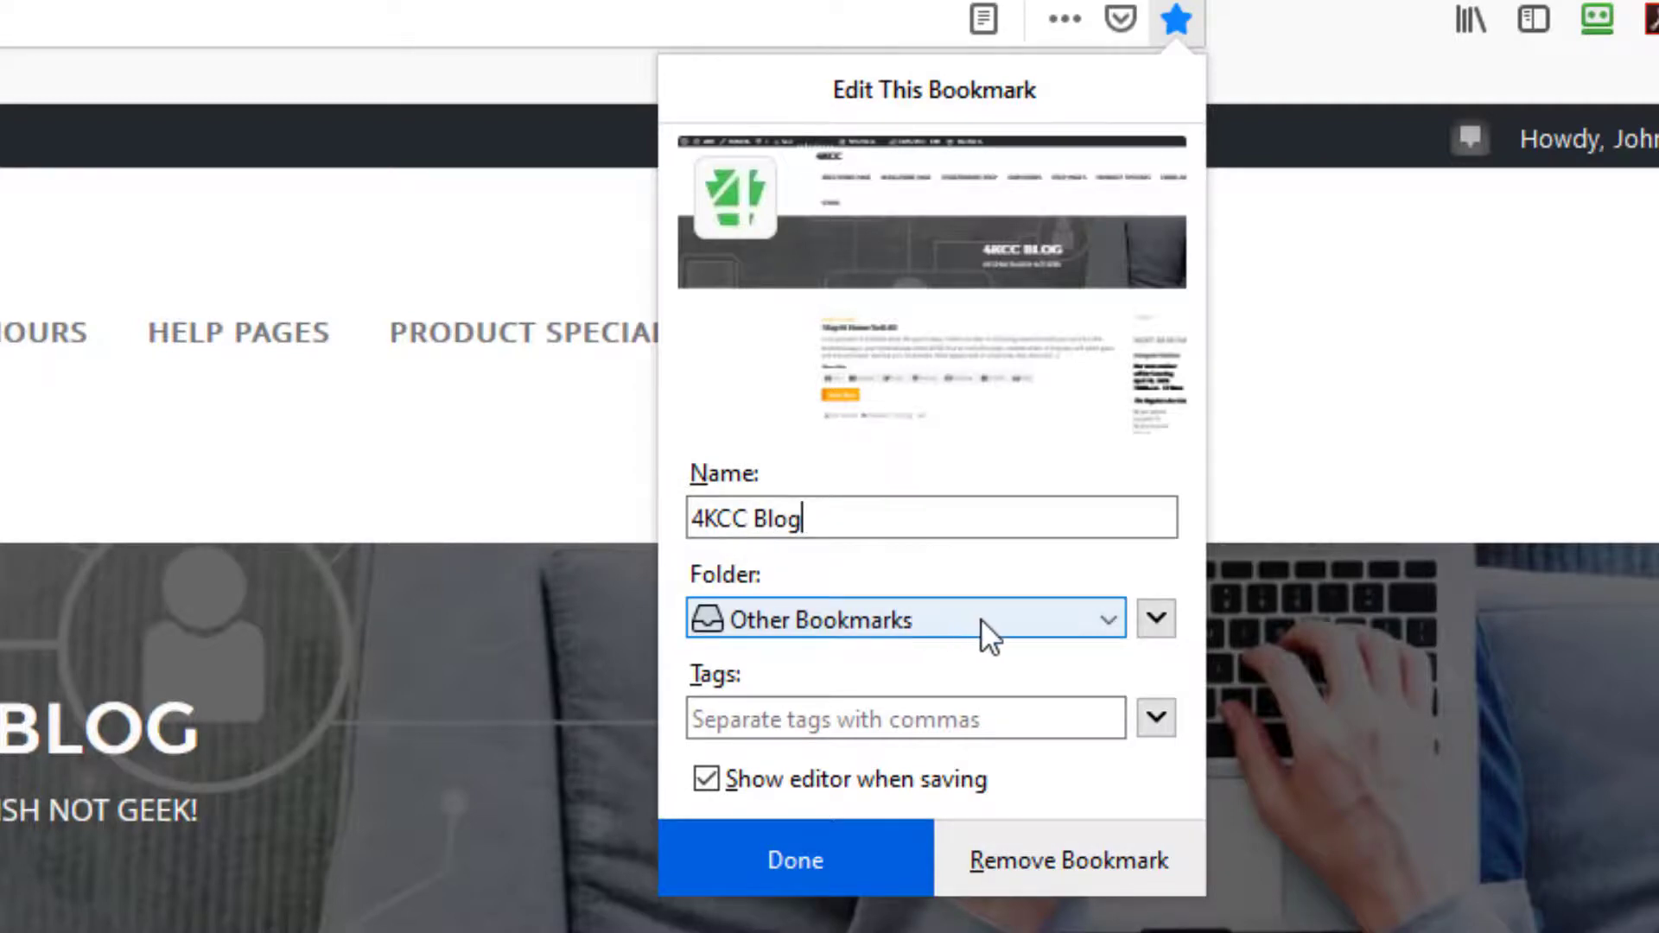
mouse_move(1100, 630)
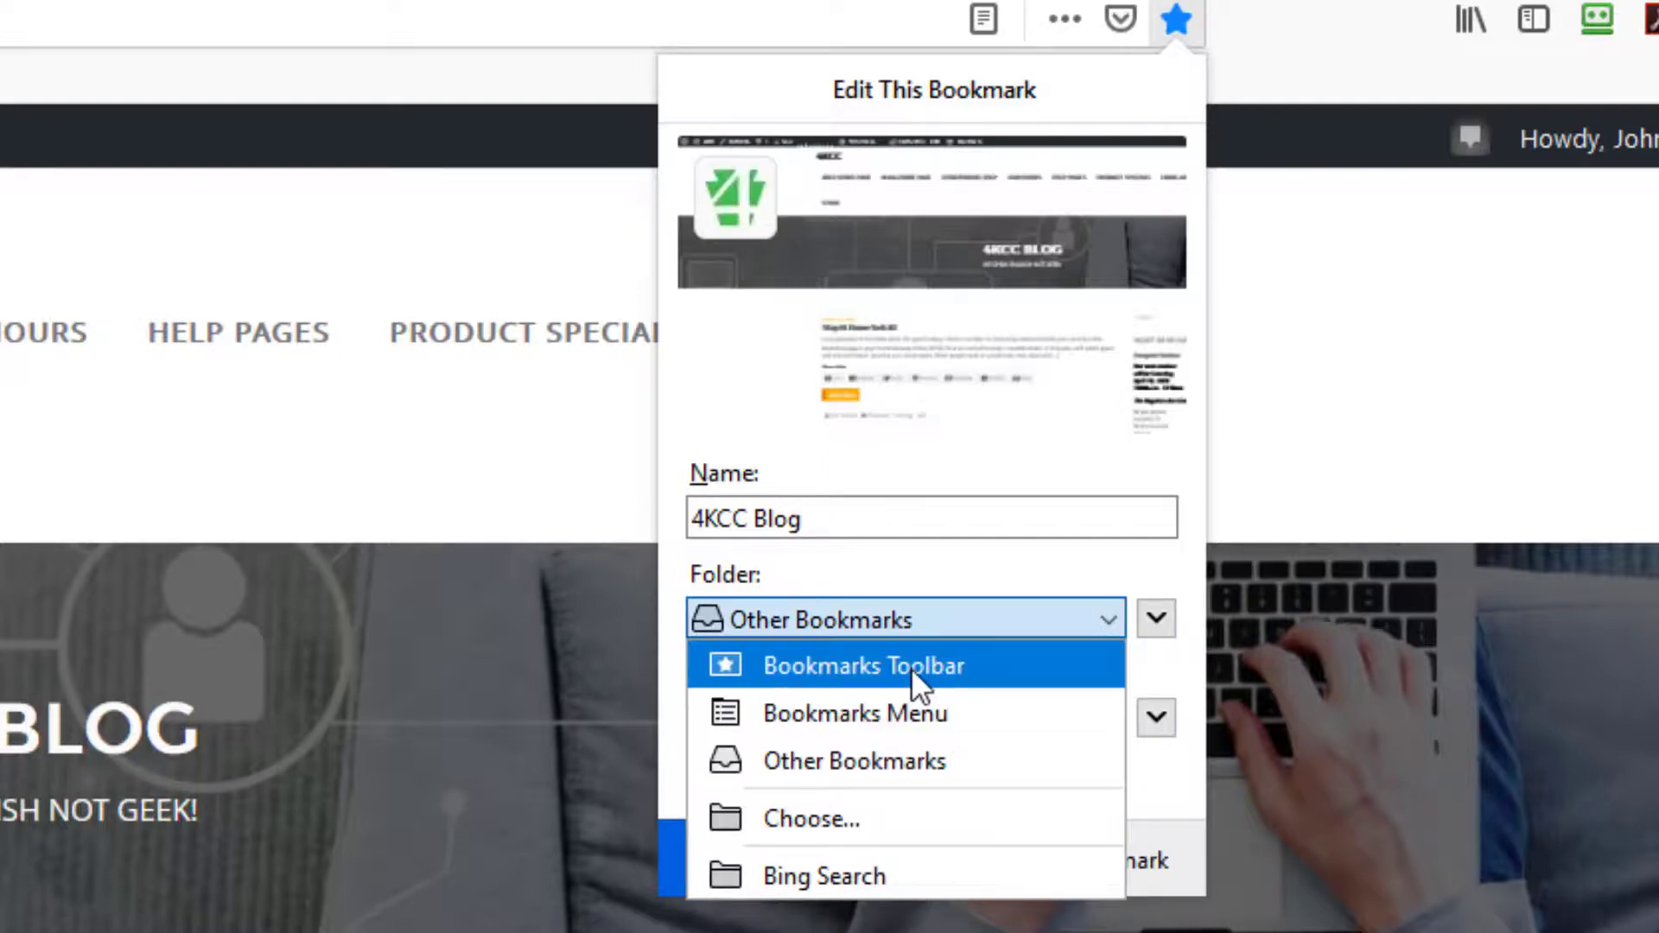
left_click(863, 665)
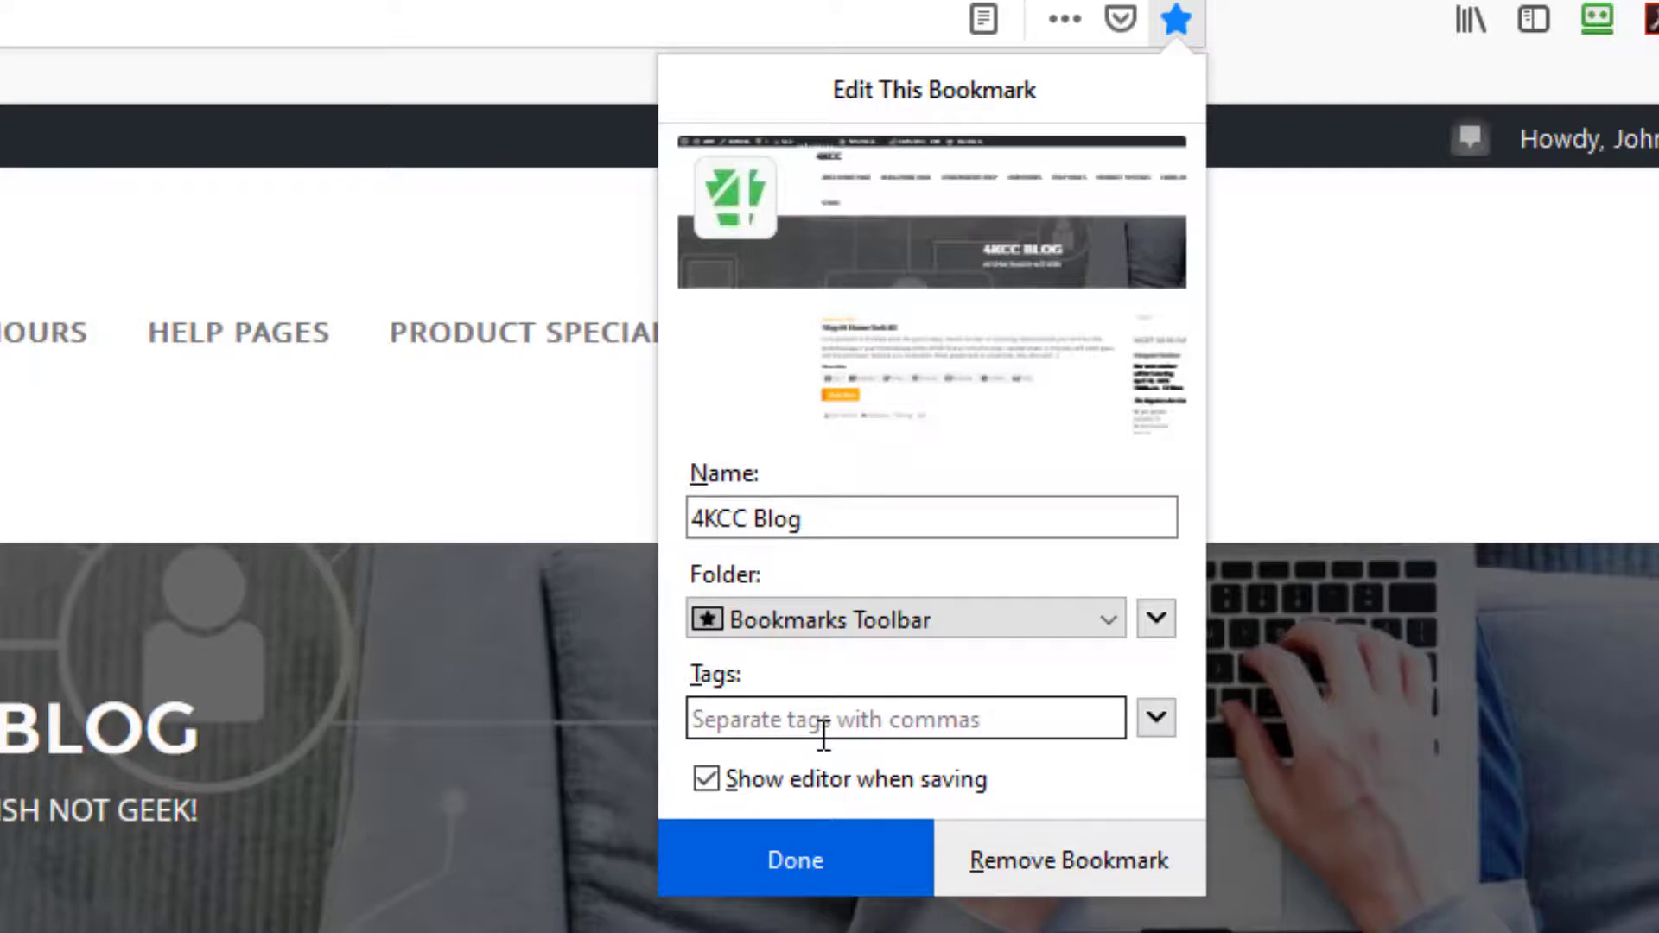
mouse_move(870, 796)
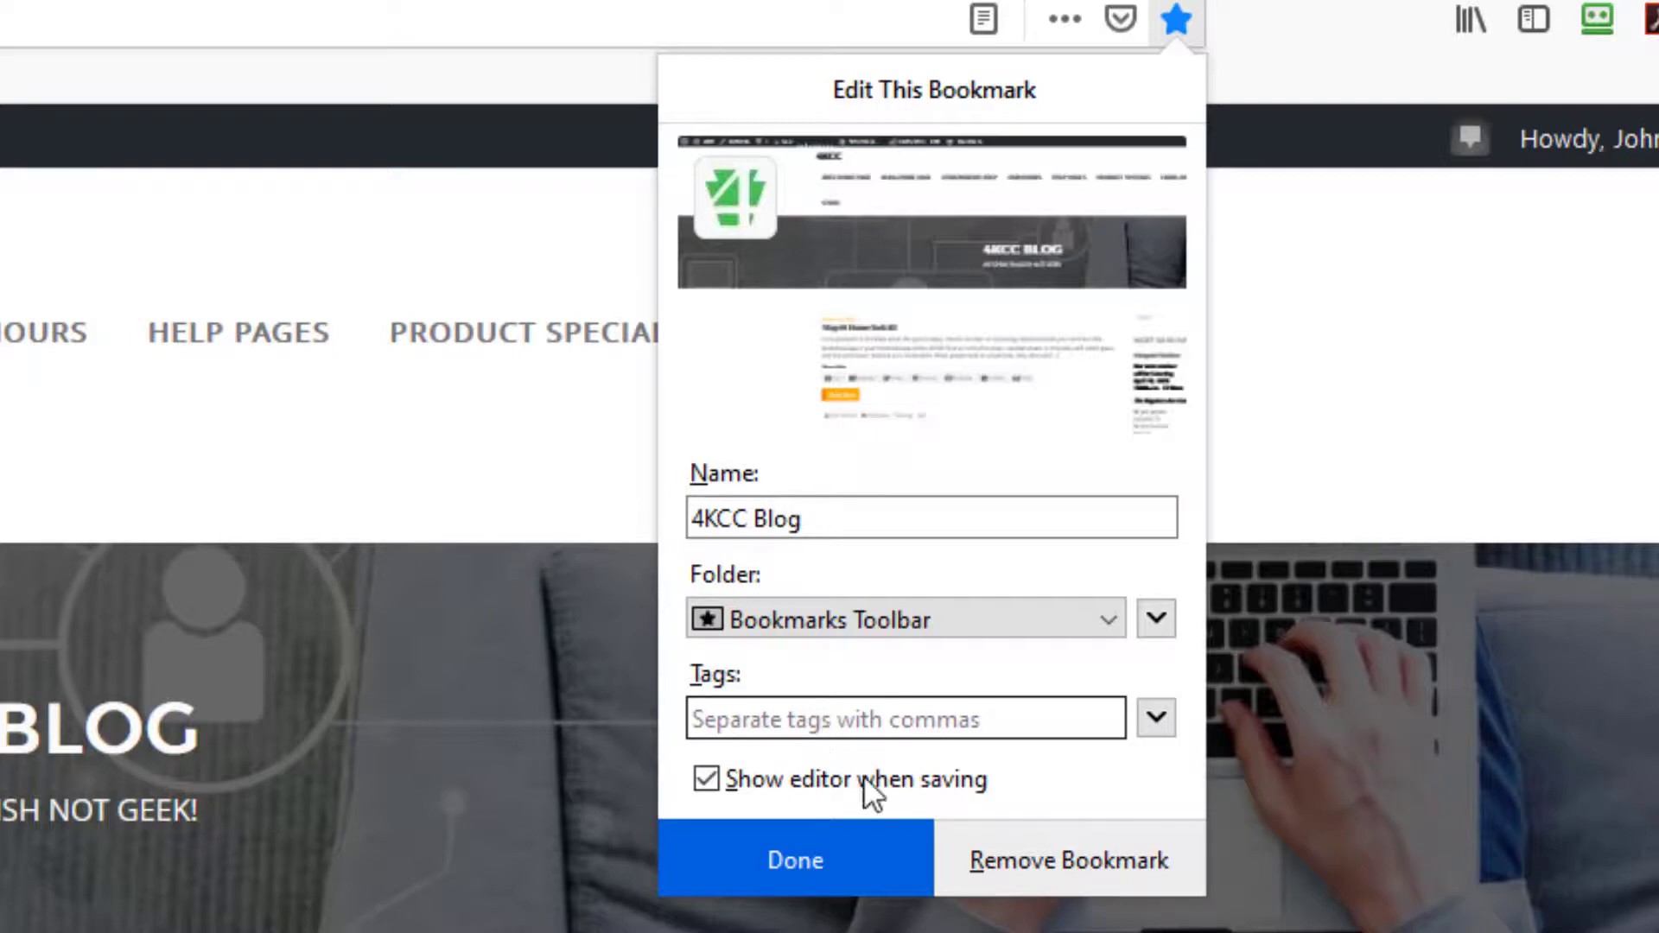
left_click(793, 859)
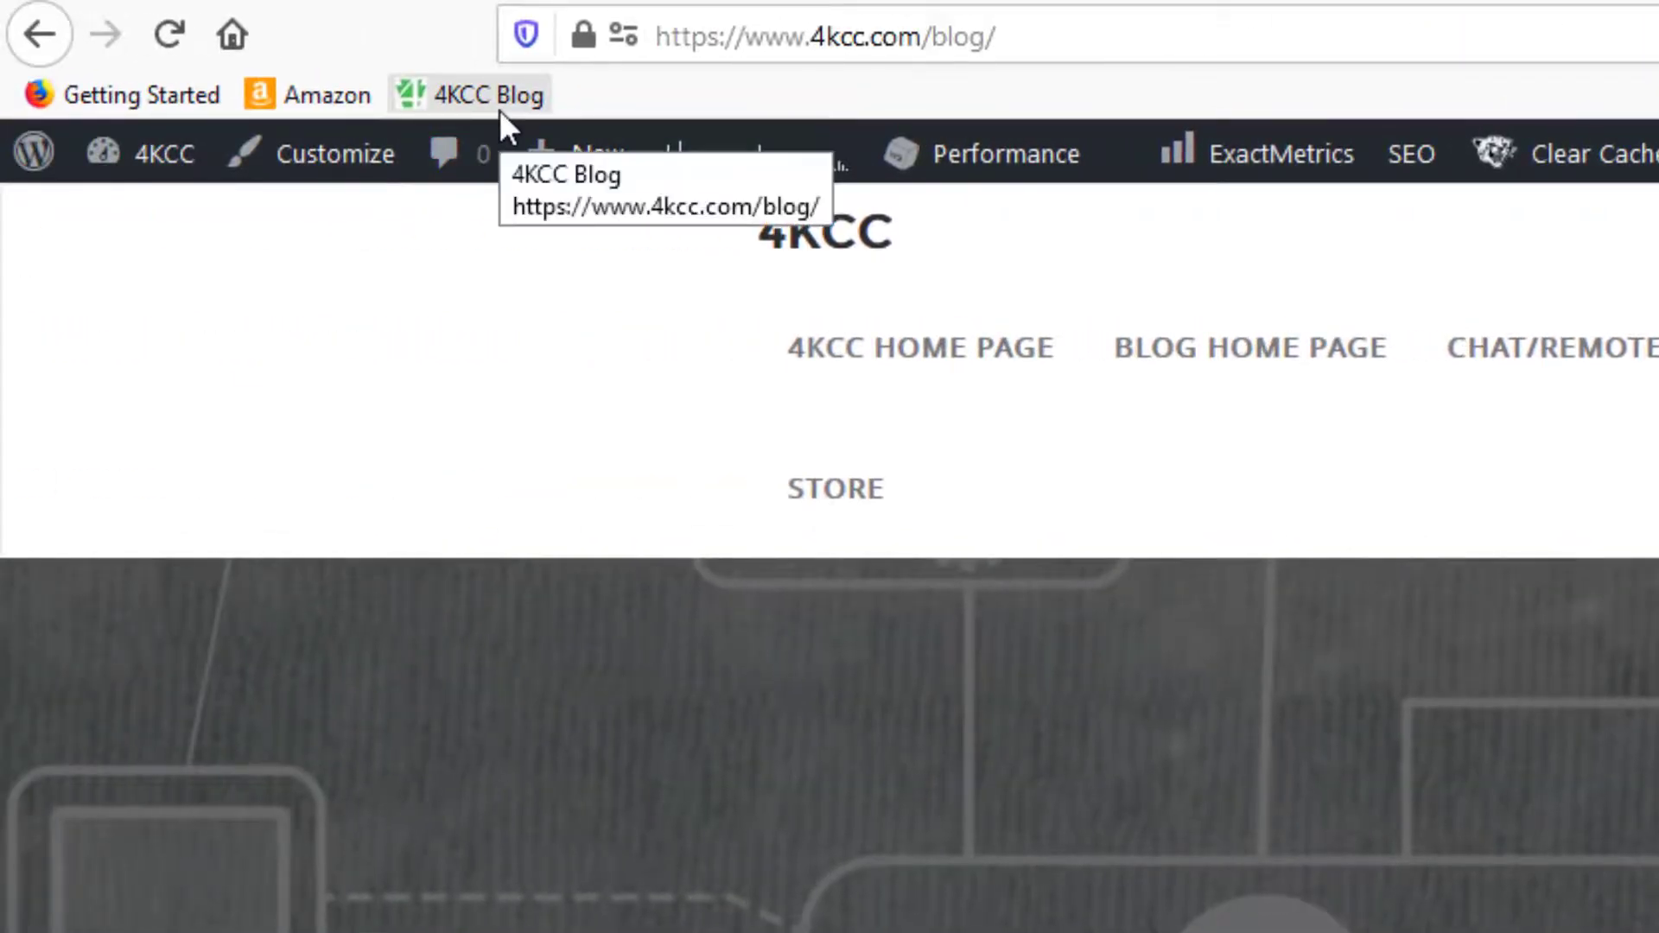
mouse_move(561, 111)
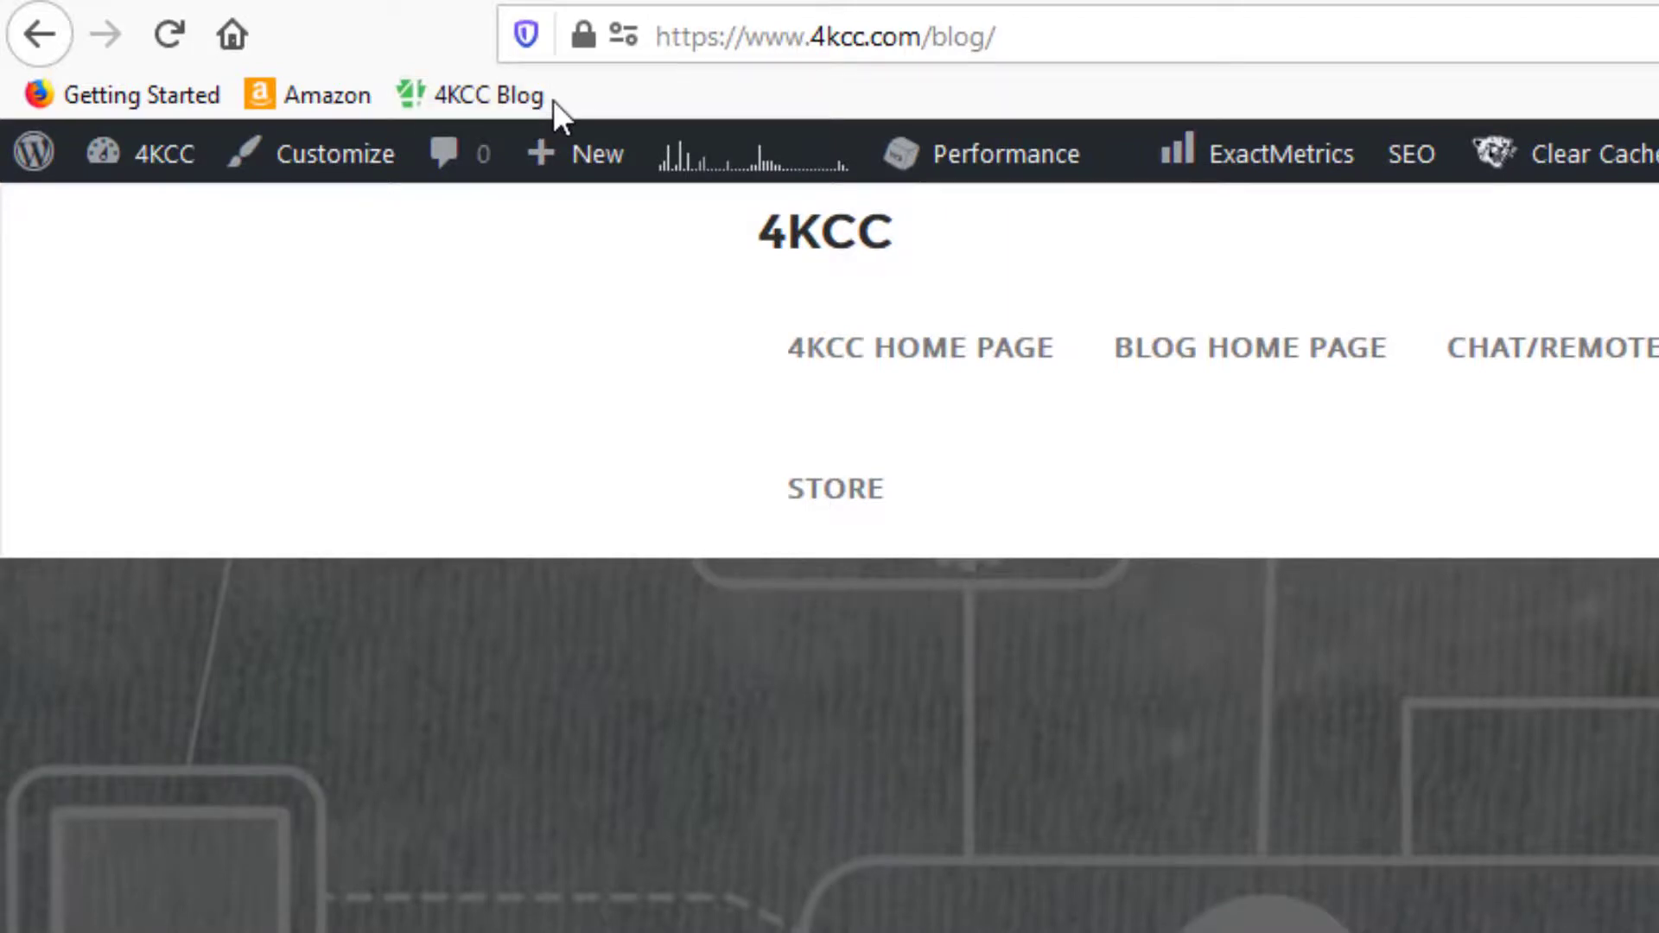
left_click(230, 34)
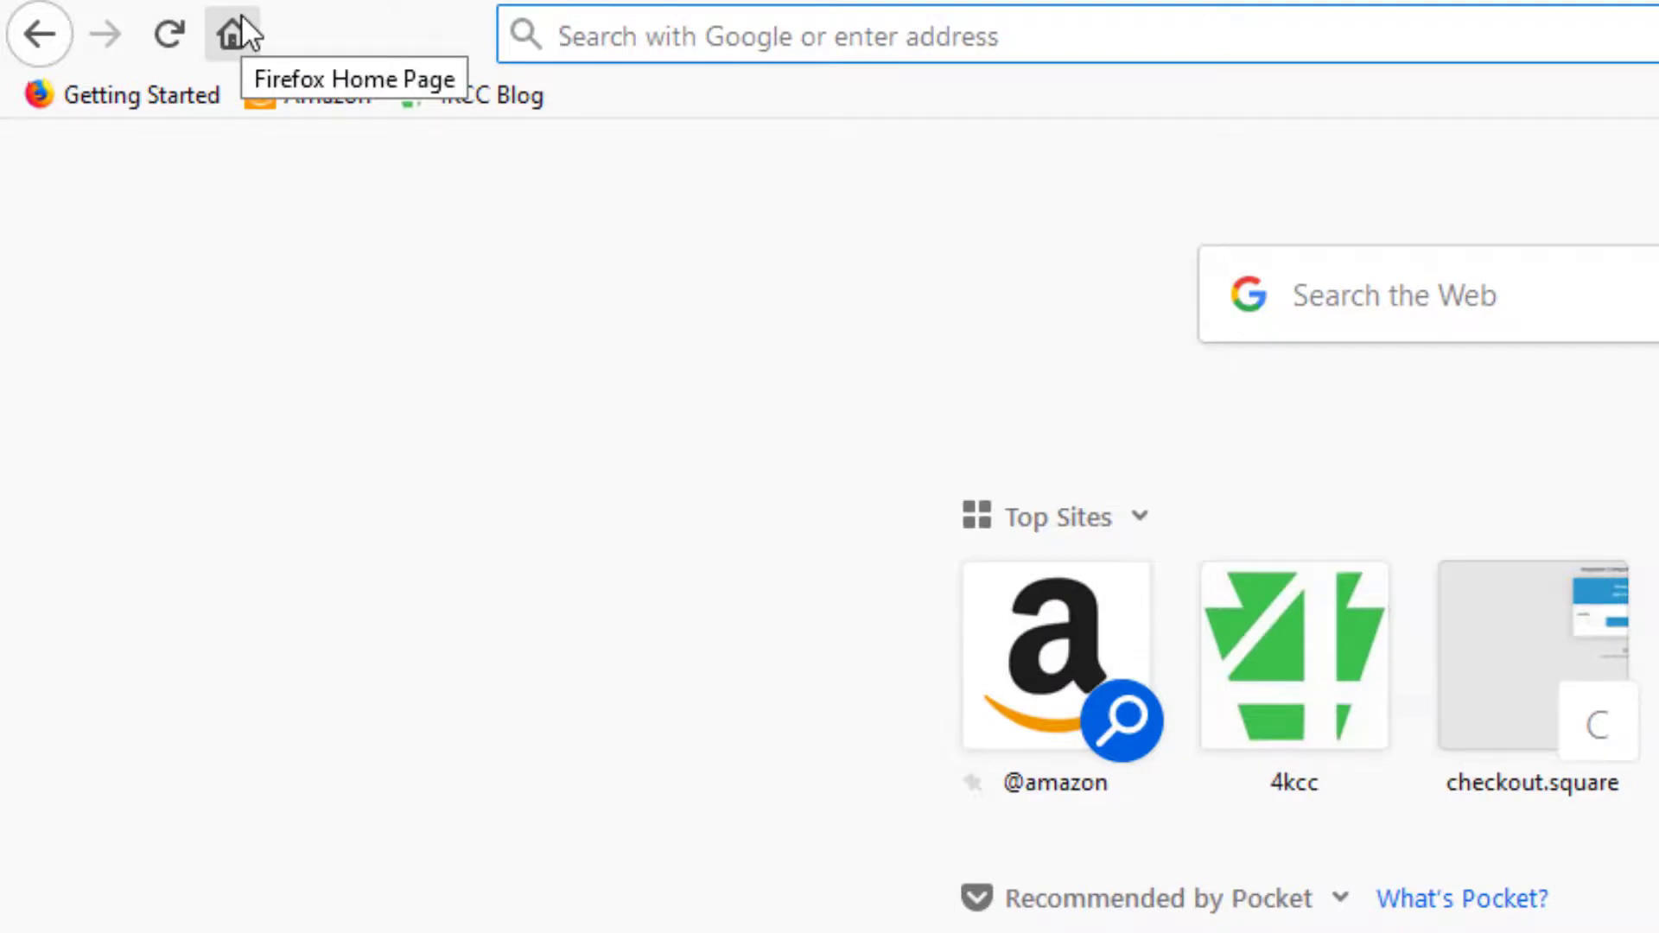
mouse_move(481, 112)
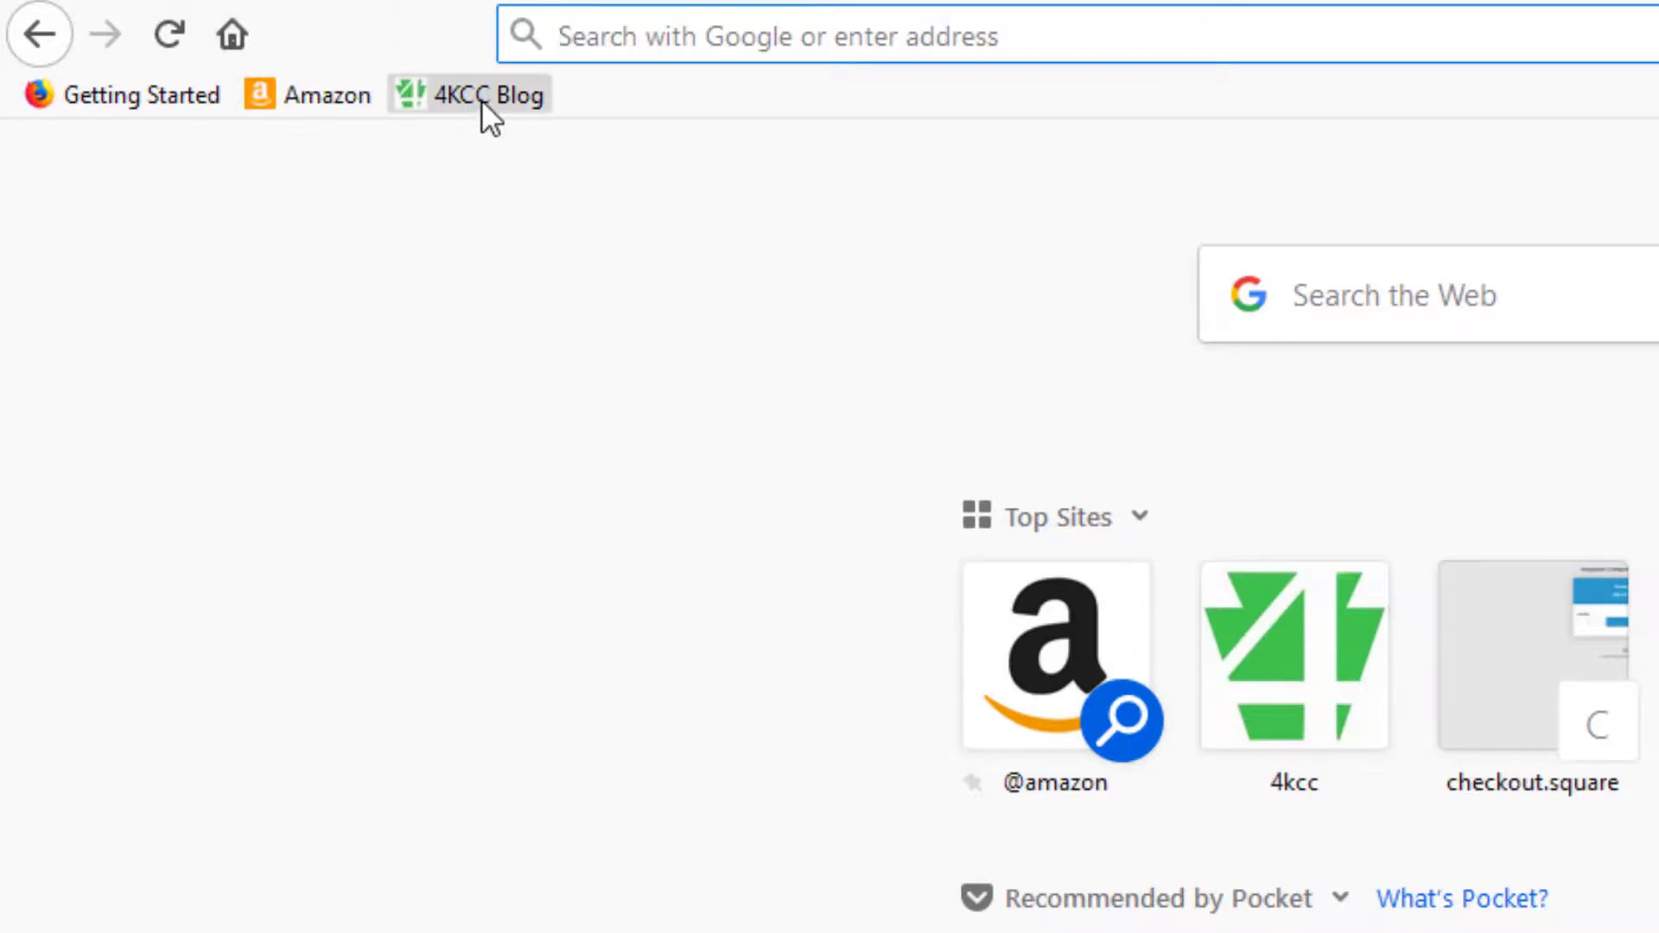
left_click(494, 95)
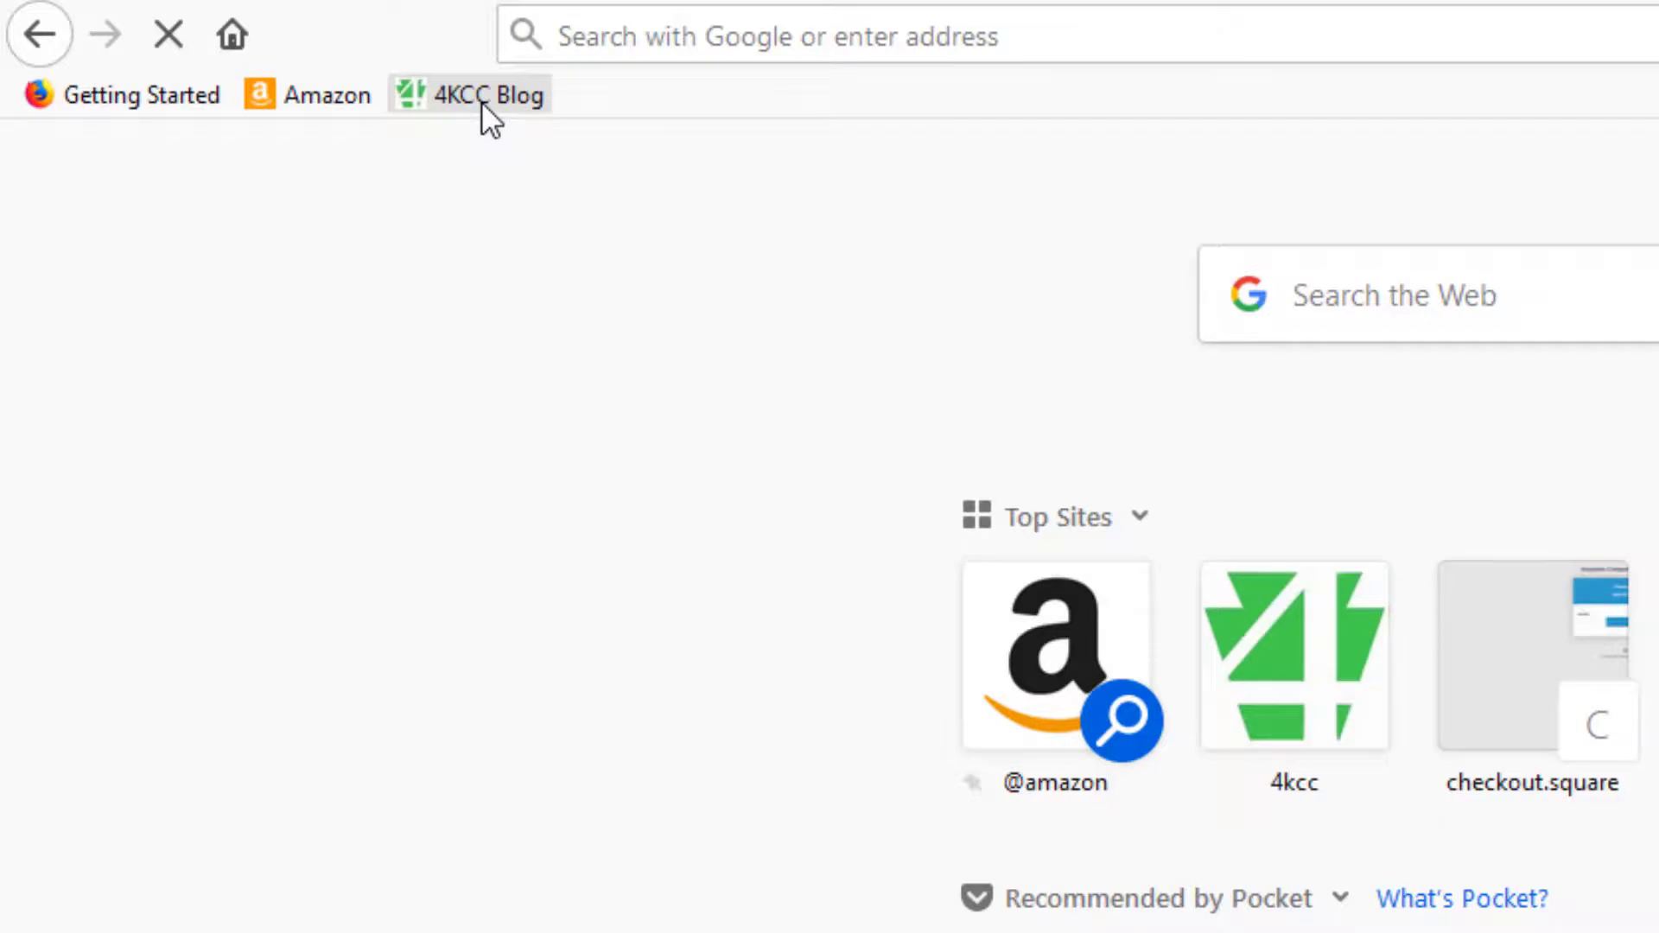
left_click(490, 95)
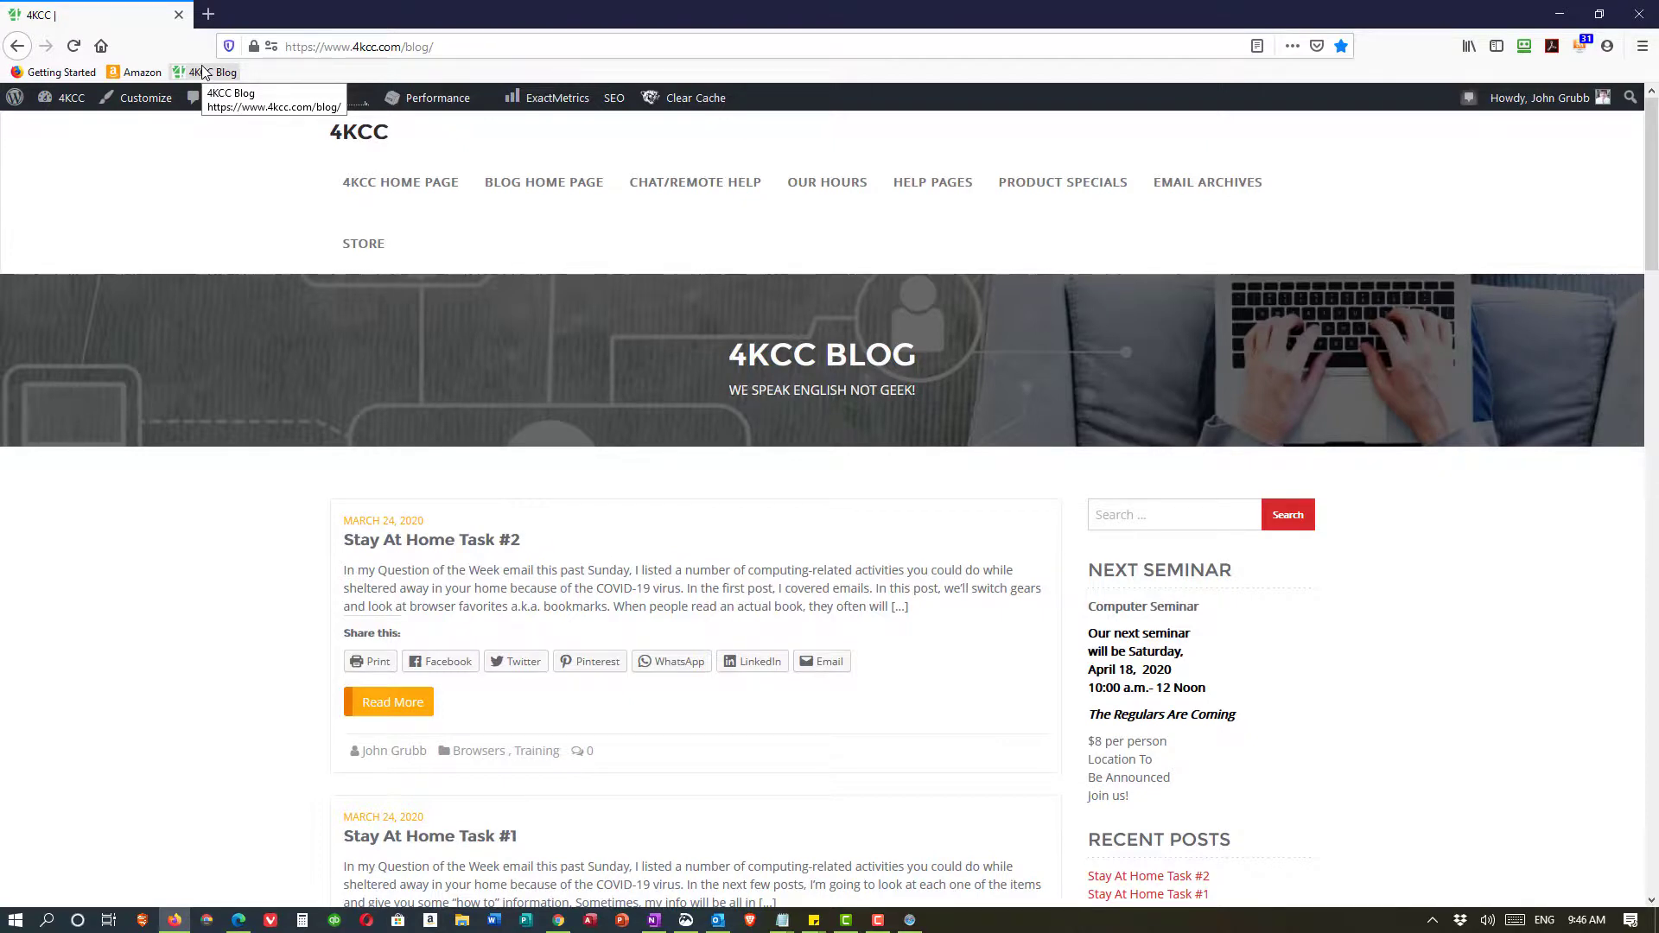
mouse_move(365, 514)
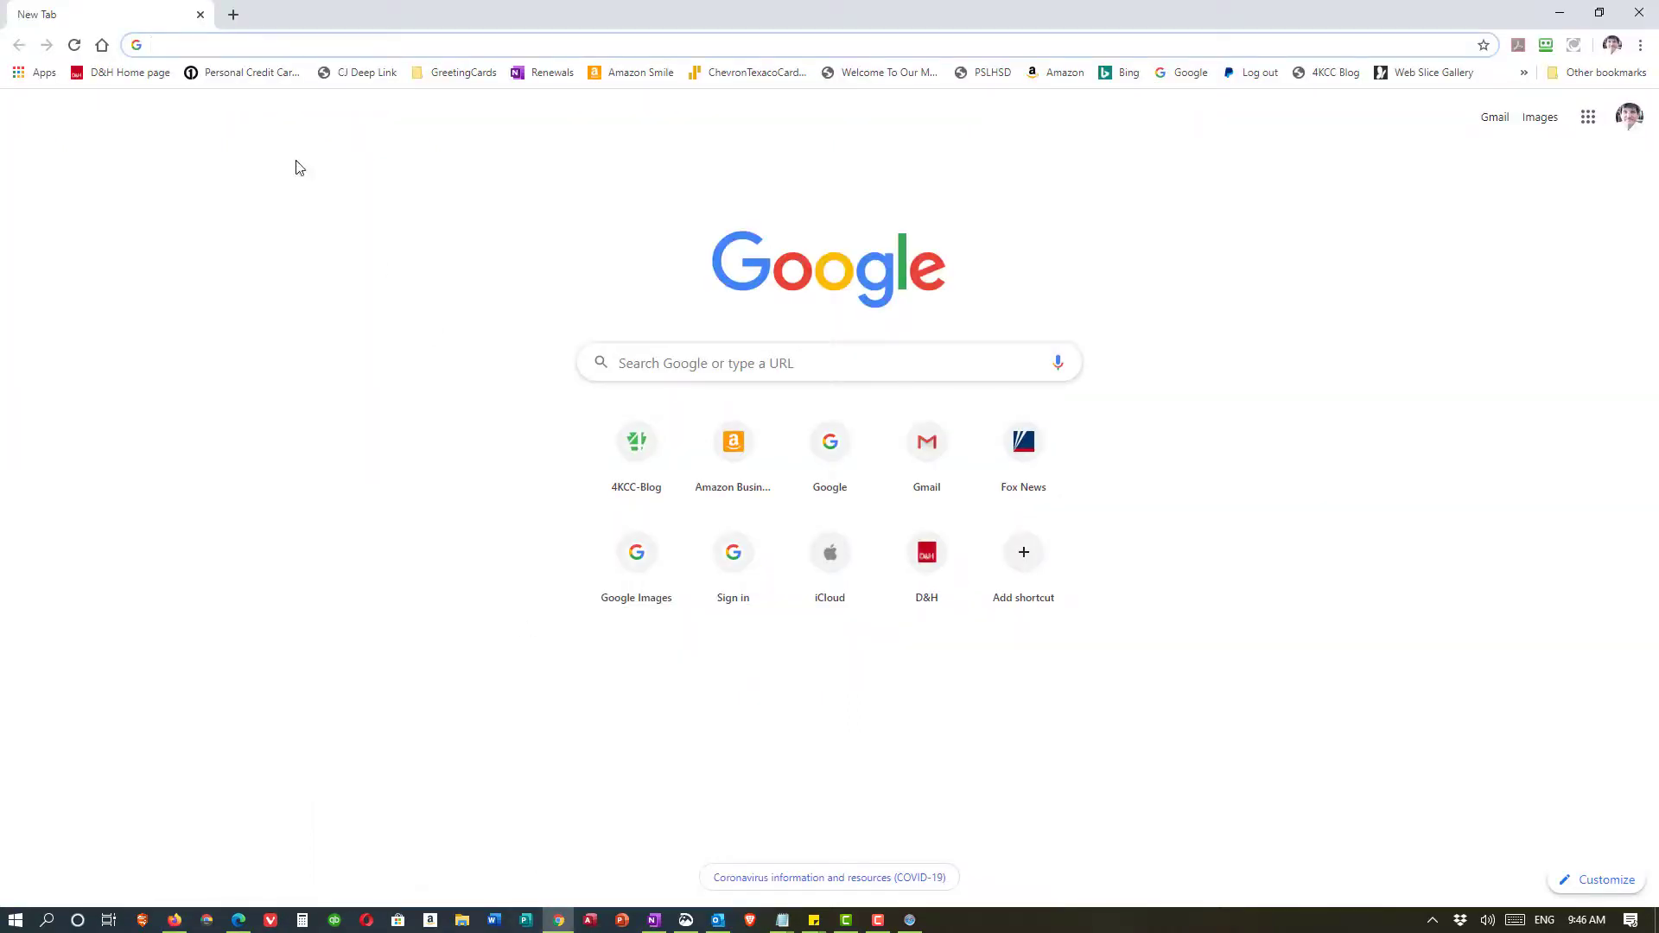
Step: Enter msn.com in Chrome's address bar and go to the MSN.com suggestion
left_click(178, 44)
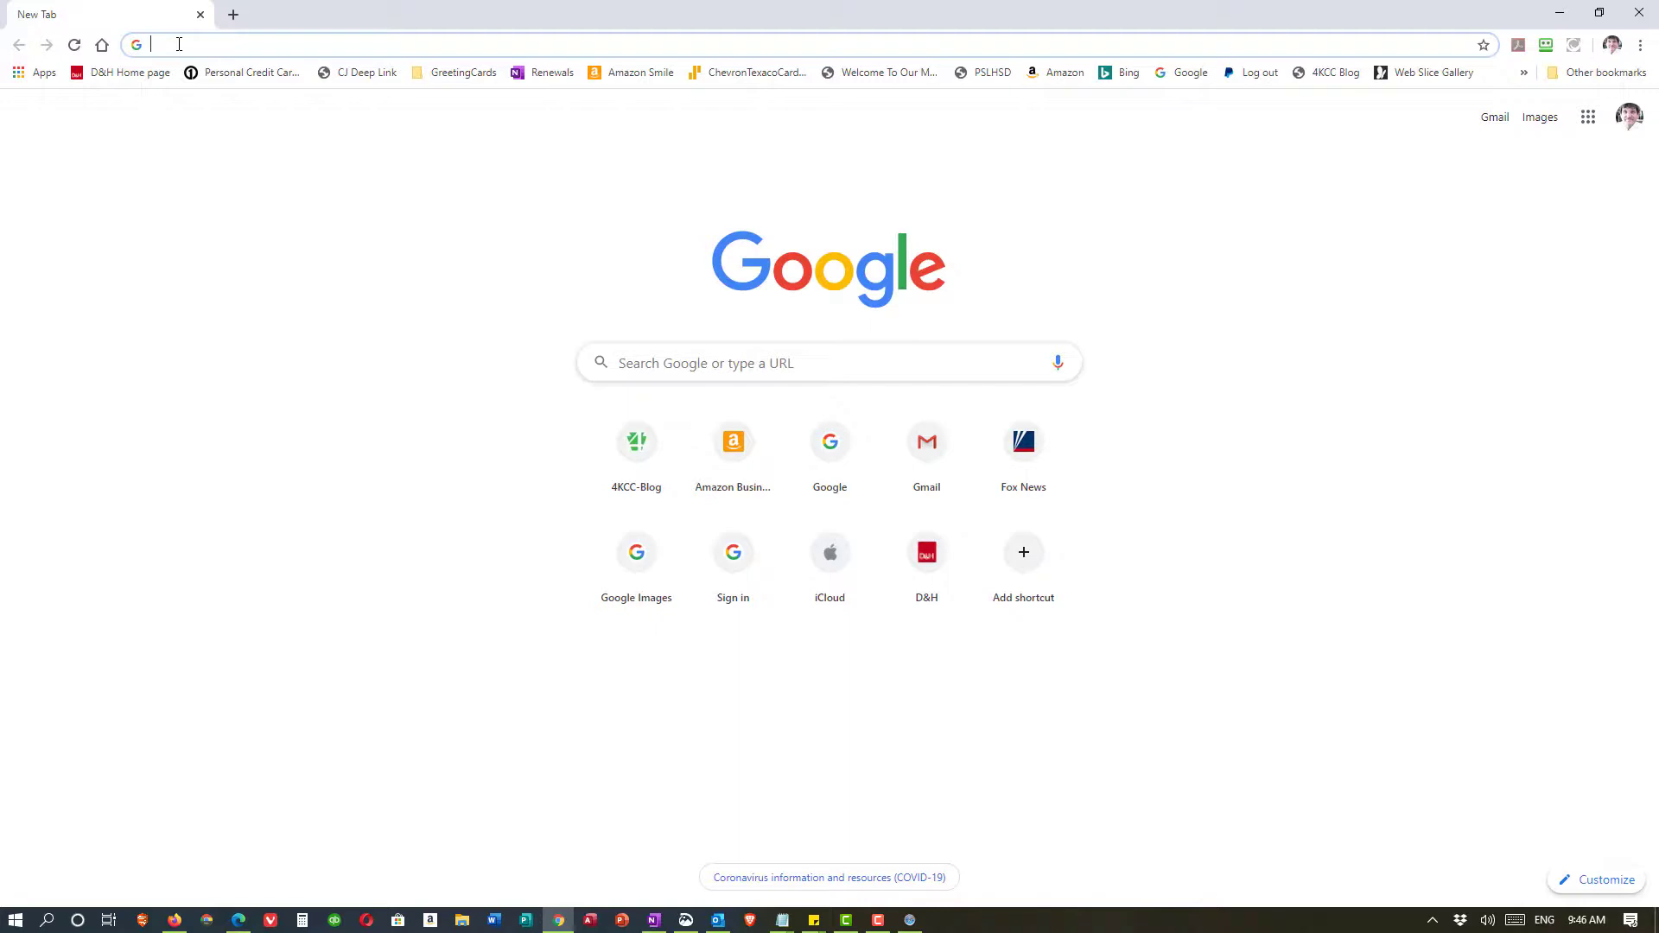
type("msn.com")
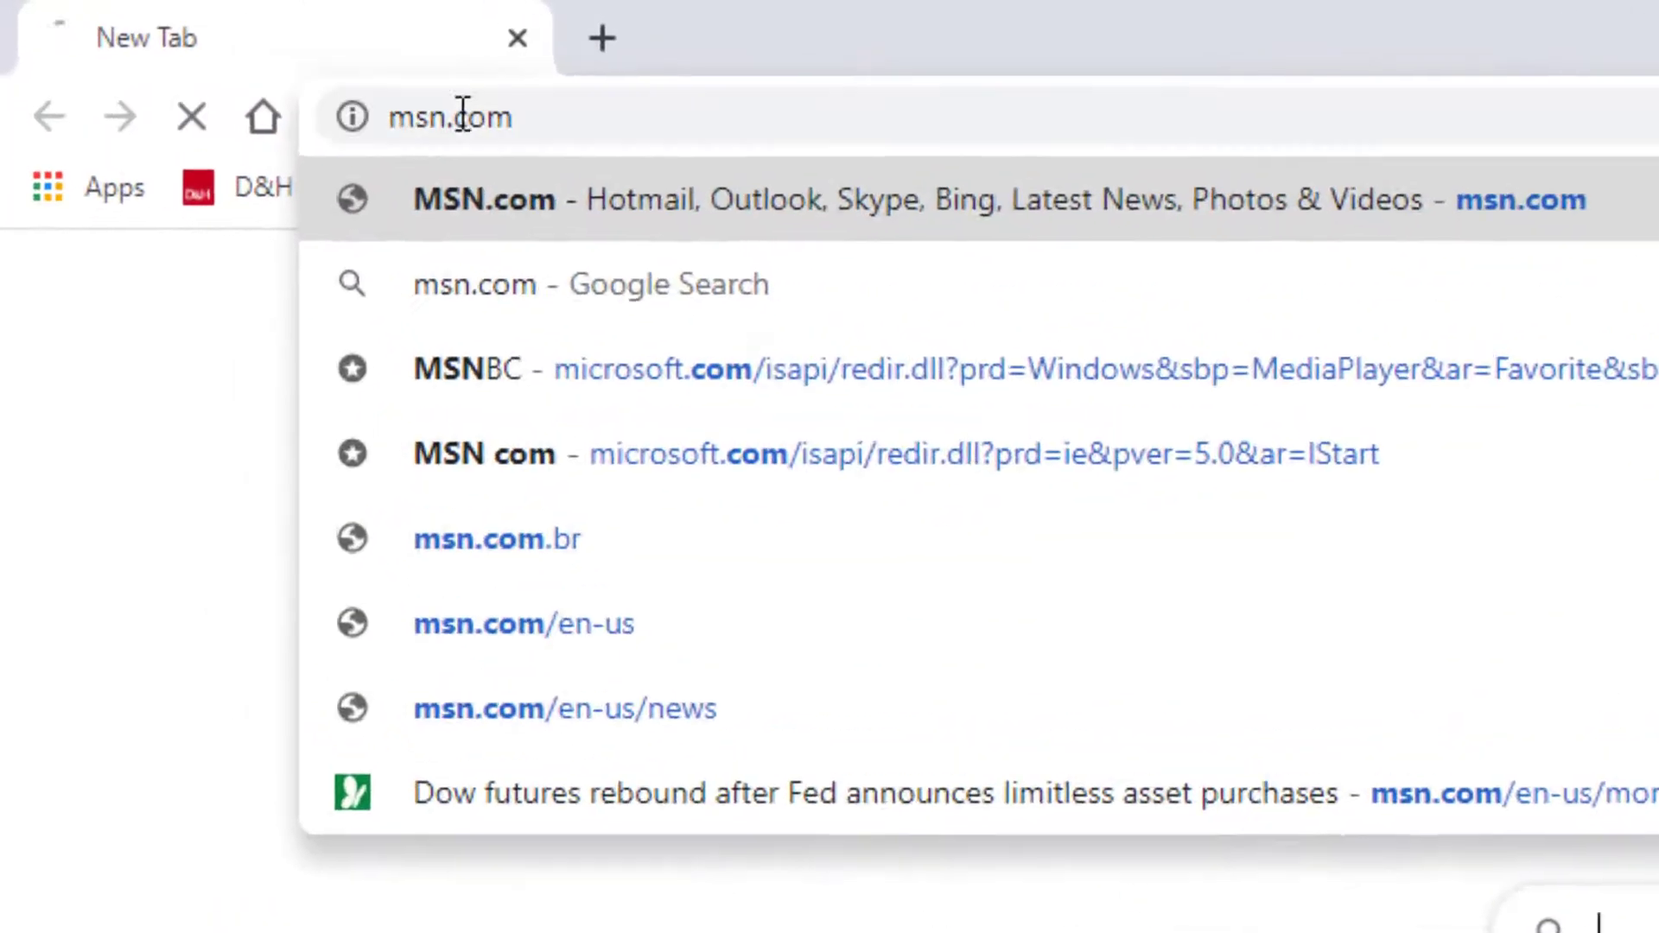
left_click(483, 198)
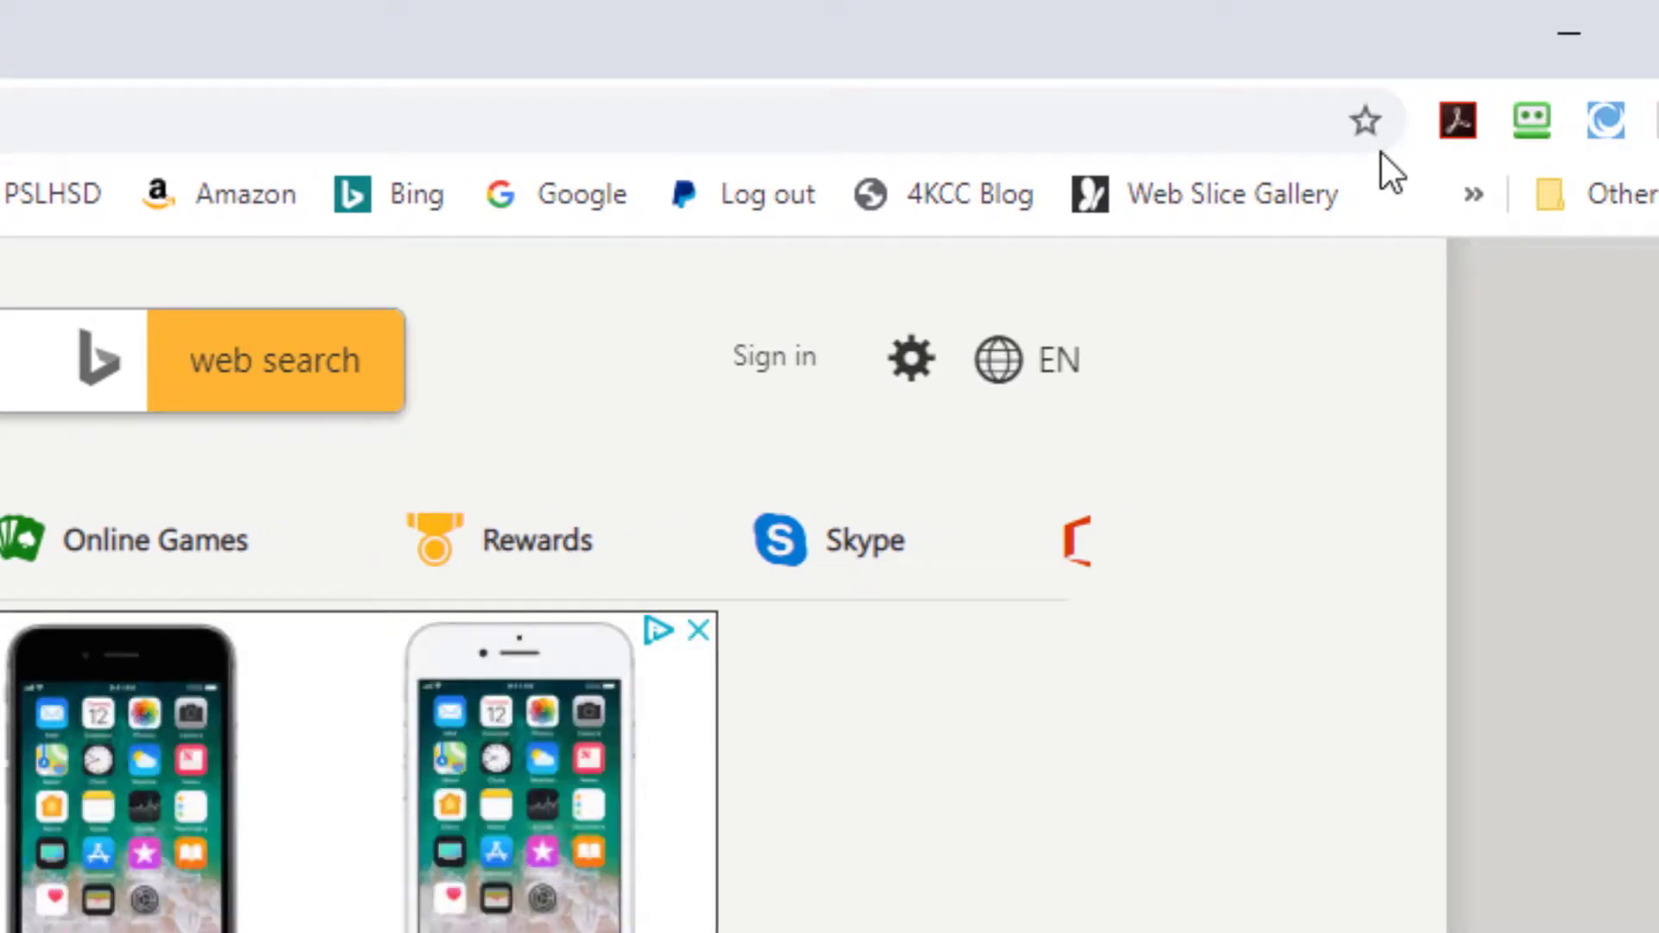
Step: Star the MSN page, rename the bookmark 'MSN', and keep it in Bookmarks bar
left_click(1365, 119)
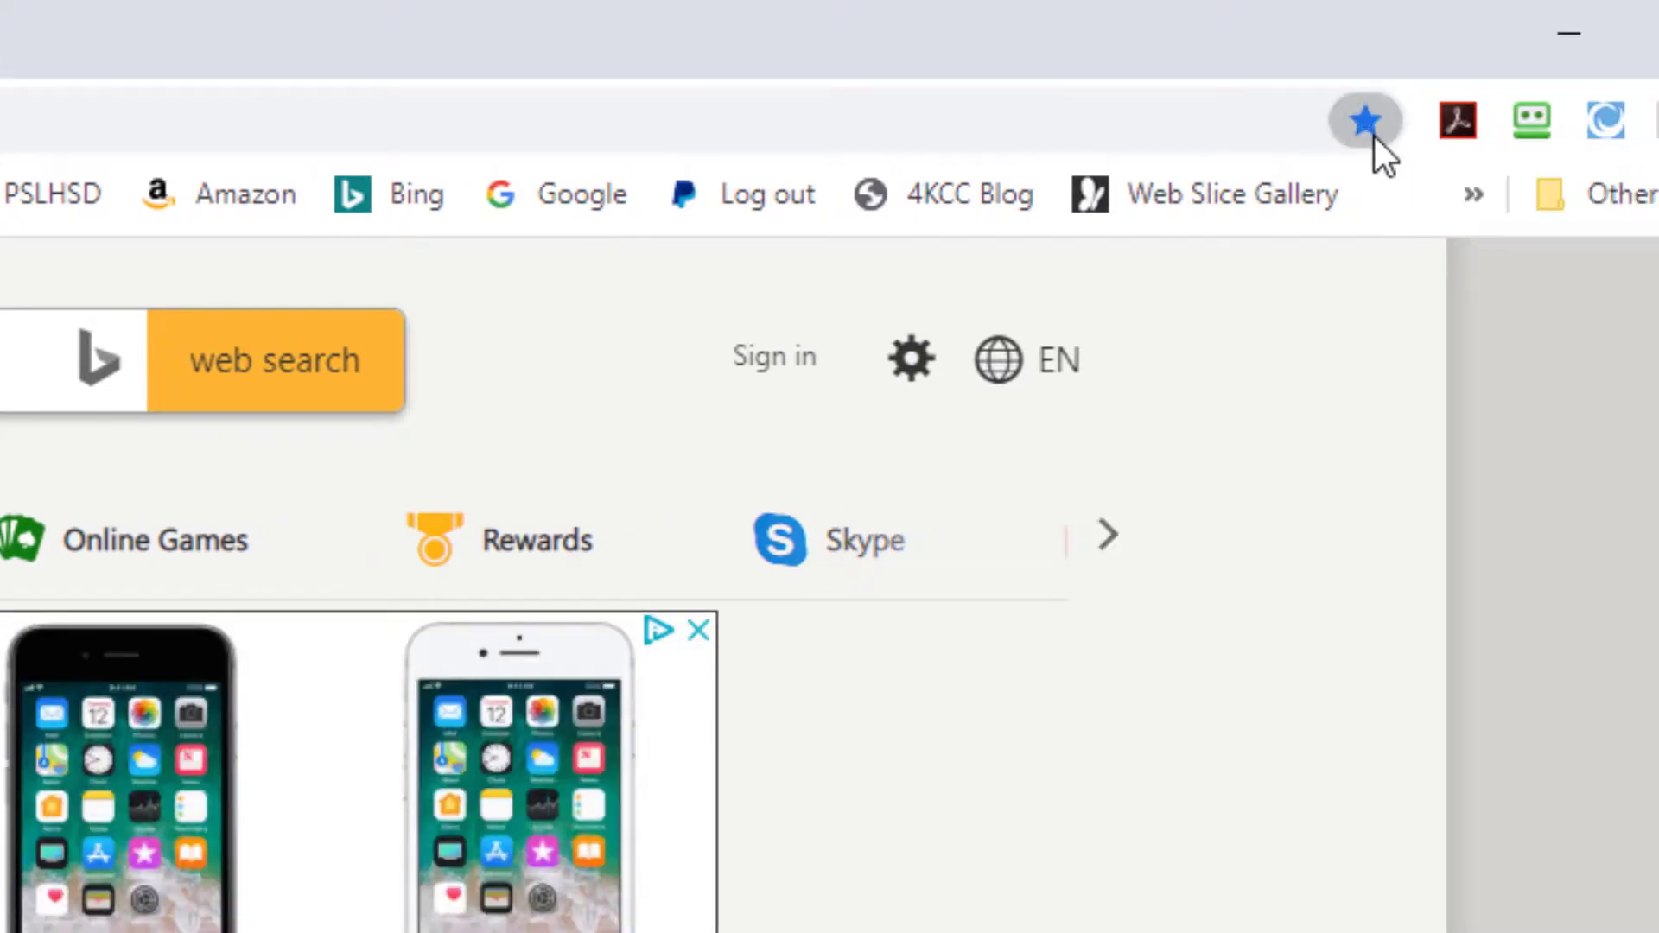
left_click(1363, 118)
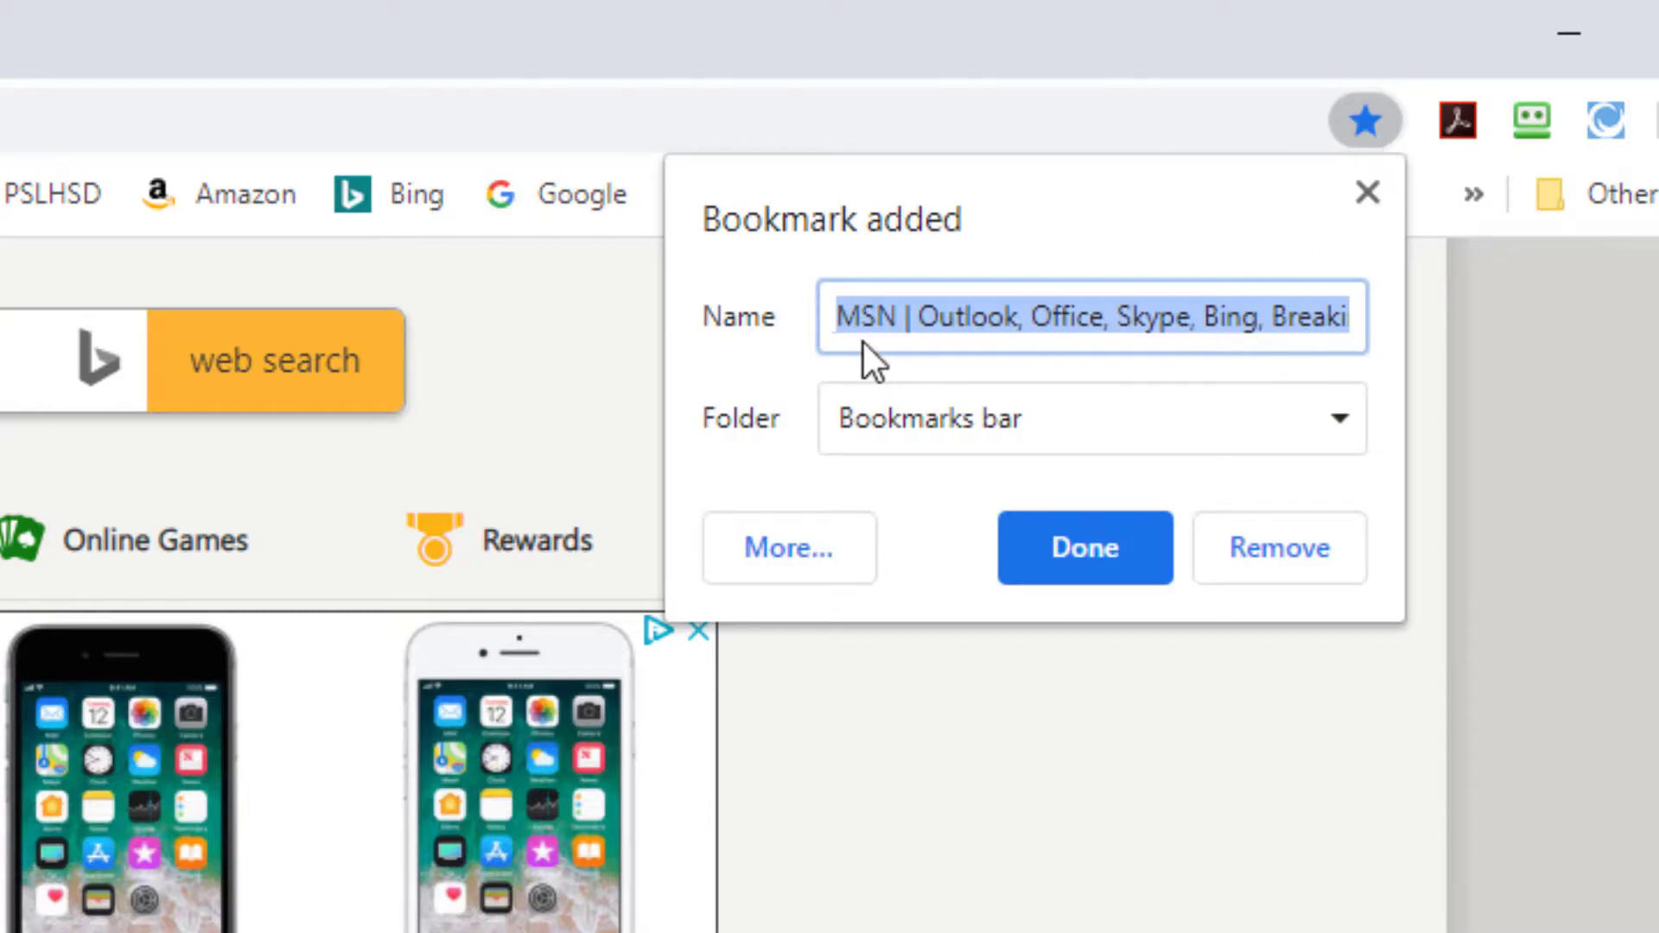
mouse_move(1201, 341)
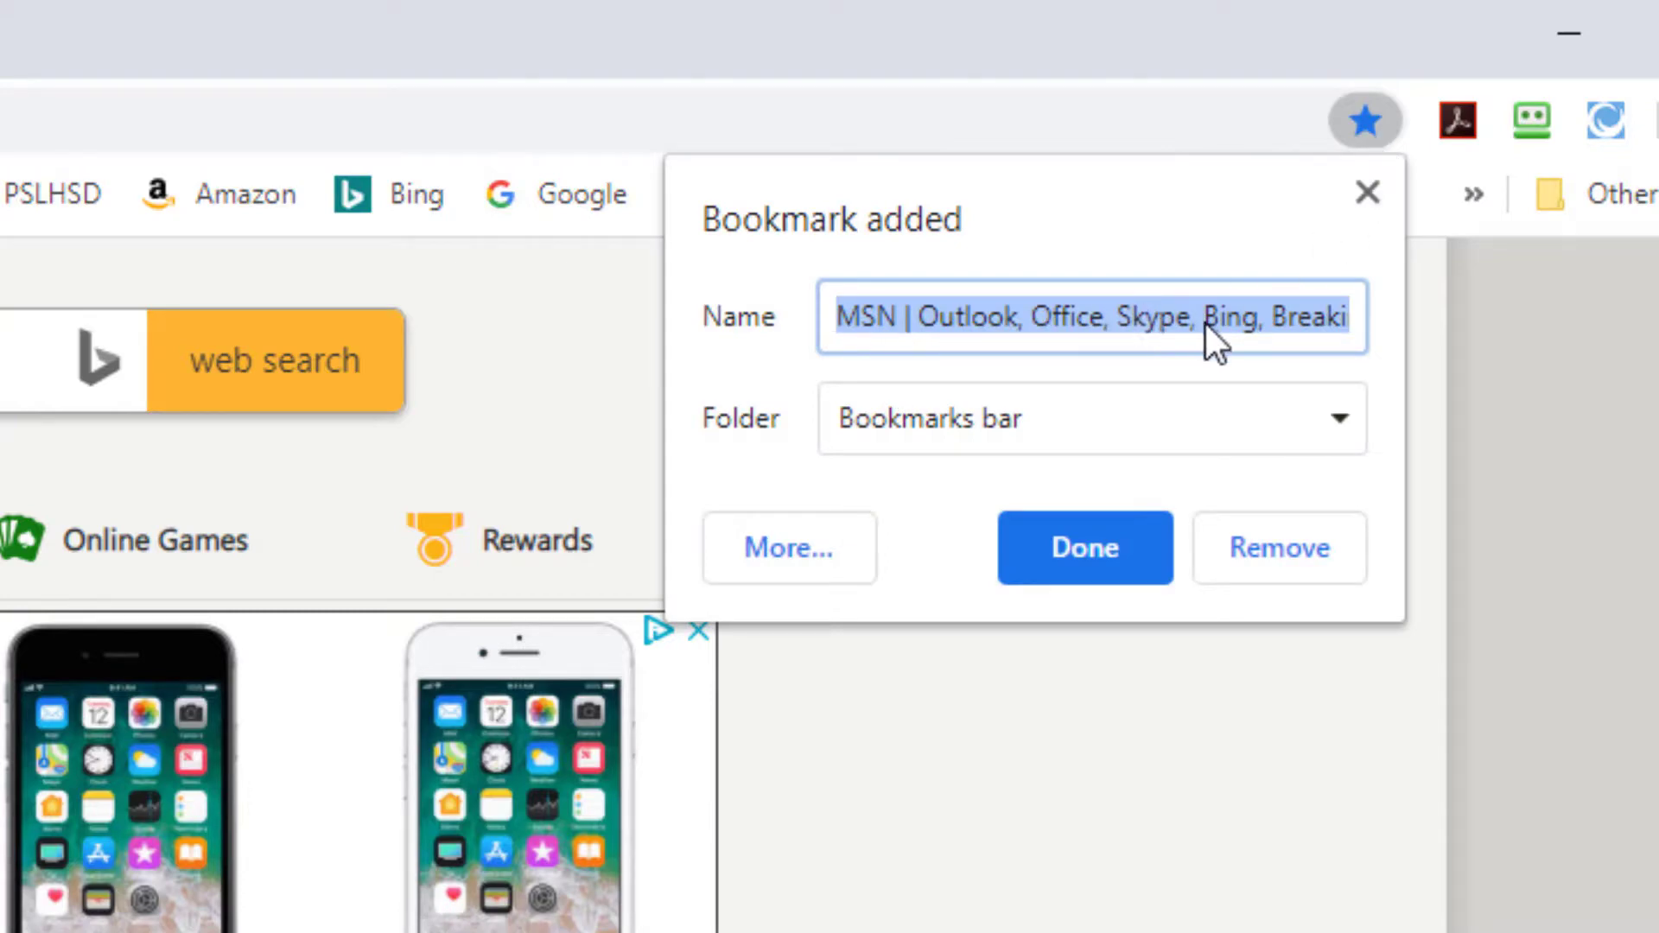
type("MS")
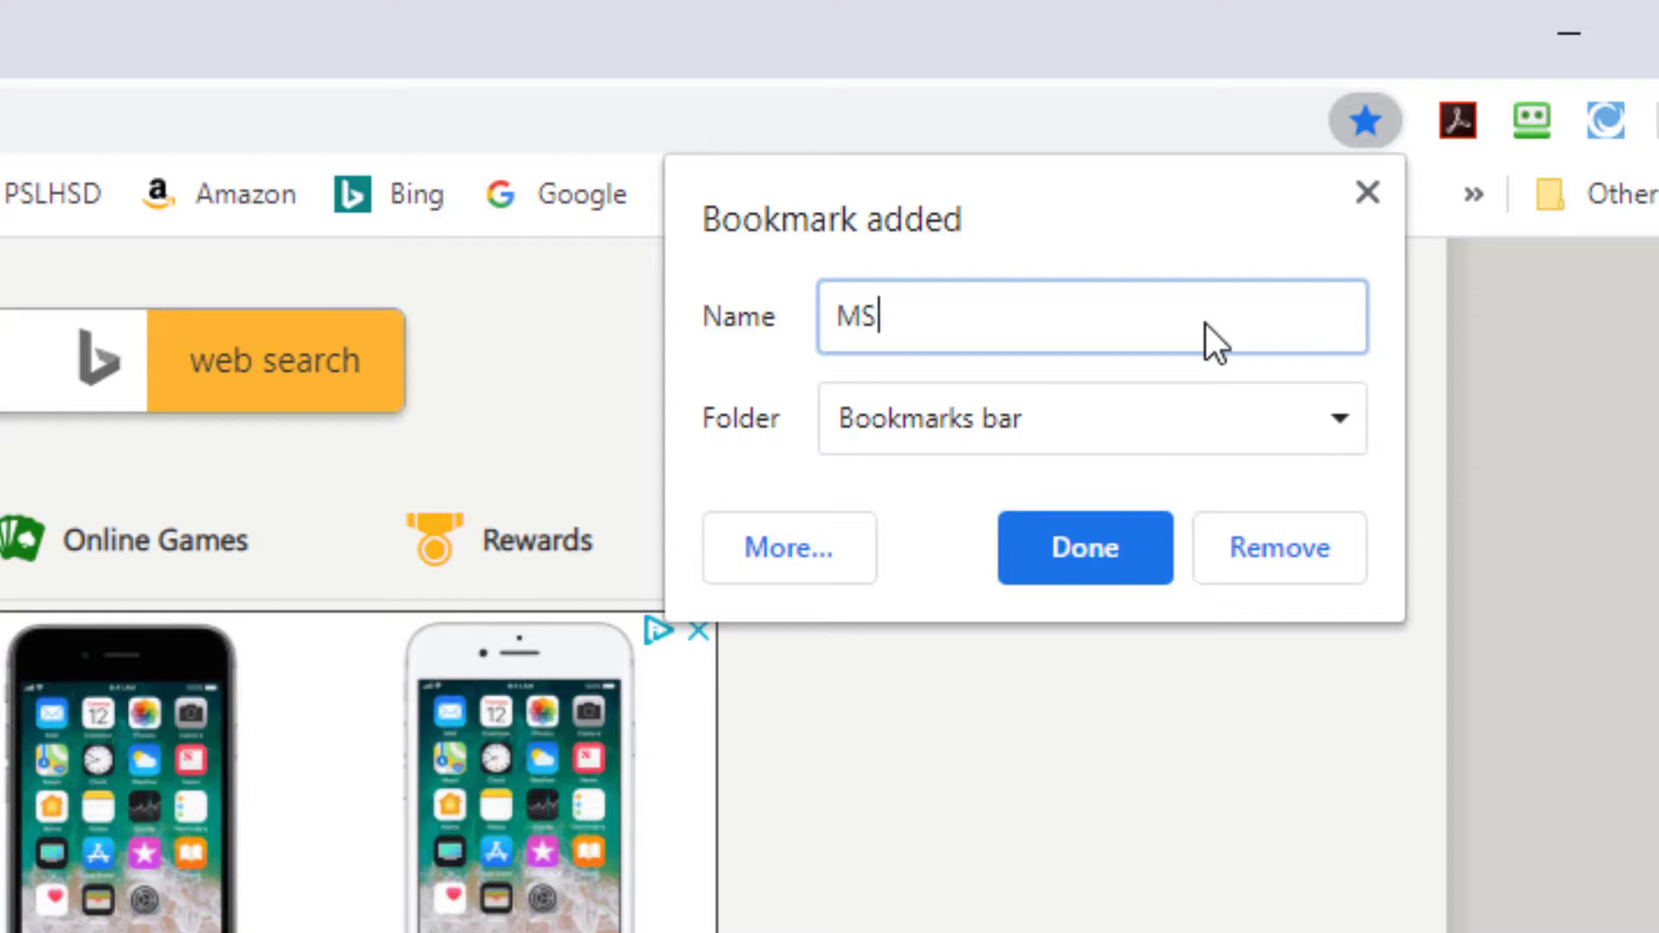
type("N")
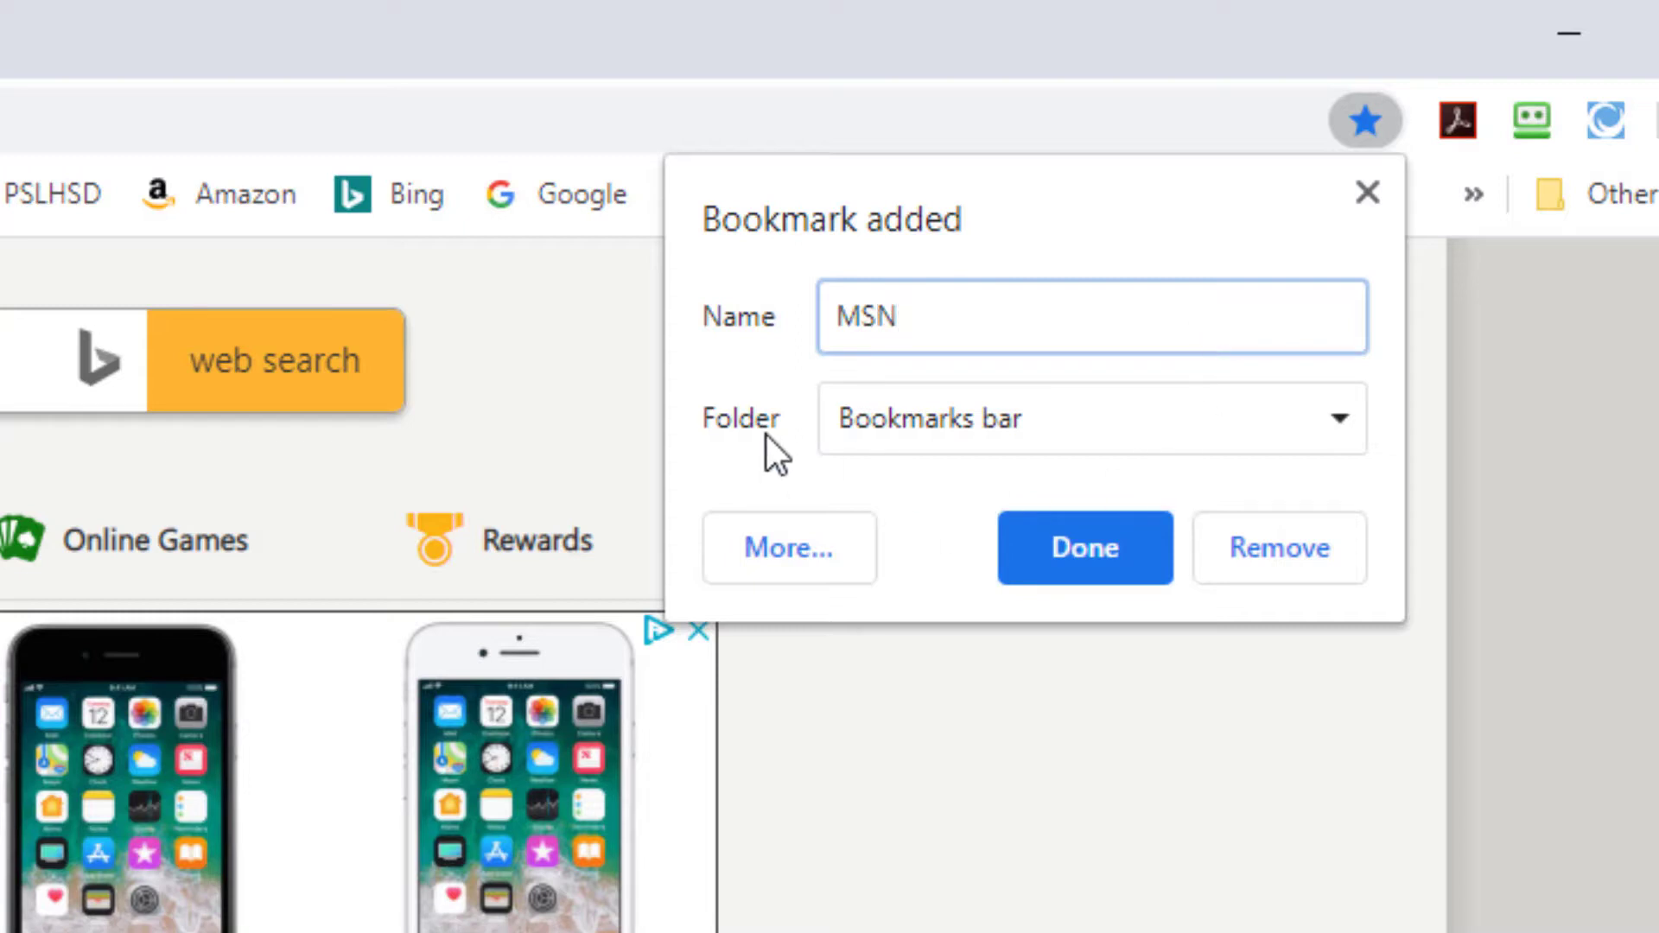
mouse_move(962, 462)
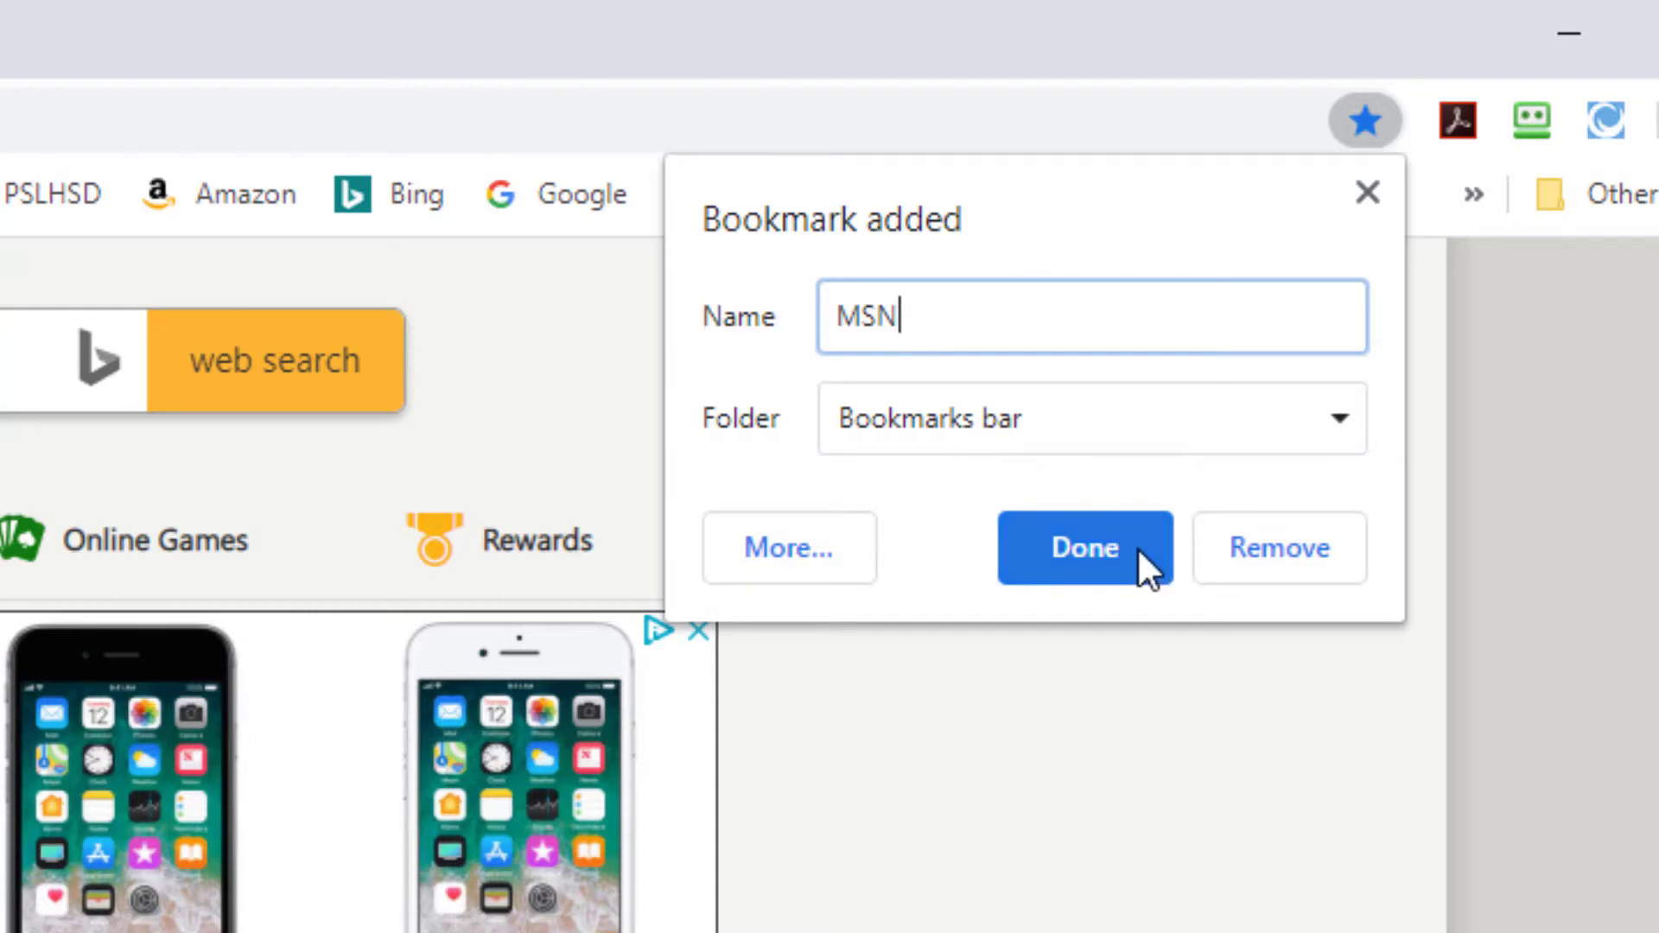
left_click(1083, 548)
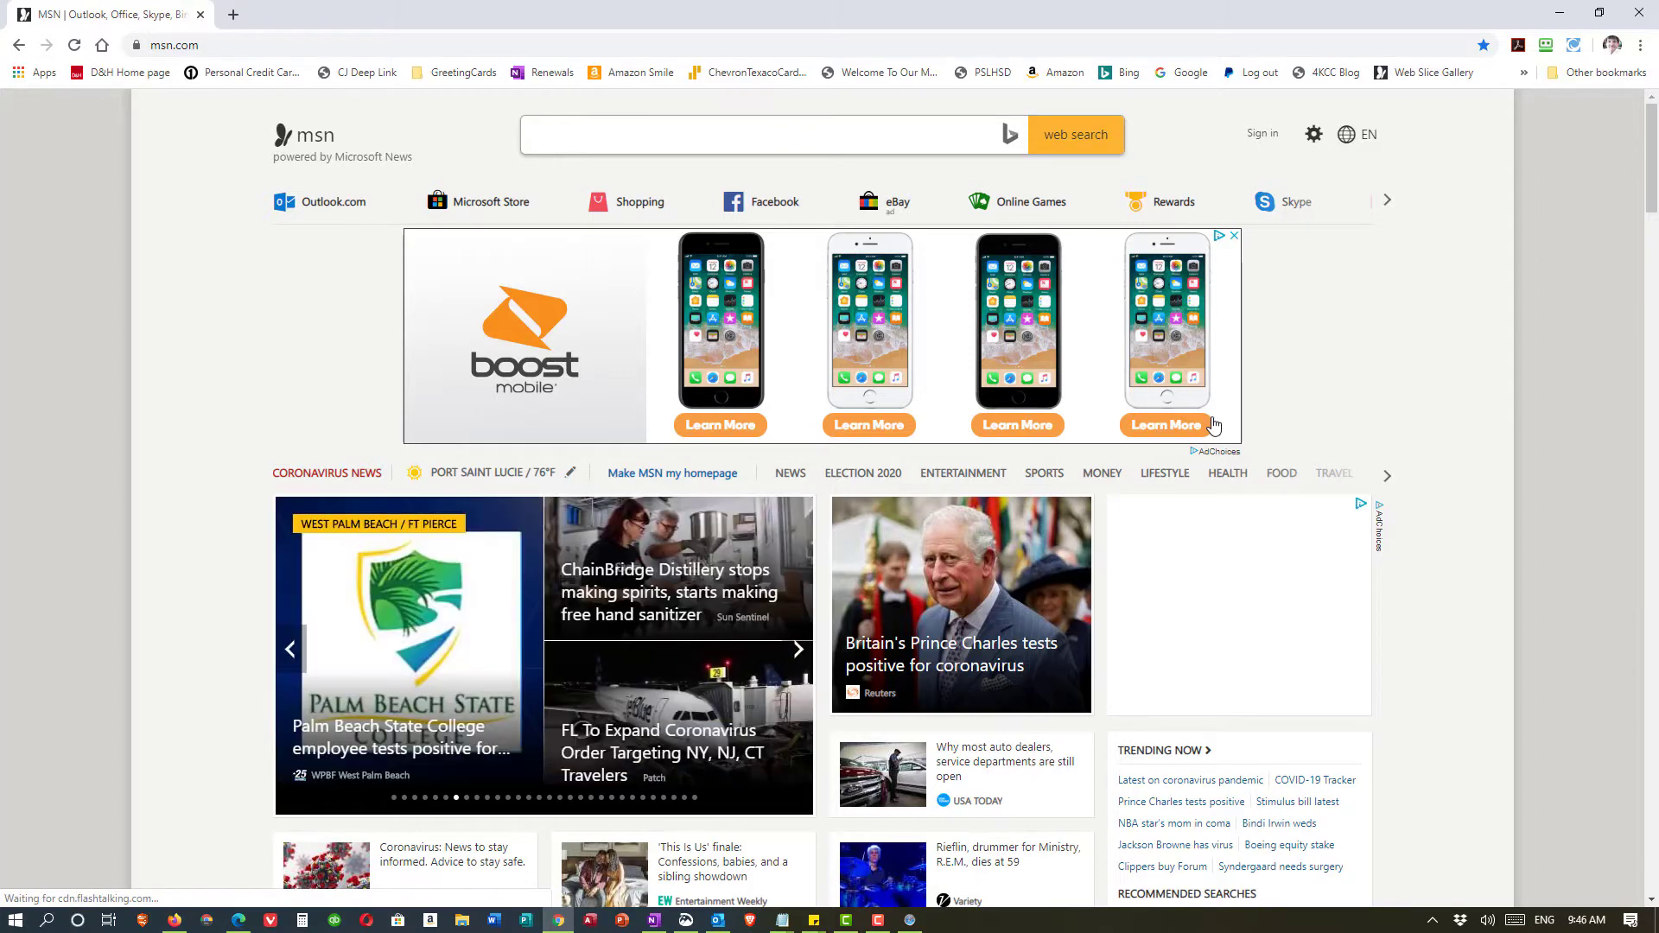
left_click(796, 650)
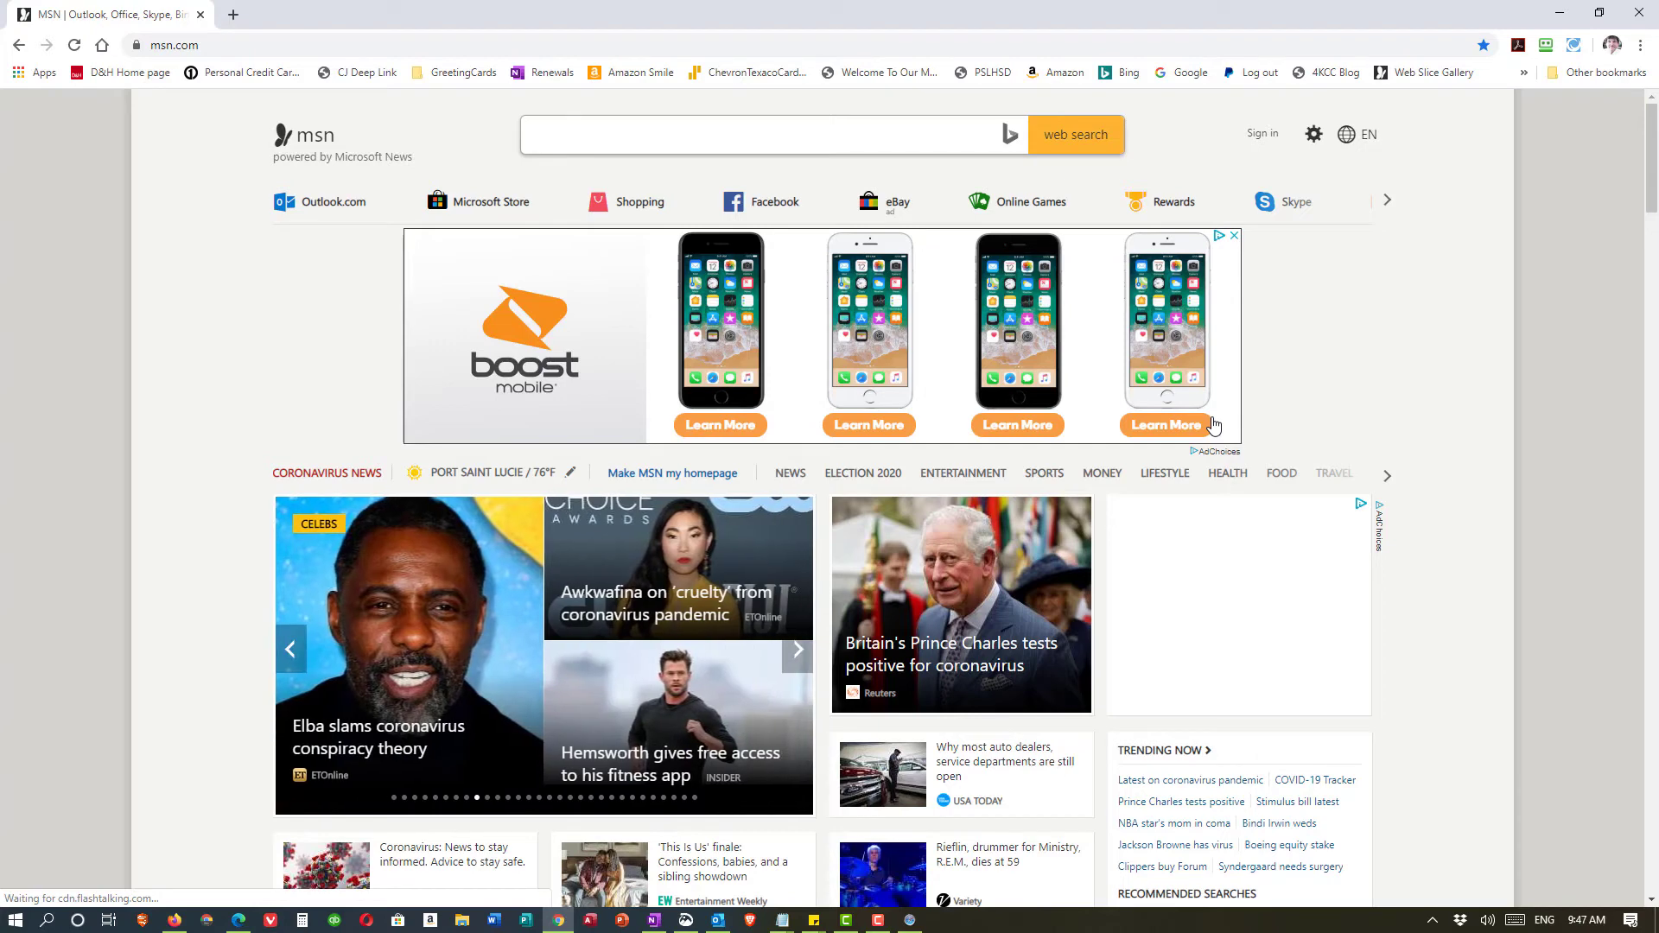
left_click(741, 135)
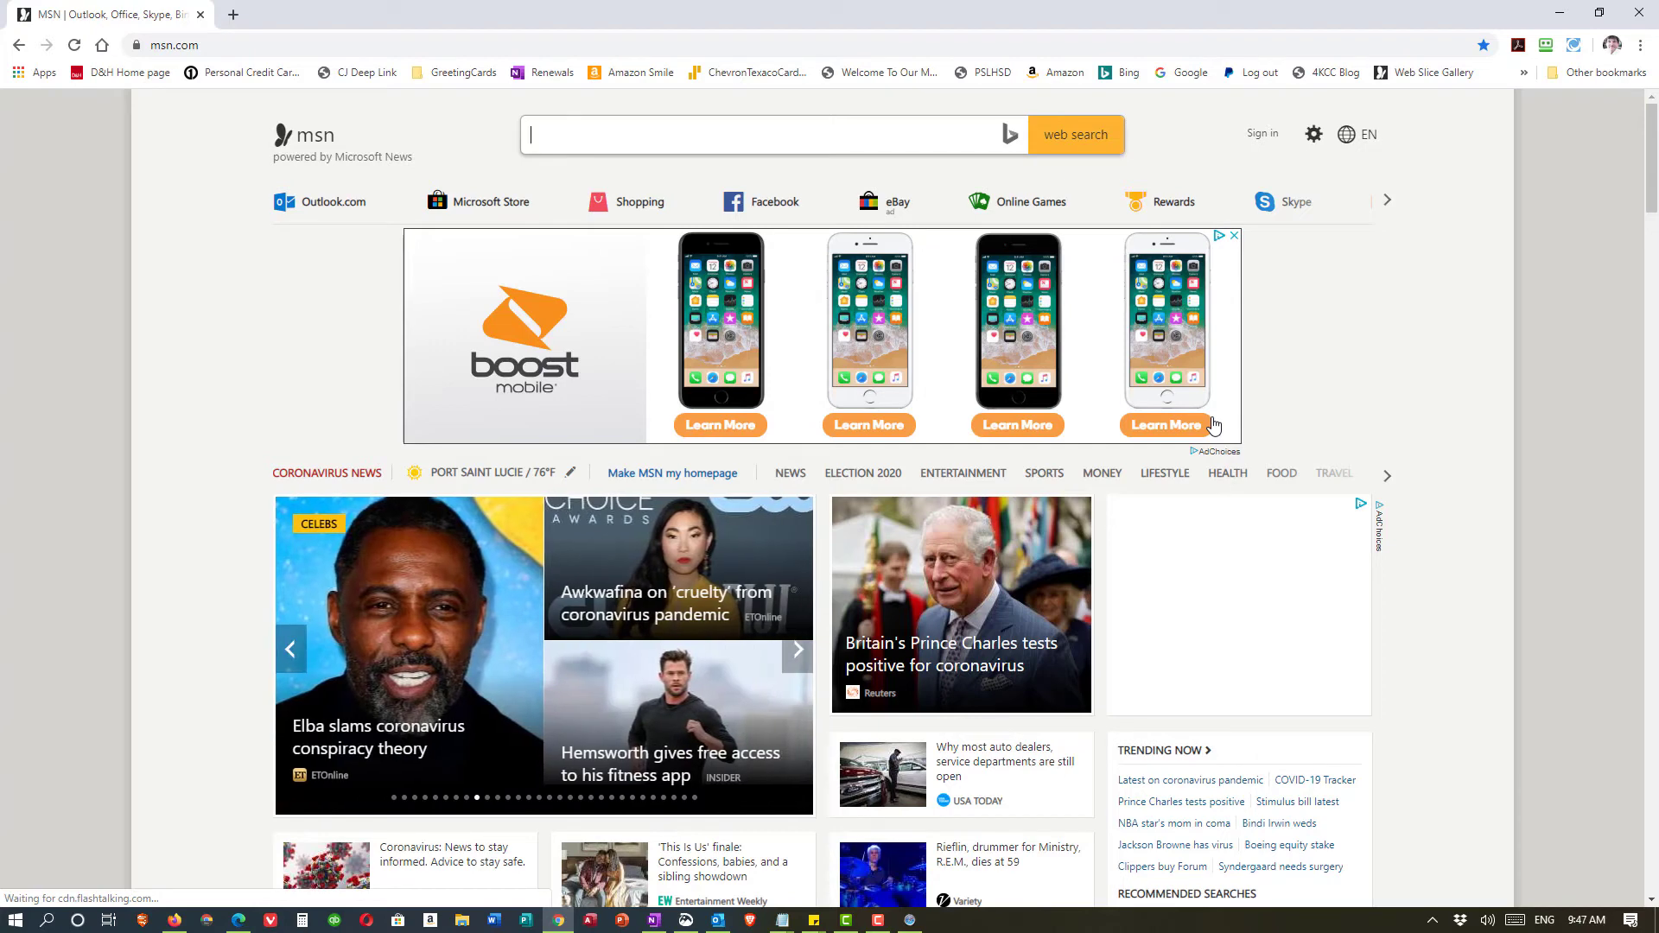
left_click(796, 650)
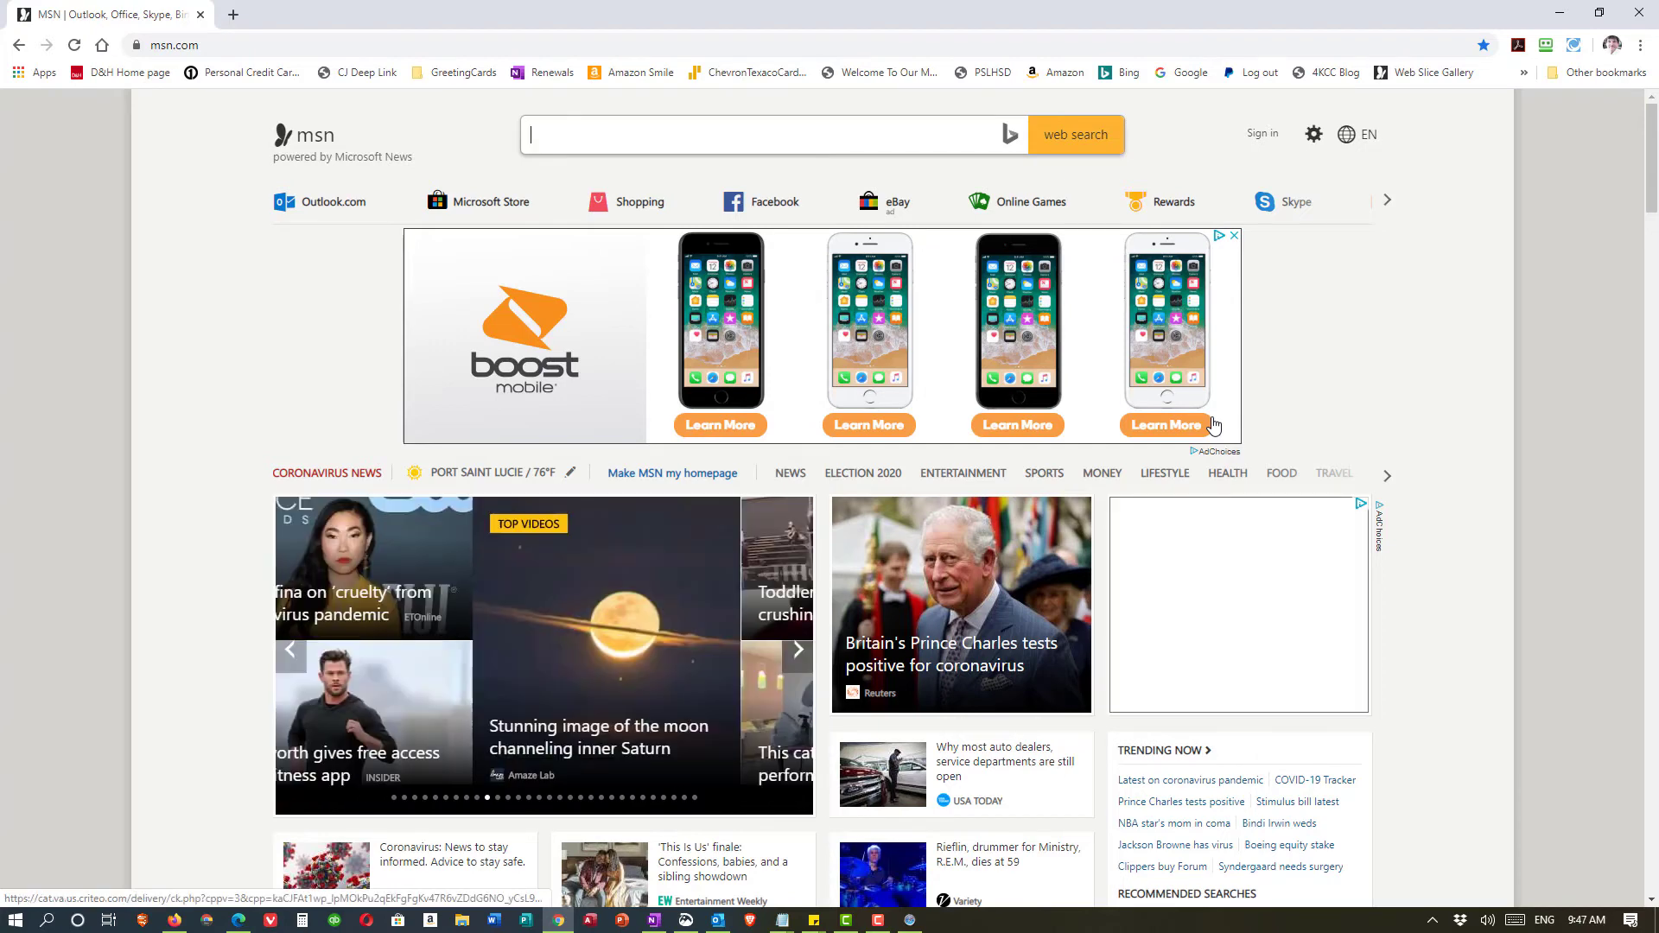